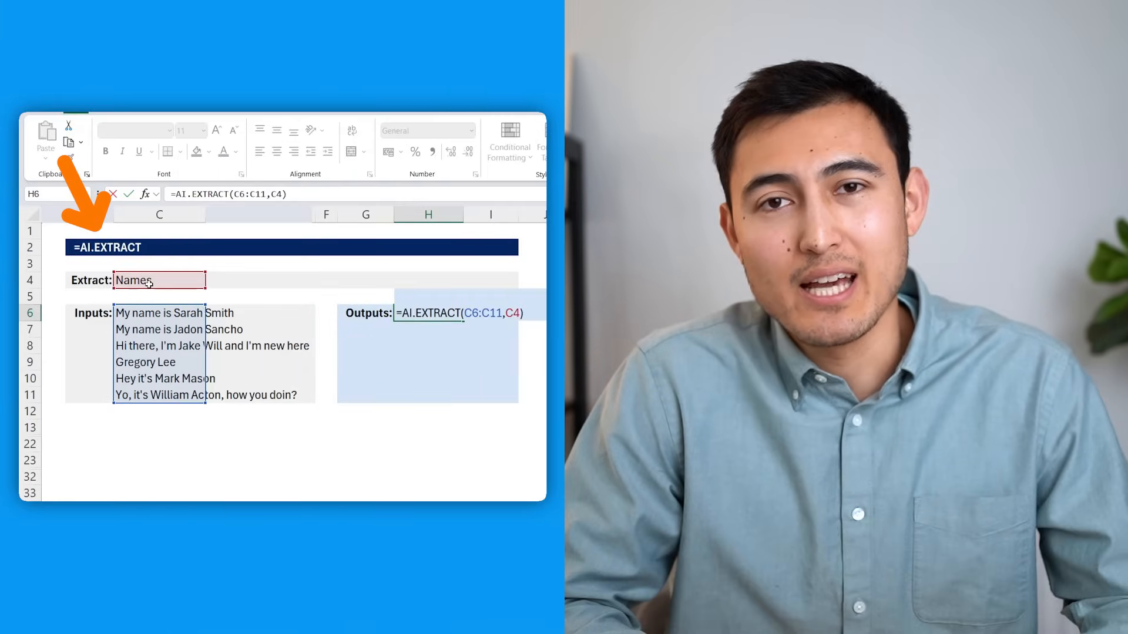
- Confirm the AI.EXTRACT name formula in H6 and the AI.TABLE country-population formula in C6
{"action": "key", "text": "Enter"}
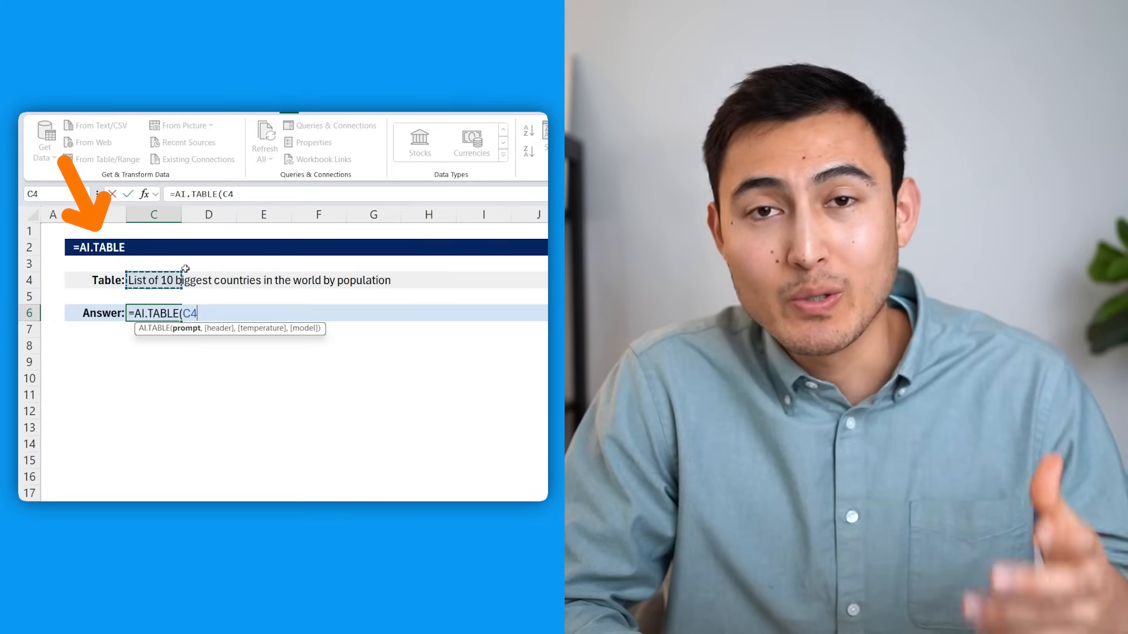
{"action": "key", "text": "Enter"}
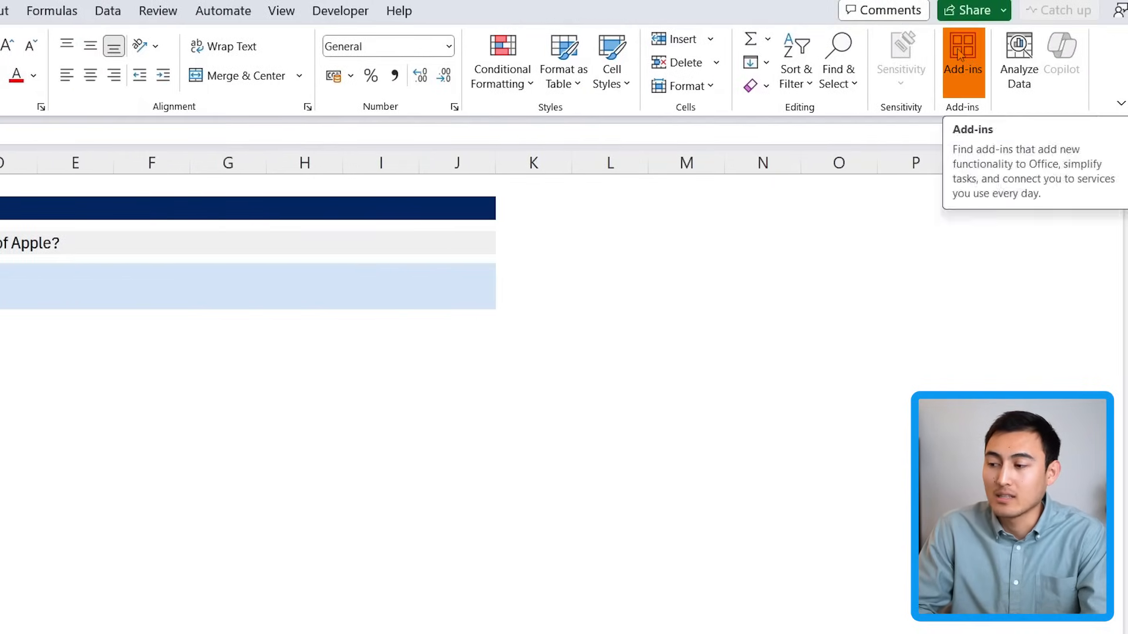
- Find 'chatgpt' in the Office Add-ins store and add ChatGPT for Excel to the workbook
{"action": "left_click", "coordinate": [962, 53]}
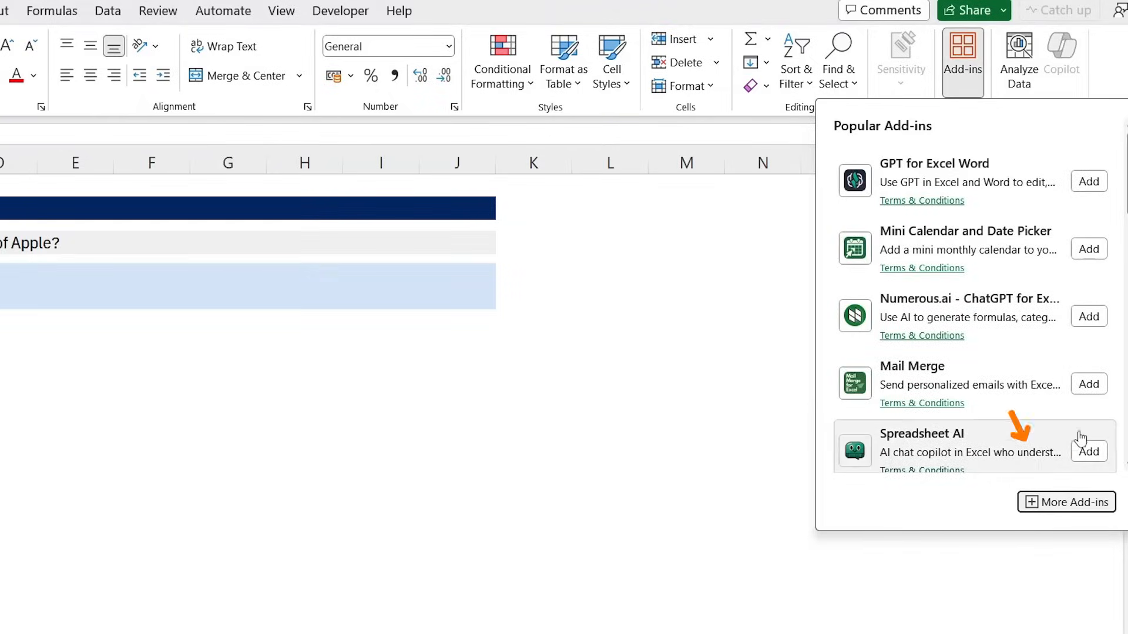
{"action": "left_click", "coordinate": [1066, 503]}
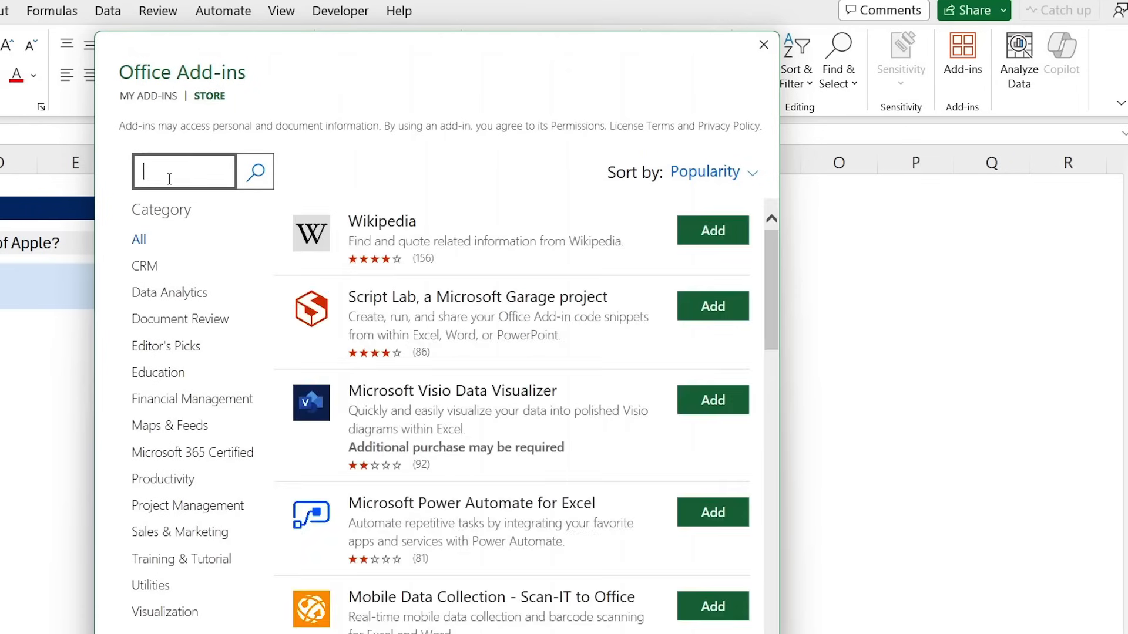
{"action": "type", "text": "chatgpt"}
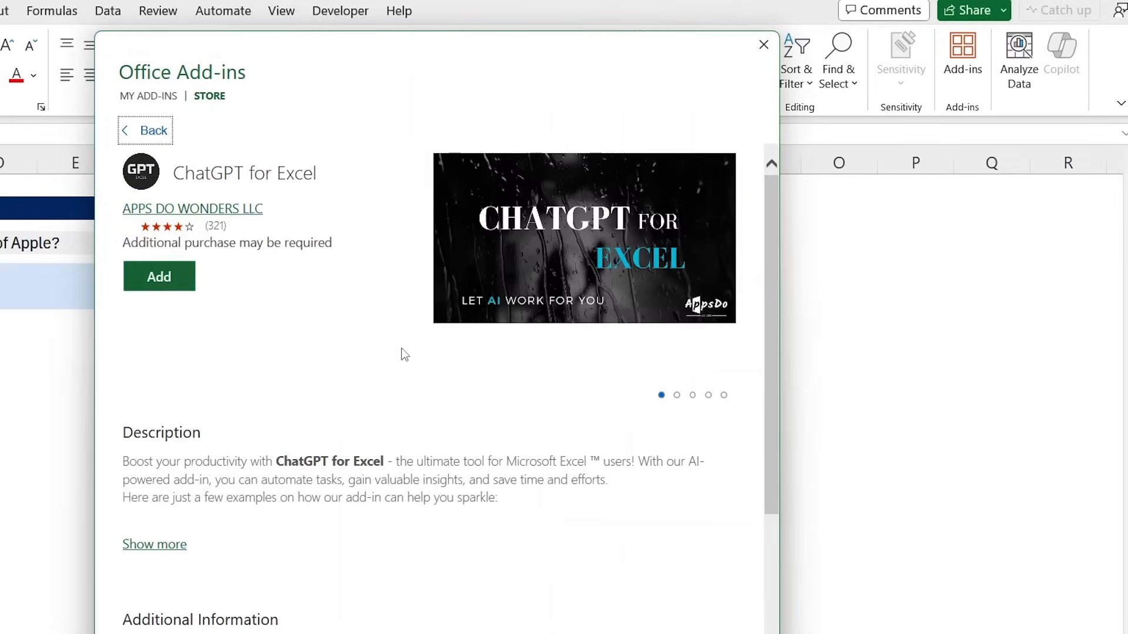
{"action": "left_click", "coordinate": [158, 276]}
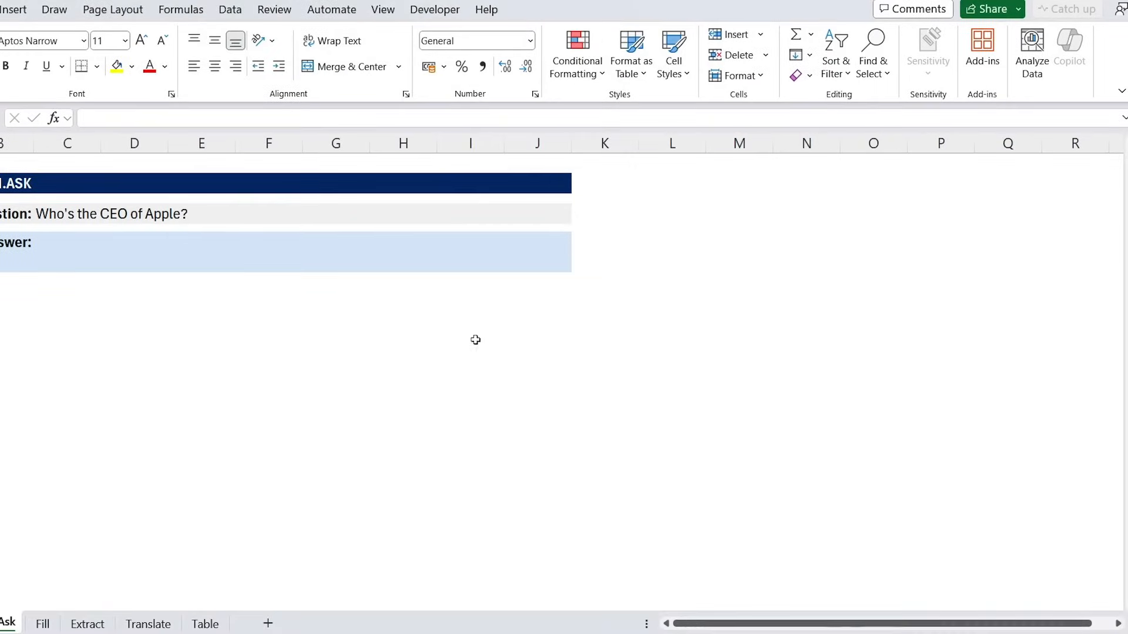
{"action": "mouse_move", "coordinate": [952, 352]}
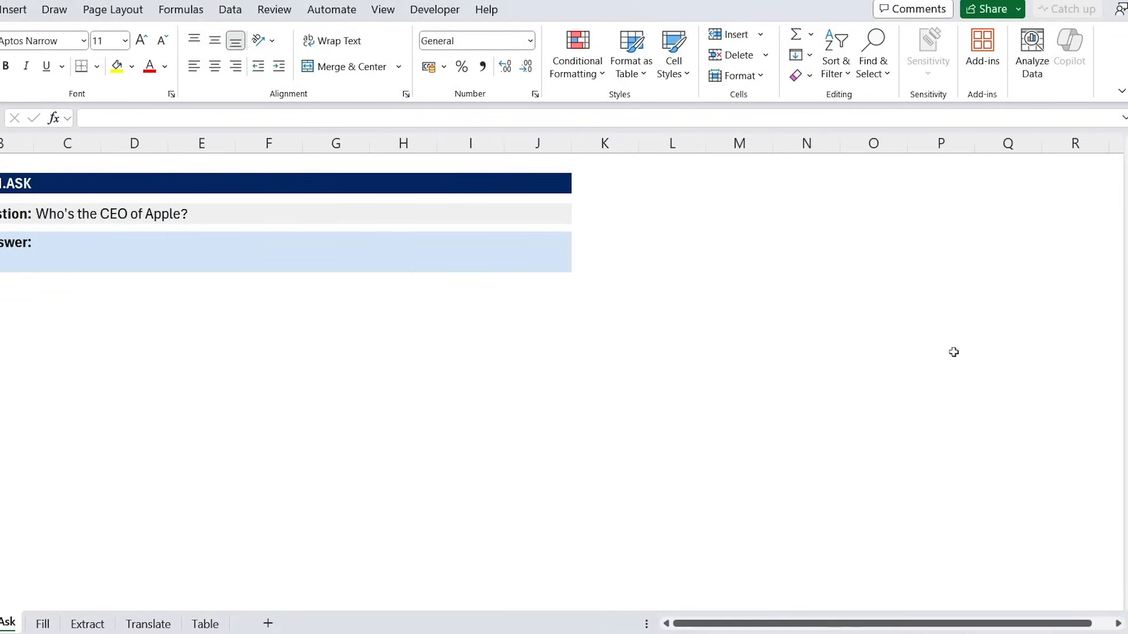
- Show the ChatGPT for Excel task pane with its 25-call free trial home page
{"action": "left_click", "coordinate": [1036, 47]}
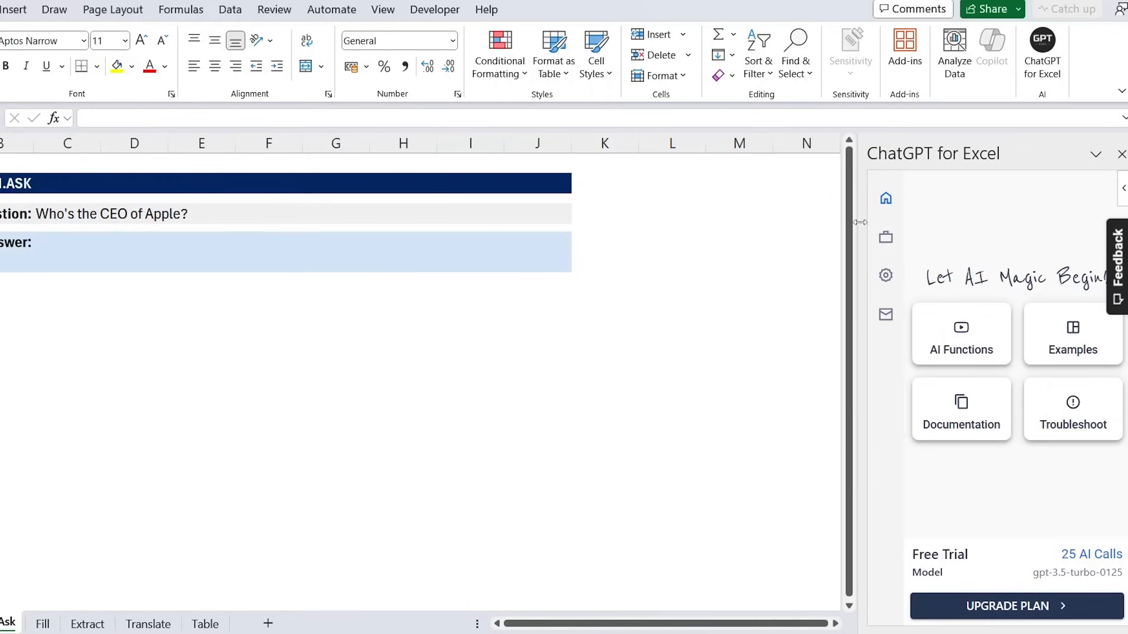
{"action": "mouse_move", "coordinate": [956, 282]}
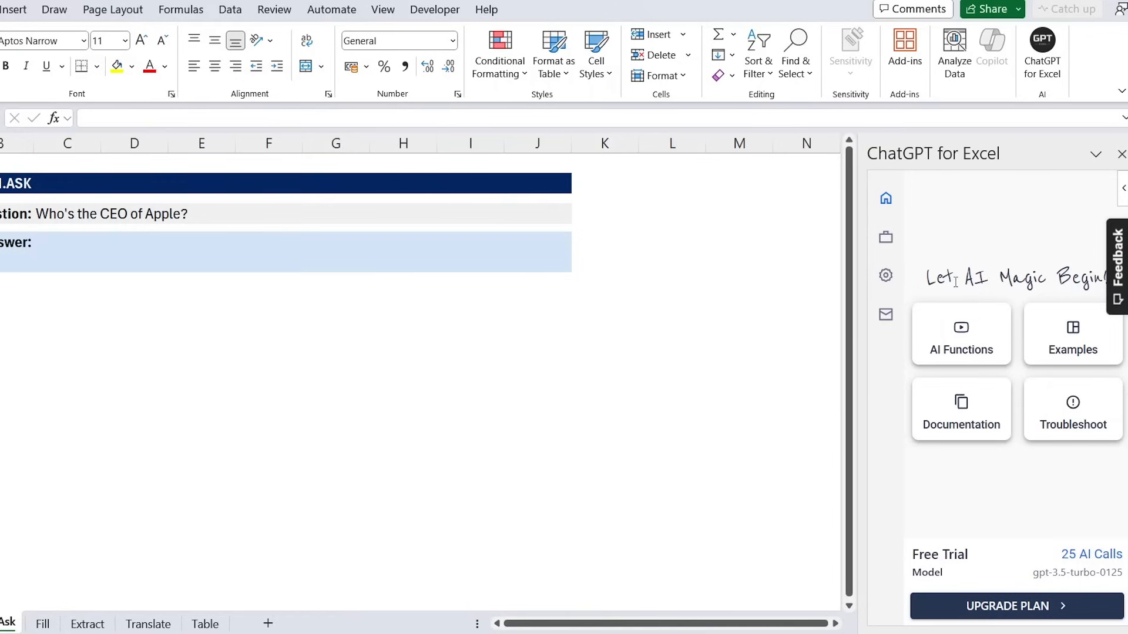
{"action": "mouse_move", "coordinate": [1065, 136]}
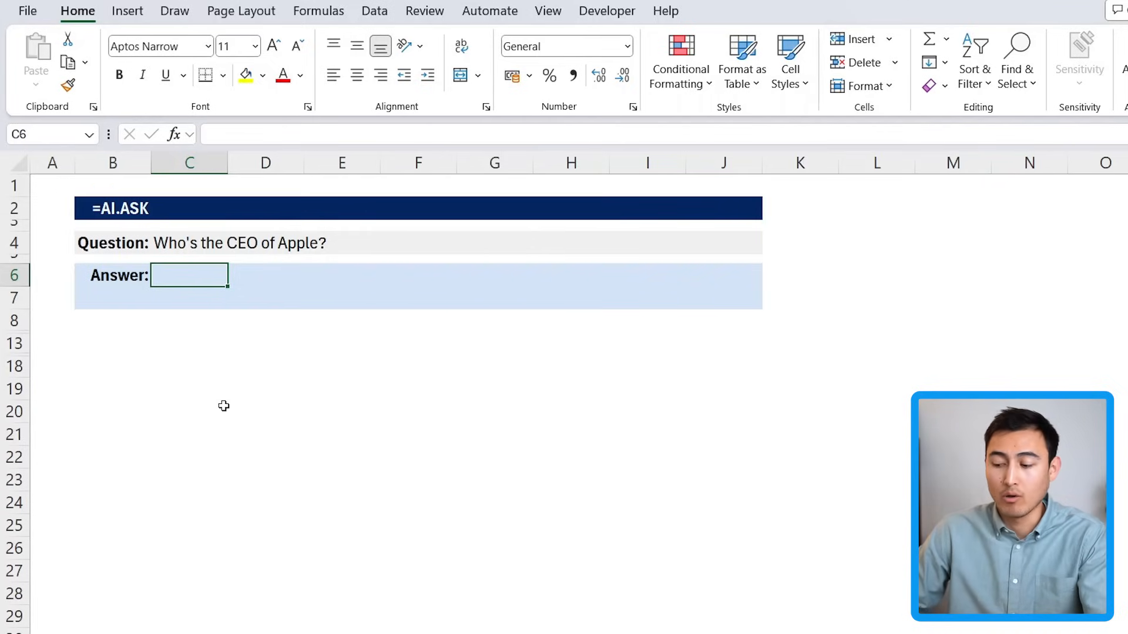
- Enter =AI.ASK(C4) in C6 so the AI answers who Apple's CEO is
{"action": "type", "text": "="}
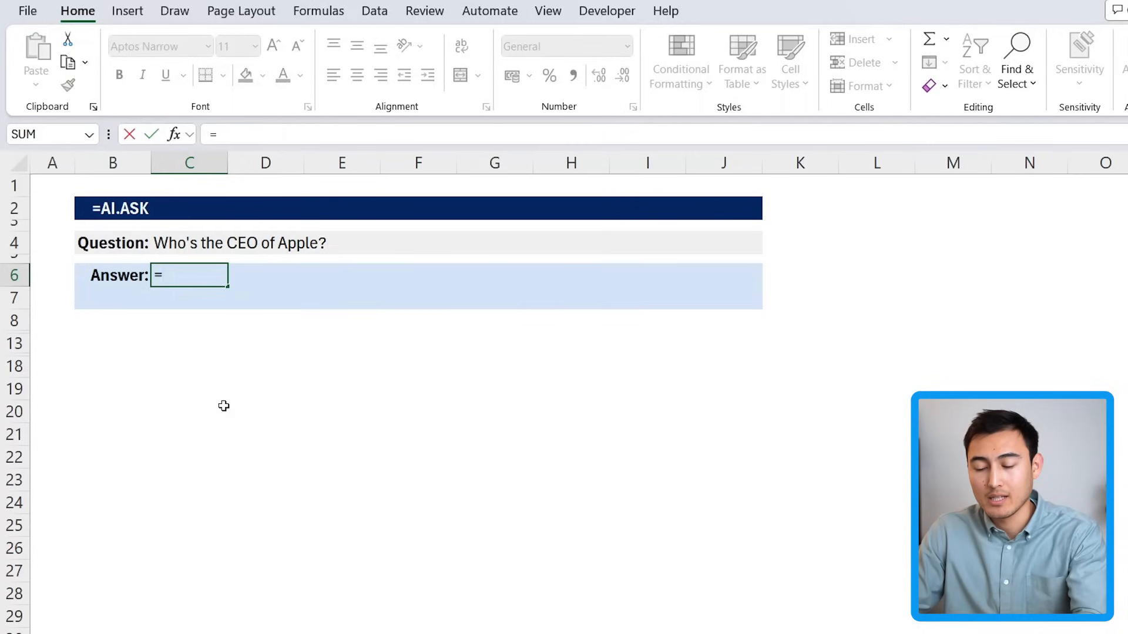
{"action": "type", "text": "ai."}
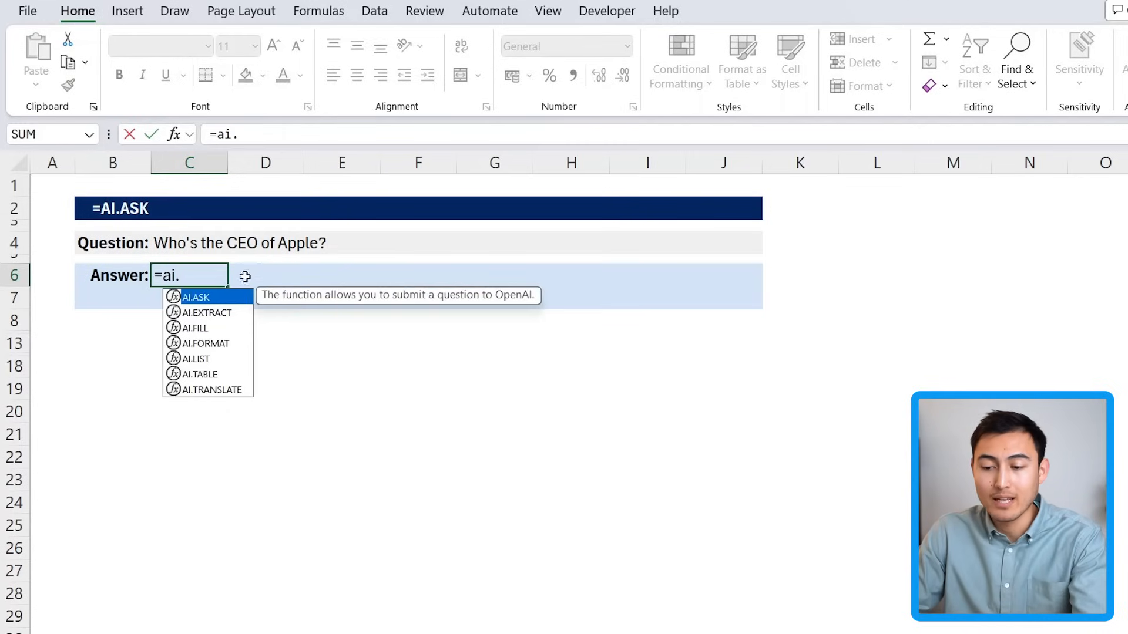
{"action": "mouse_move", "coordinate": [224, 409]}
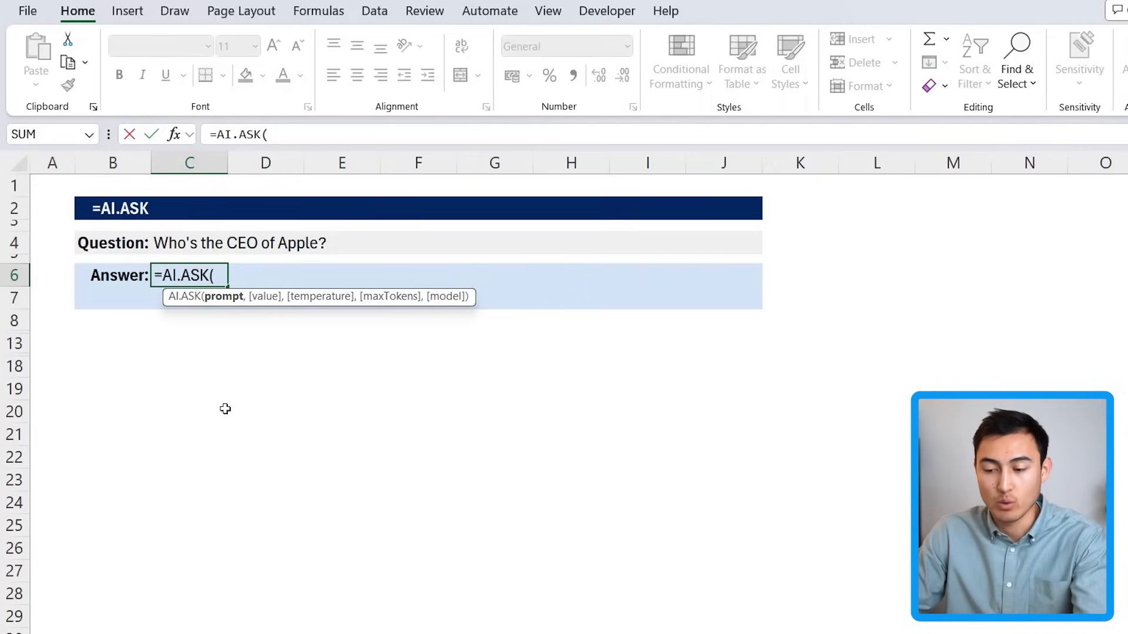
{"action": "left_click", "coordinate": [188, 243]}
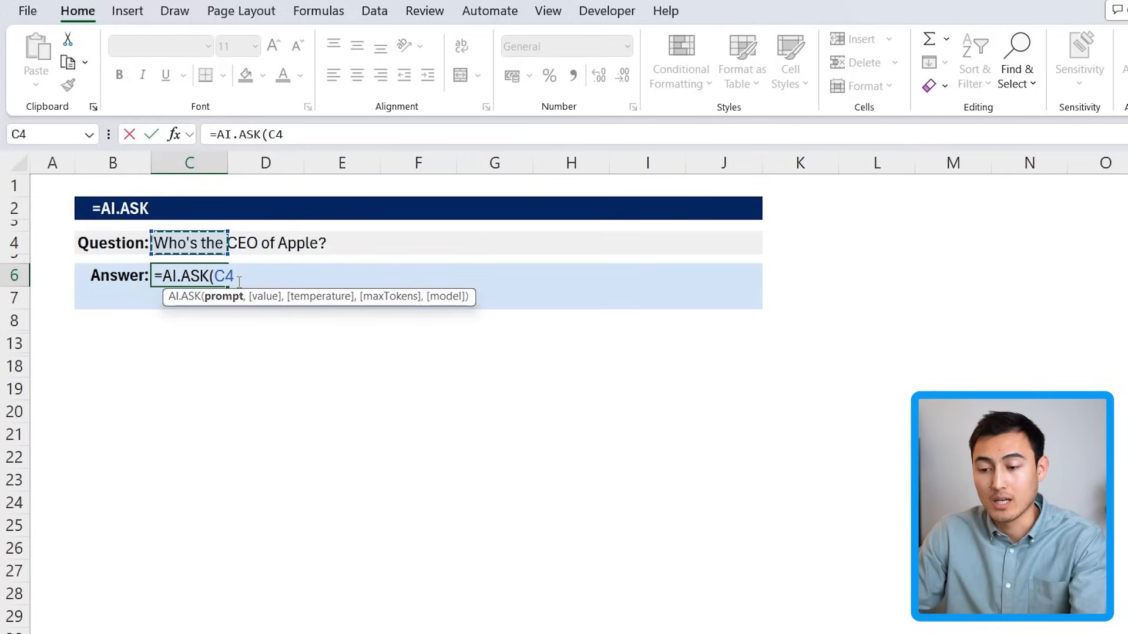
{"action": "type", "text": ")"}
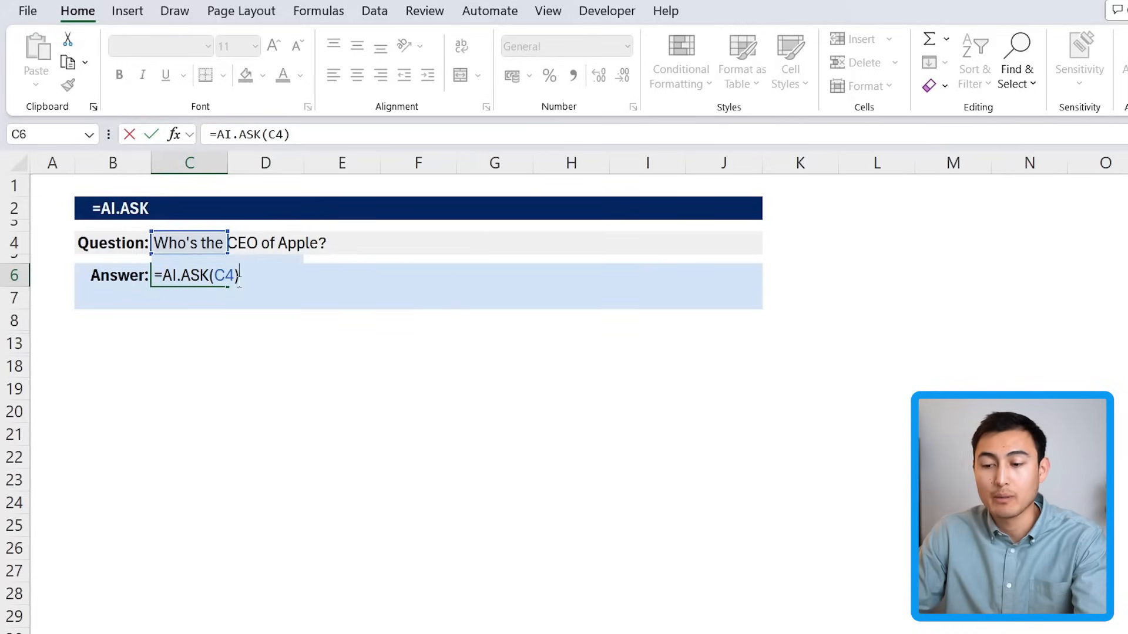
{"action": "key", "text": "Enter"}
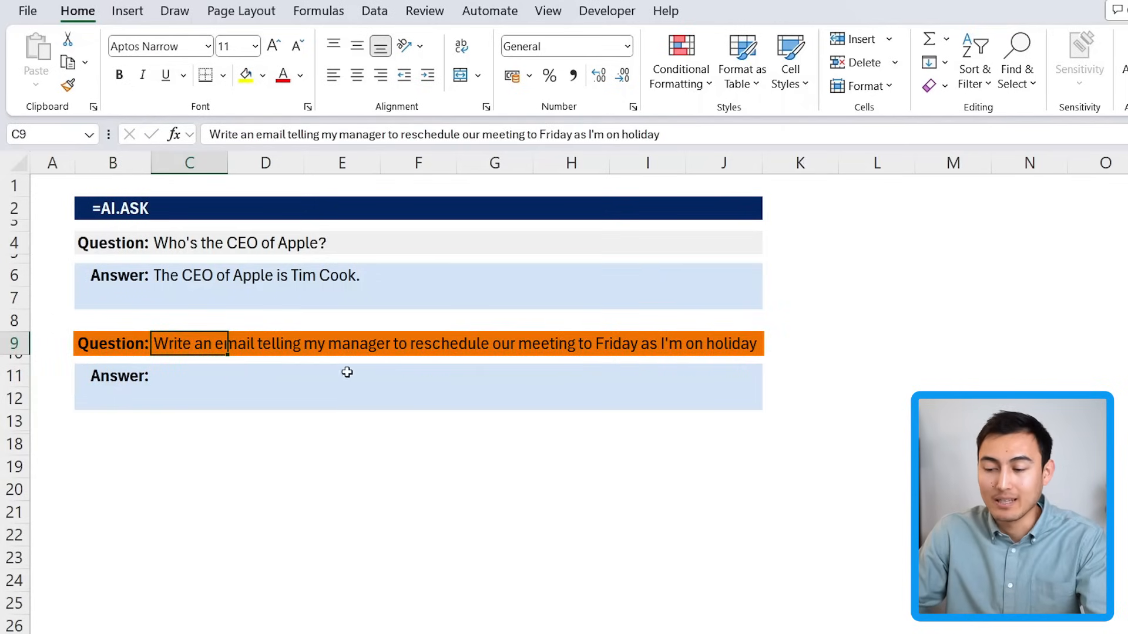
{"action": "mouse_move", "coordinate": [651, 378]}
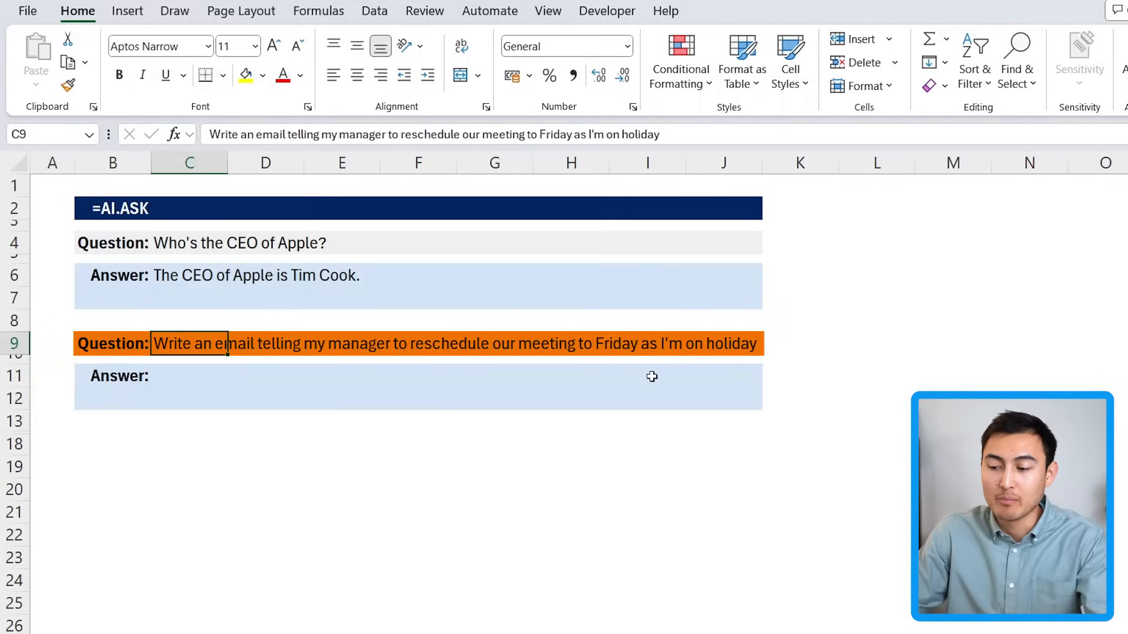
{"action": "mouse_move", "coordinate": [182, 383]}
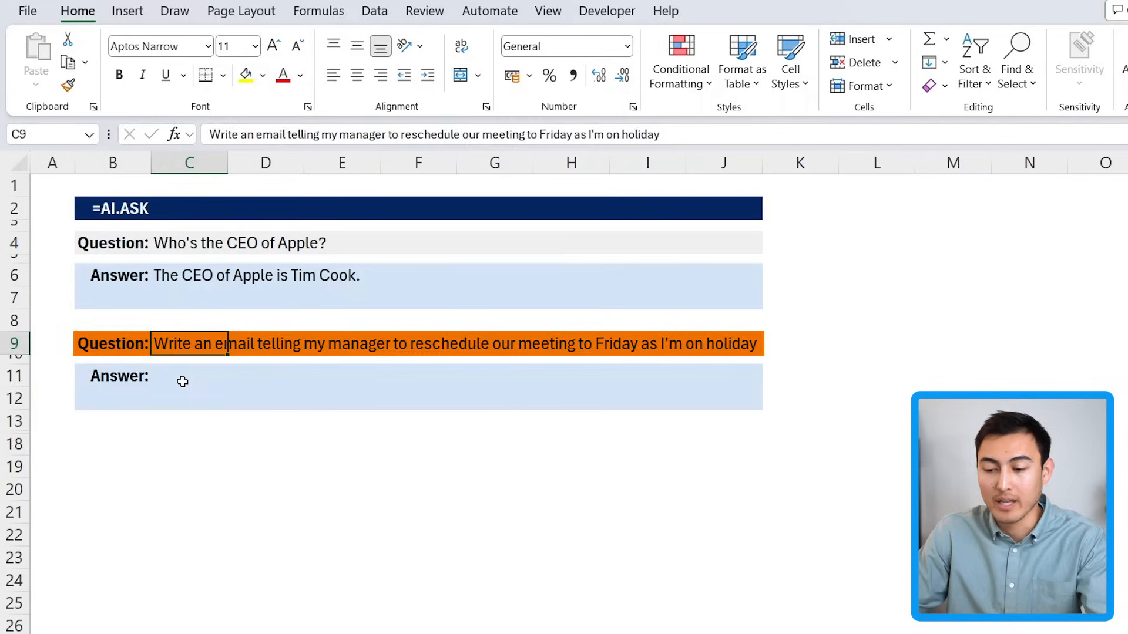
- Enter =AI.ASK(C9) in C11 and read the generated Friday-reschedule email
{"action": "left_click", "coordinate": [182, 382]}
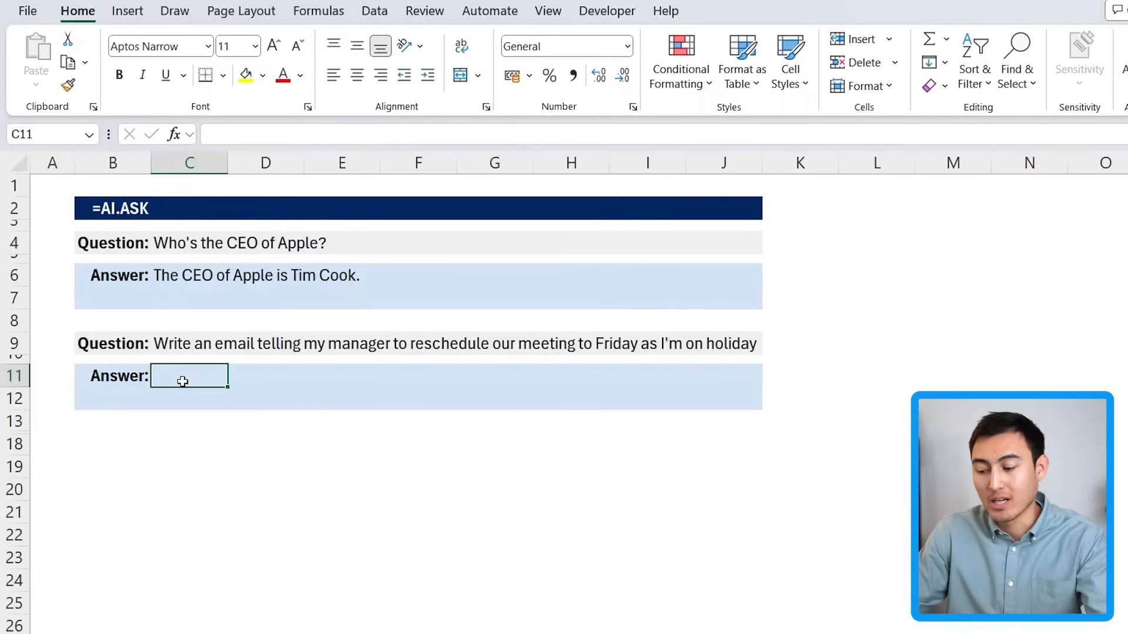
{"action": "type", "text": "=ai"}
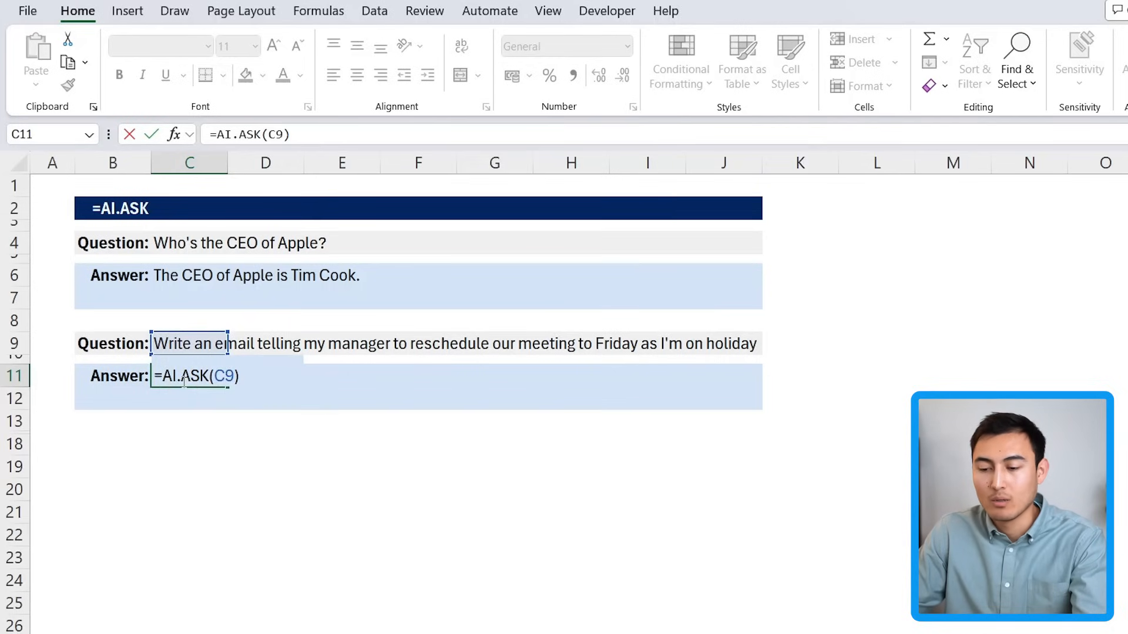
{"action": "key", "text": "Enter"}
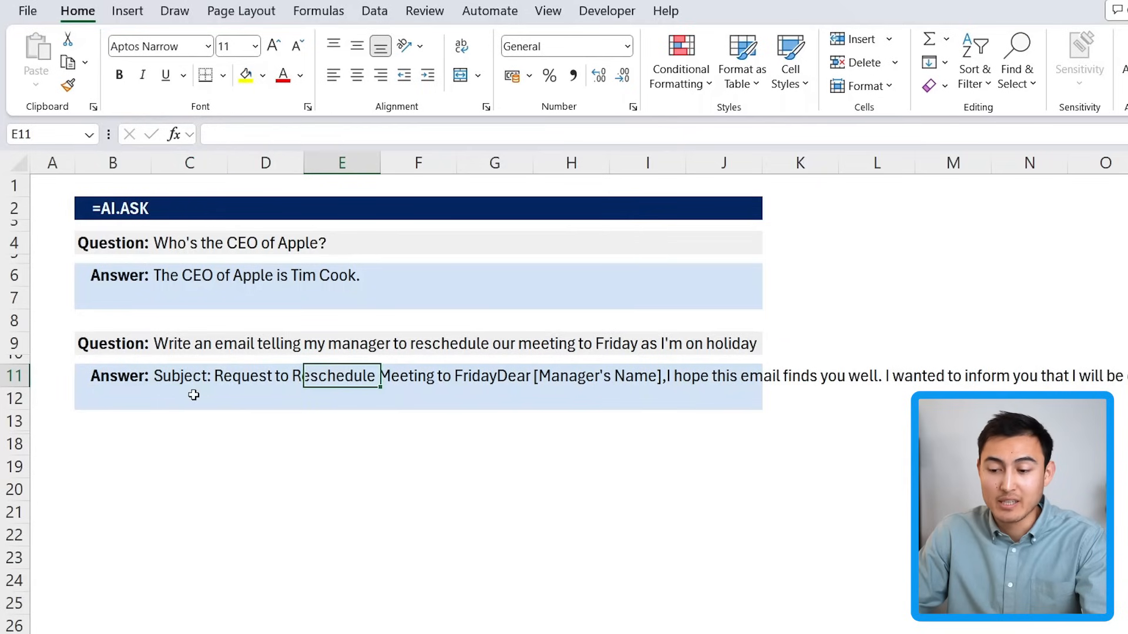
{"action": "scroll", "scroll_direction": "right", "scroll_amount": 3}
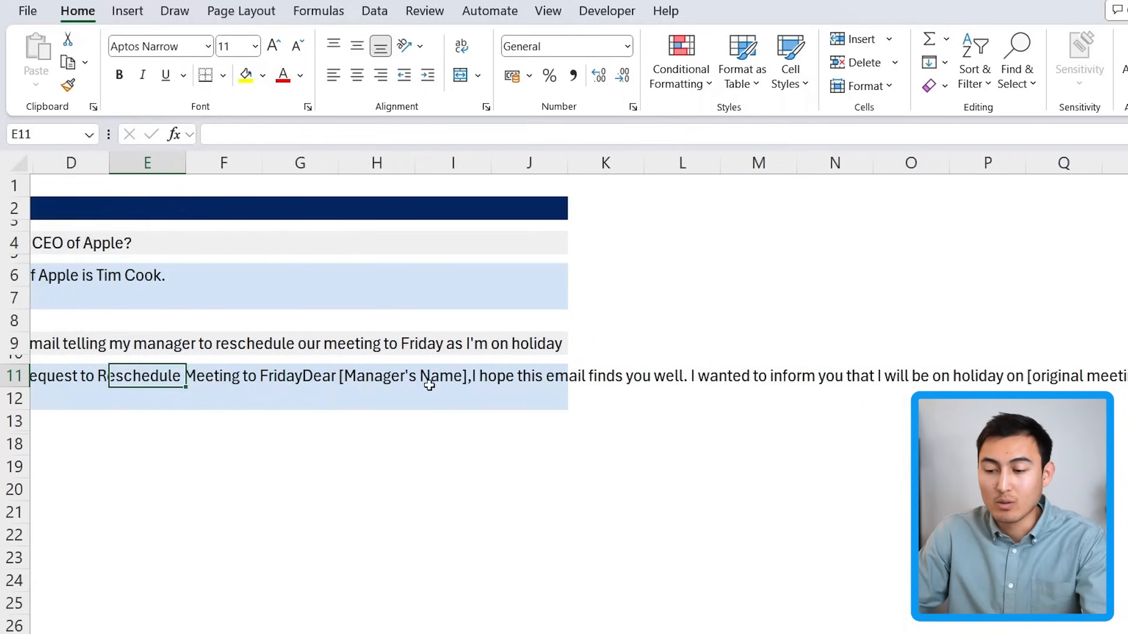
{"action": "scroll", "scroll_direction": "right", "scroll_amount": 3}
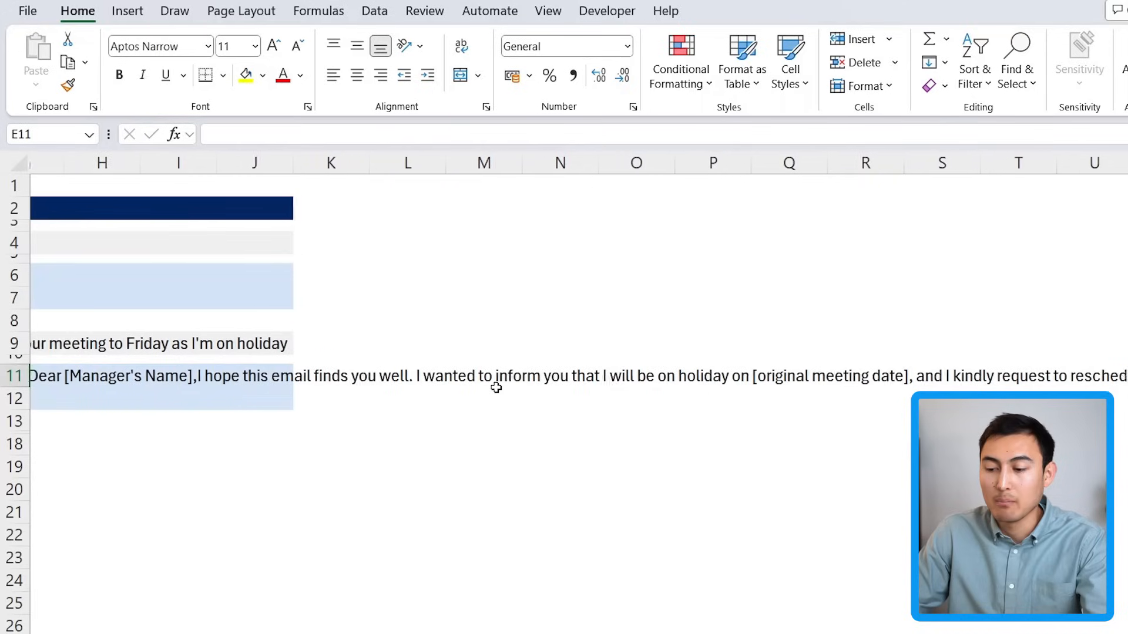
{"action": "scroll", "scroll_direction": "right", "scroll_amount": 3}
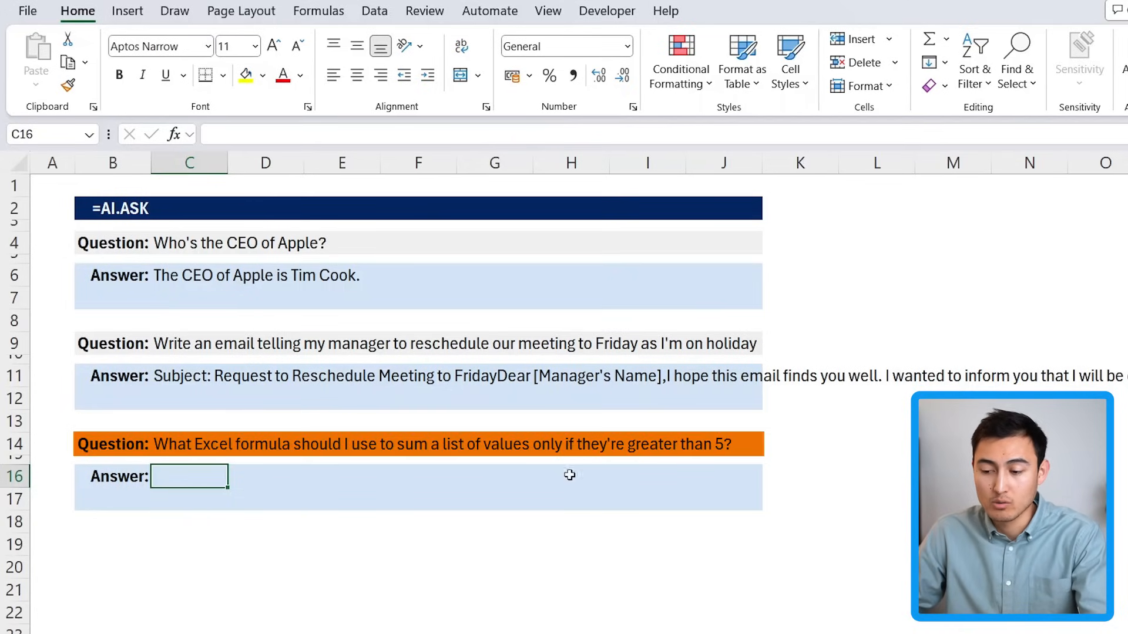
{"action": "mouse_move", "coordinate": [350, 543]}
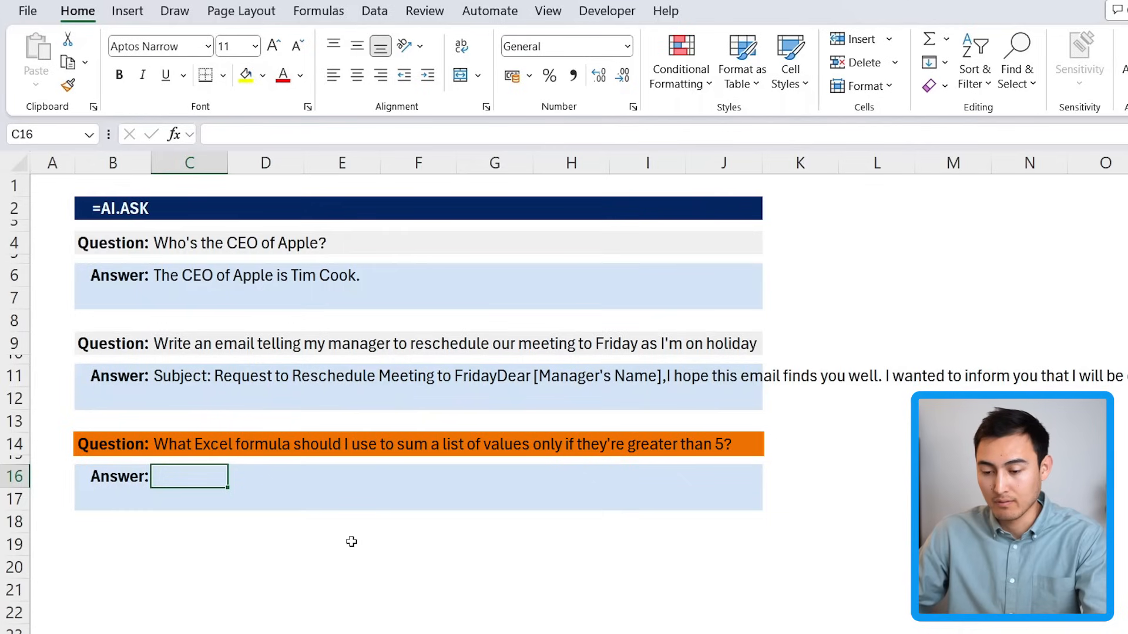
{"action": "type", "text": "=ai.as"}
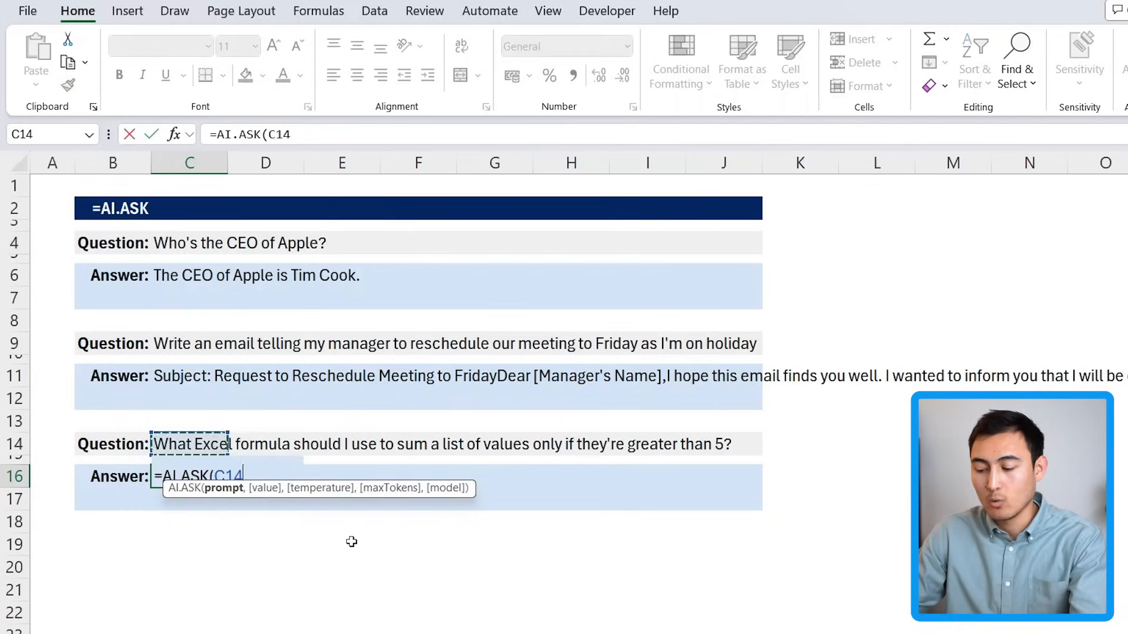
{"action": "key", "text": "Enter"}
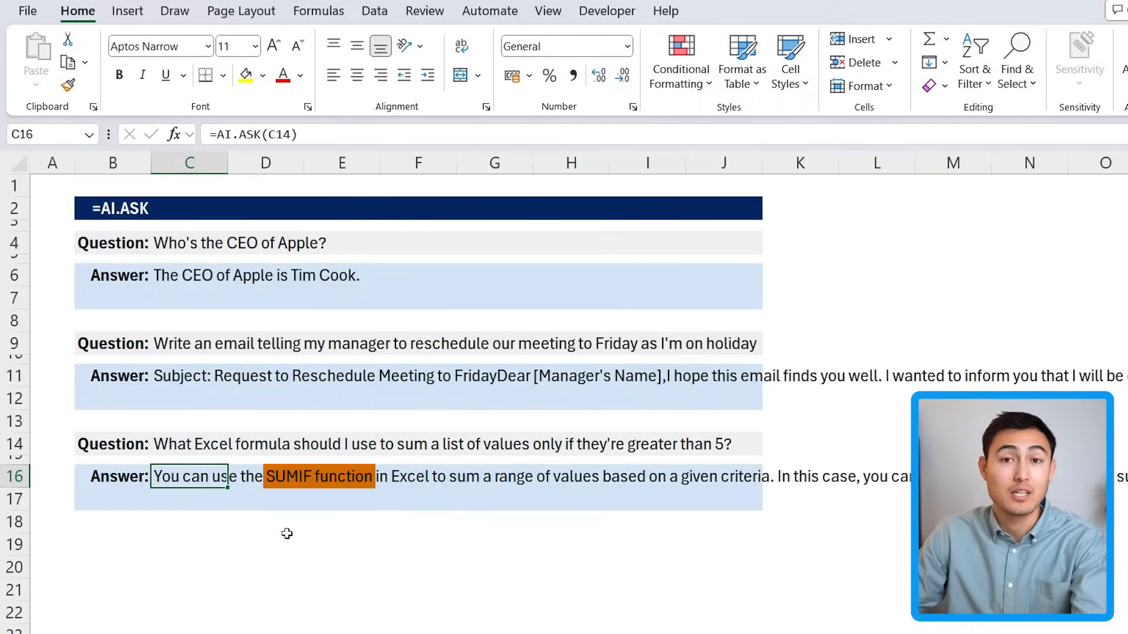
{"action": "scroll", "scroll_direction": "right", "scroll_amount": 3}
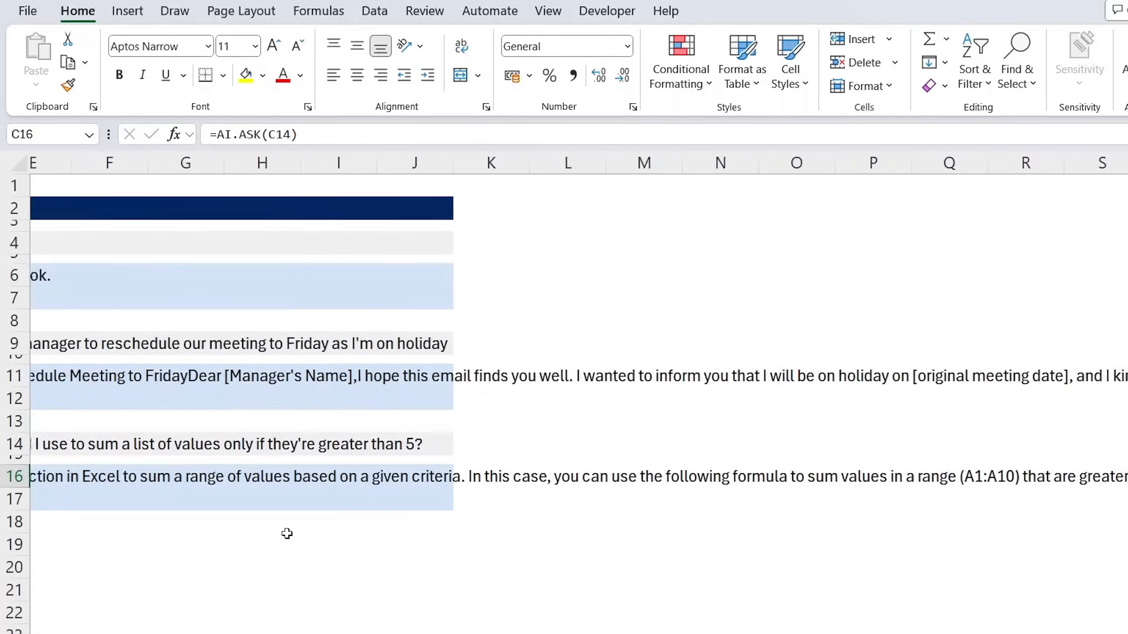
{"action": "scroll", "scroll_direction": "right", "scroll_amount": 3}
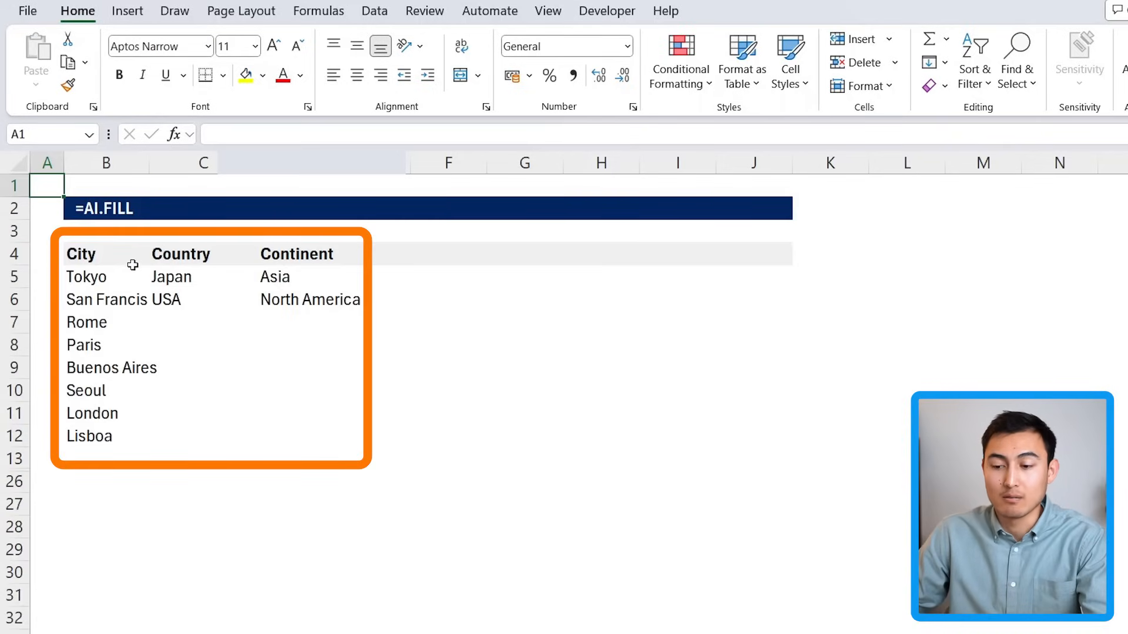
- Enter =AI.FILL(B4:D6,B7:B12) in C7 to fill countries and continents for Rome through Lisboa
{"action": "left_click", "coordinate": [295, 276]}
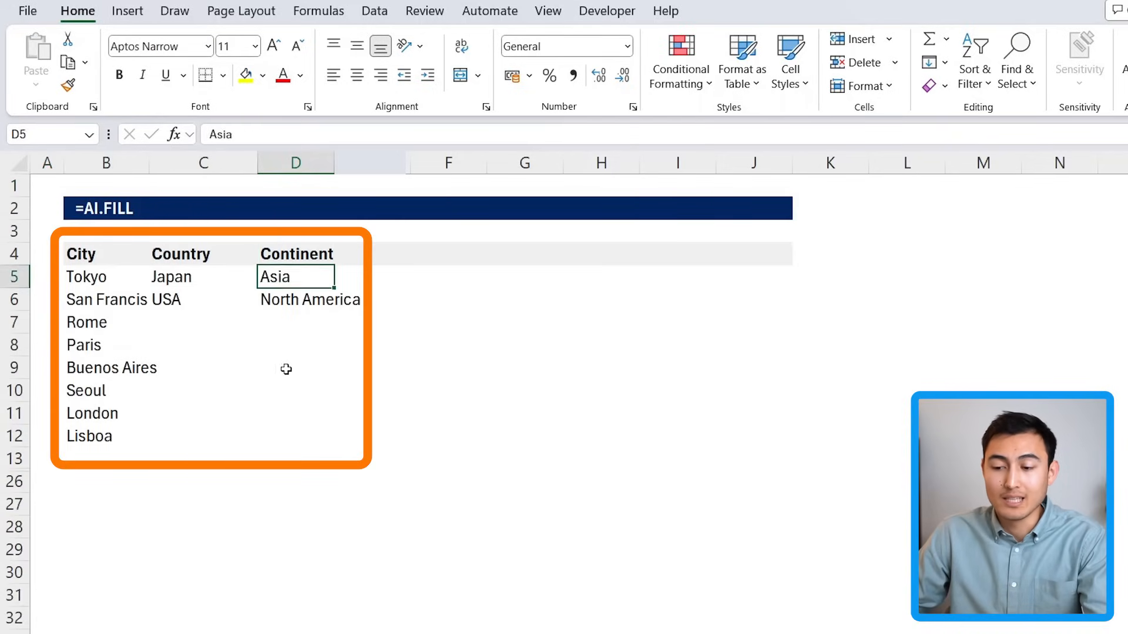
{"action": "left_click", "coordinate": [202, 322]}
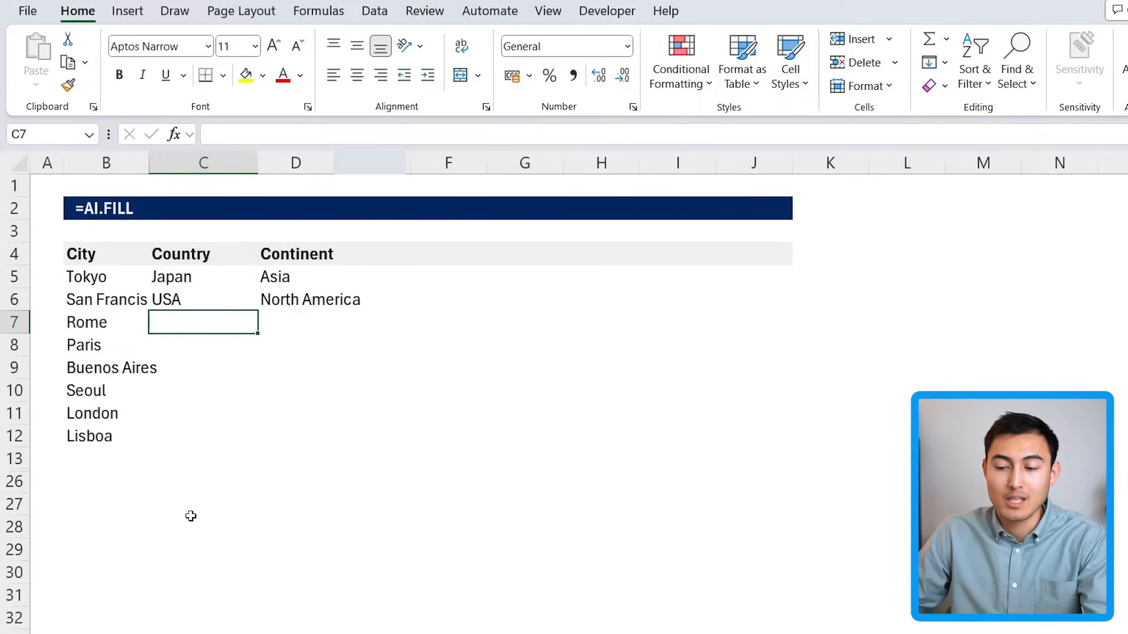
{"action": "mouse_move", "coordinate": [160, 433]}
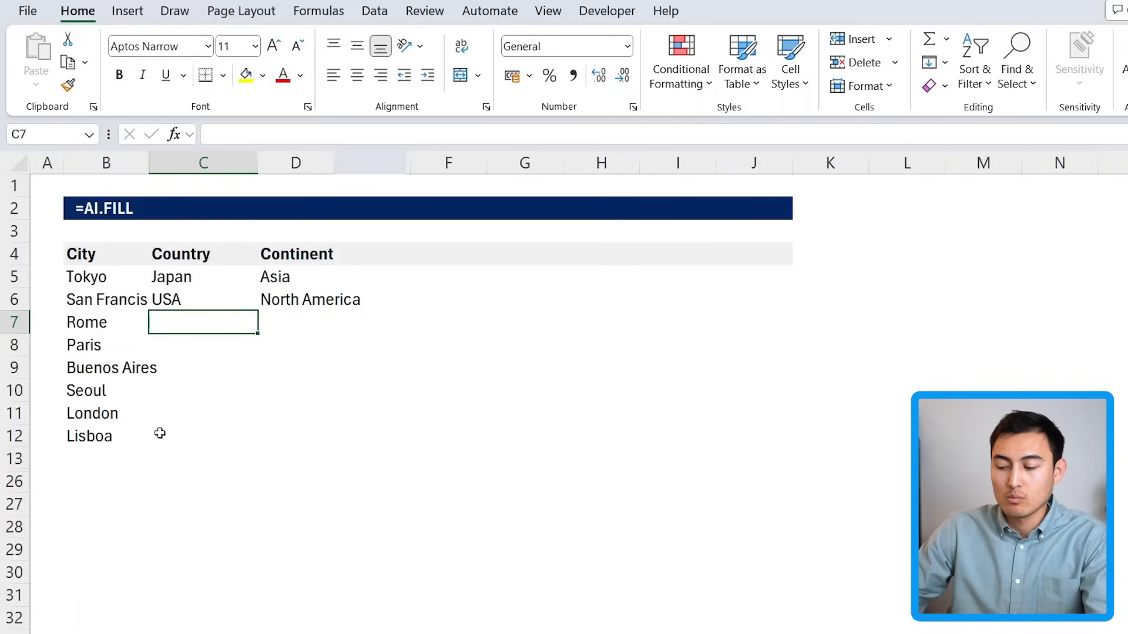
{"action": "type", "text": "=ai"}
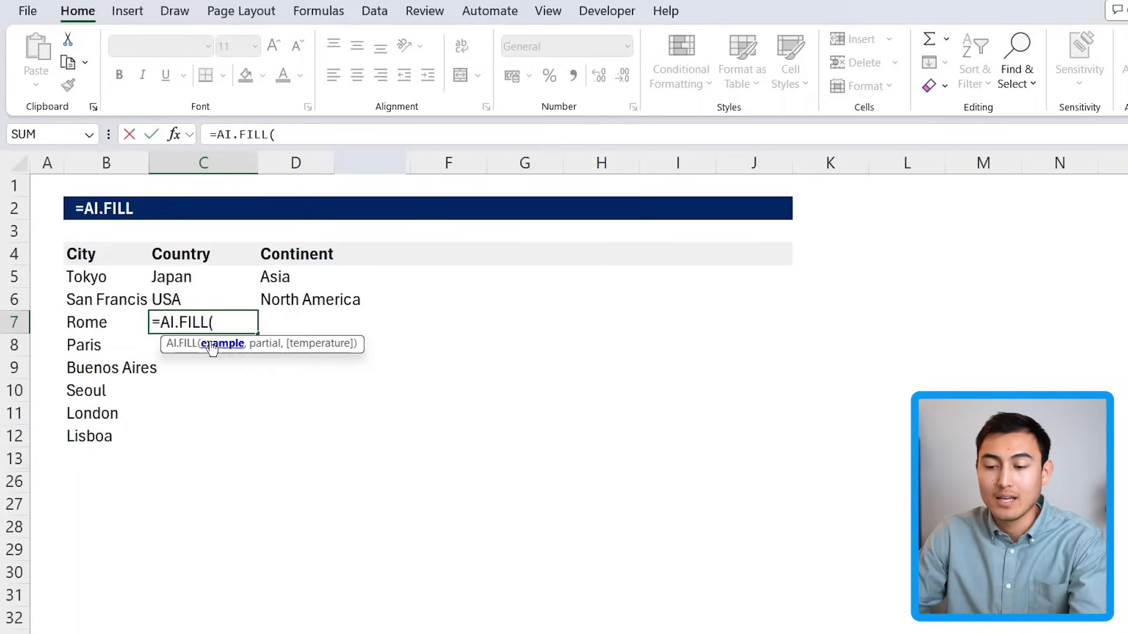
{"action": "left_click_drag", "start_coordinate": [66, 254], "coordinate": [360, 300]}
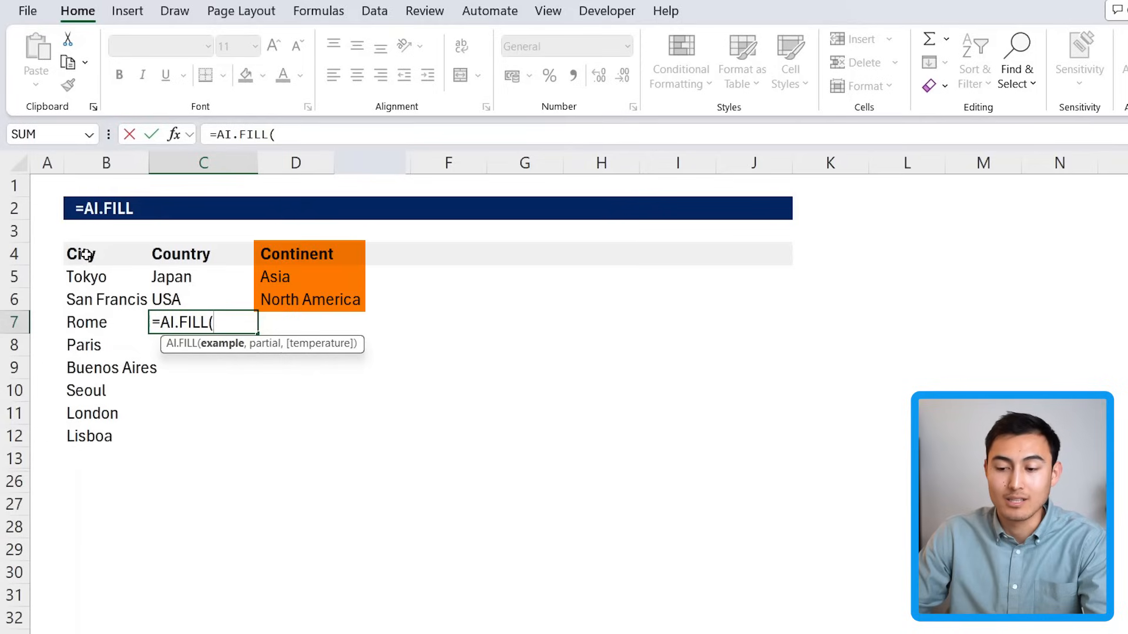
{"action": "left_click_drag", "start_coordinate": [82, 254], "coordinate": [370, 300]}
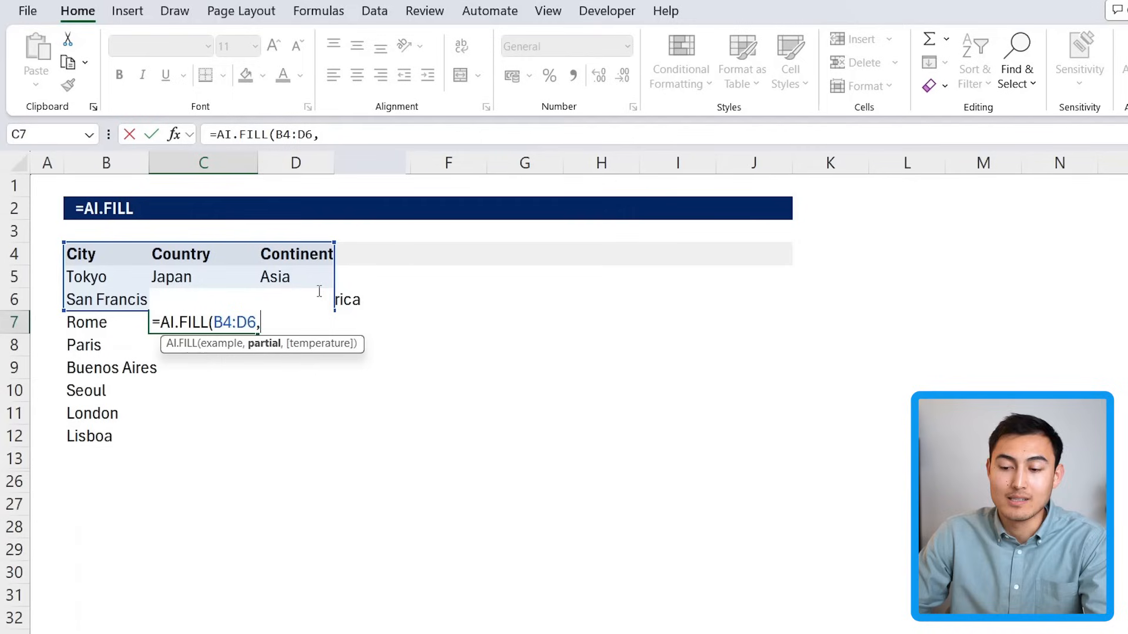
{"action": "mouse_move", "coordinate": [101, 321]}
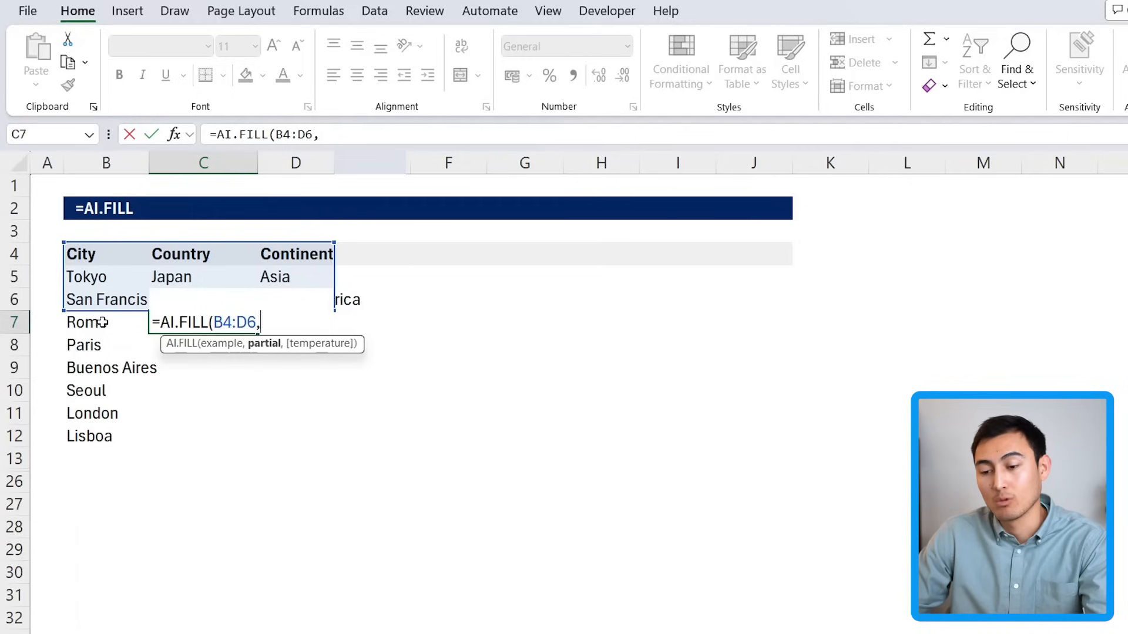
{"action": "left_click_drag", "start_coordinate": [86, 322], "coordinate": [112, 436]}
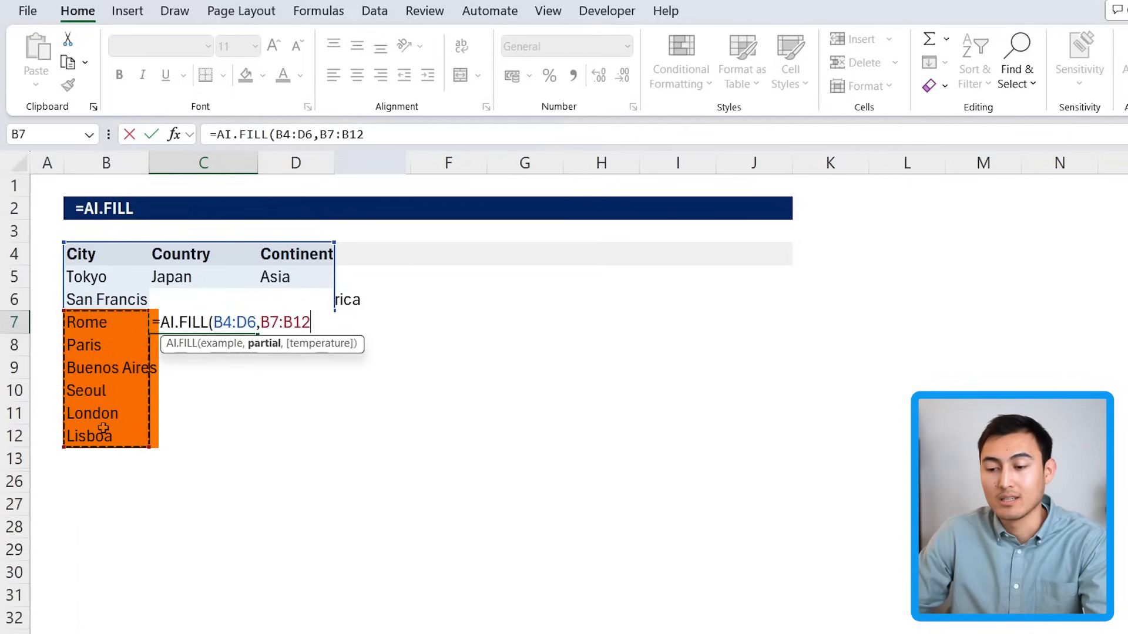
{"action": "type", "text": ")"}
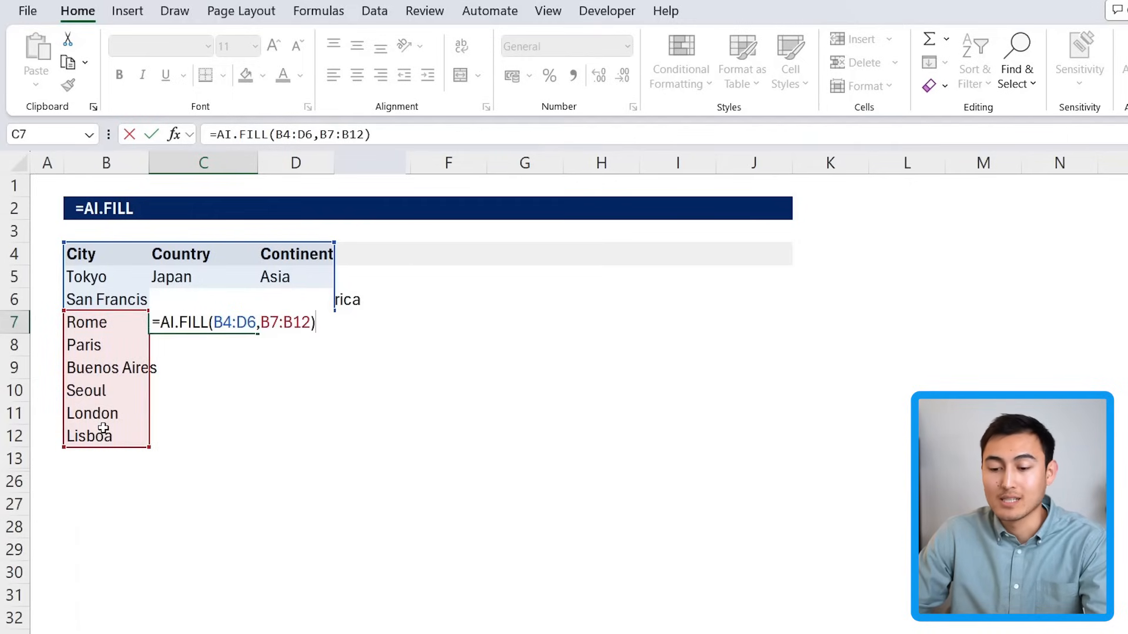
{"action": "key", "text": "Enter"}
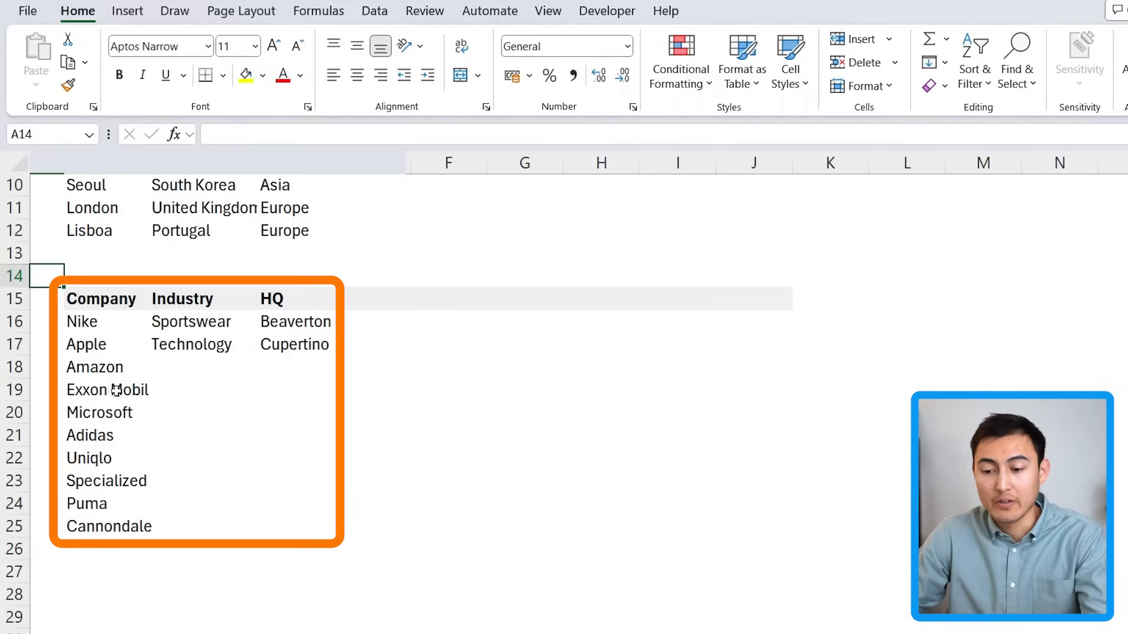
- Enter =AI.FILL(B15:D17,B18:B25) in C18 to fill Industry and HQ for Amazon through Cannondale
{"action": "left_click", "coordinate": [107, 389]}
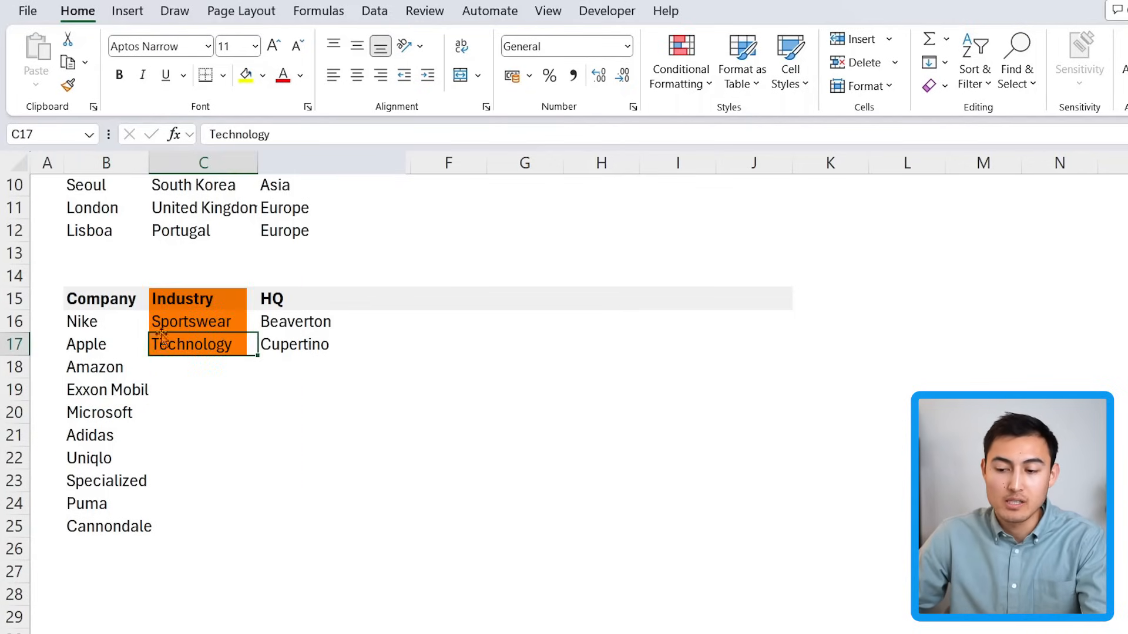
{"action": "left_click", "coordinate": [296, 344]}
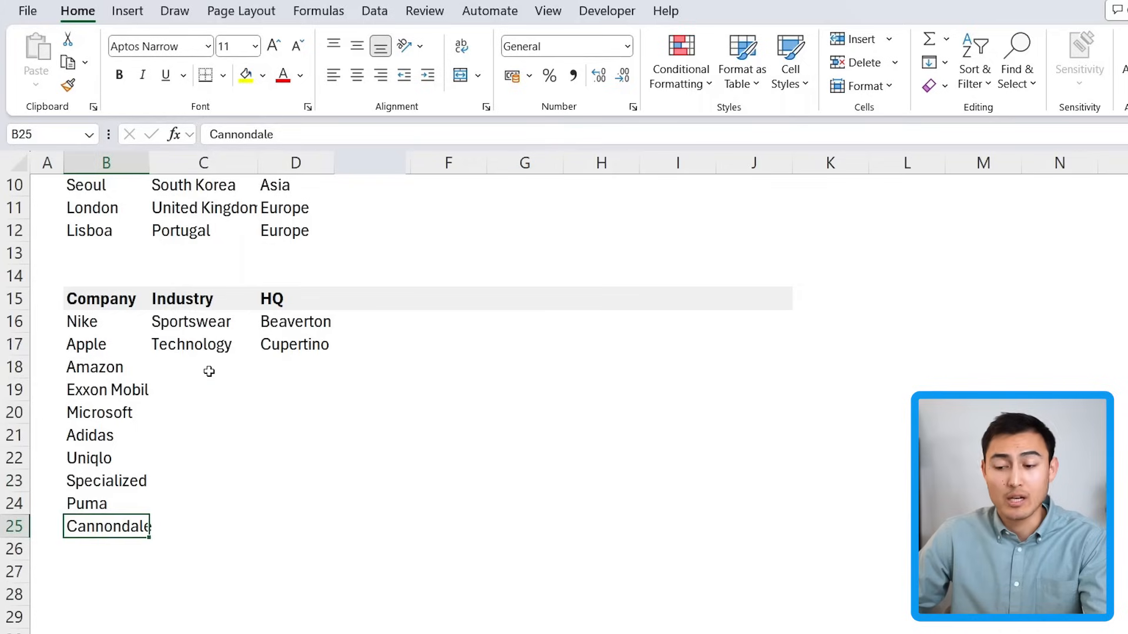
{"action": "left_click", "coordinate": [202, 367]}
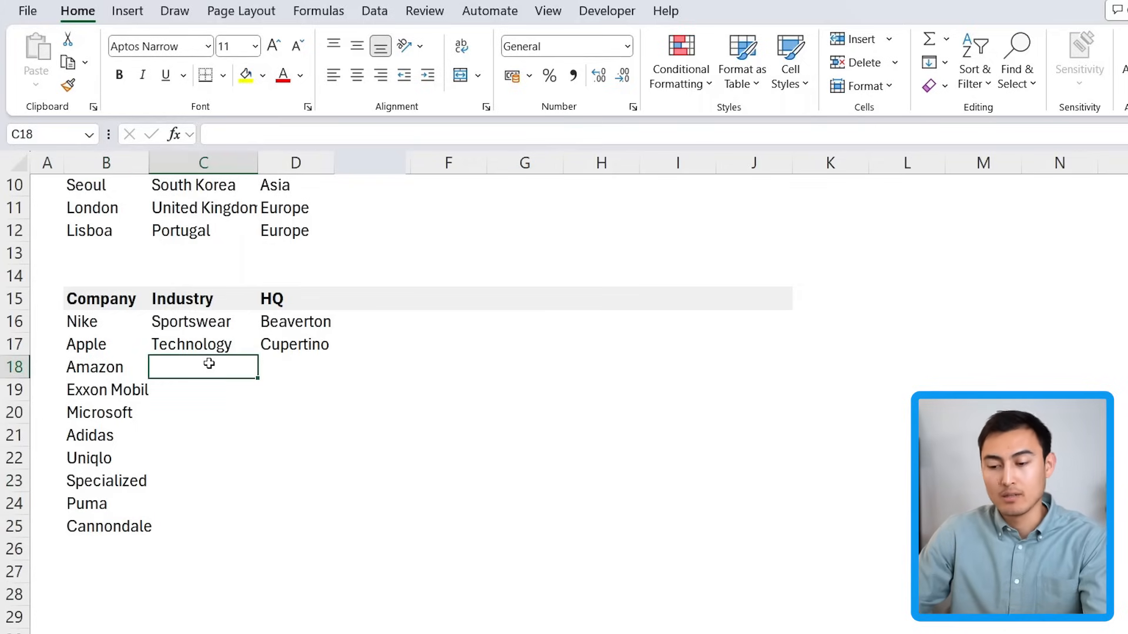
{"action": "type", "text": "=ai"}
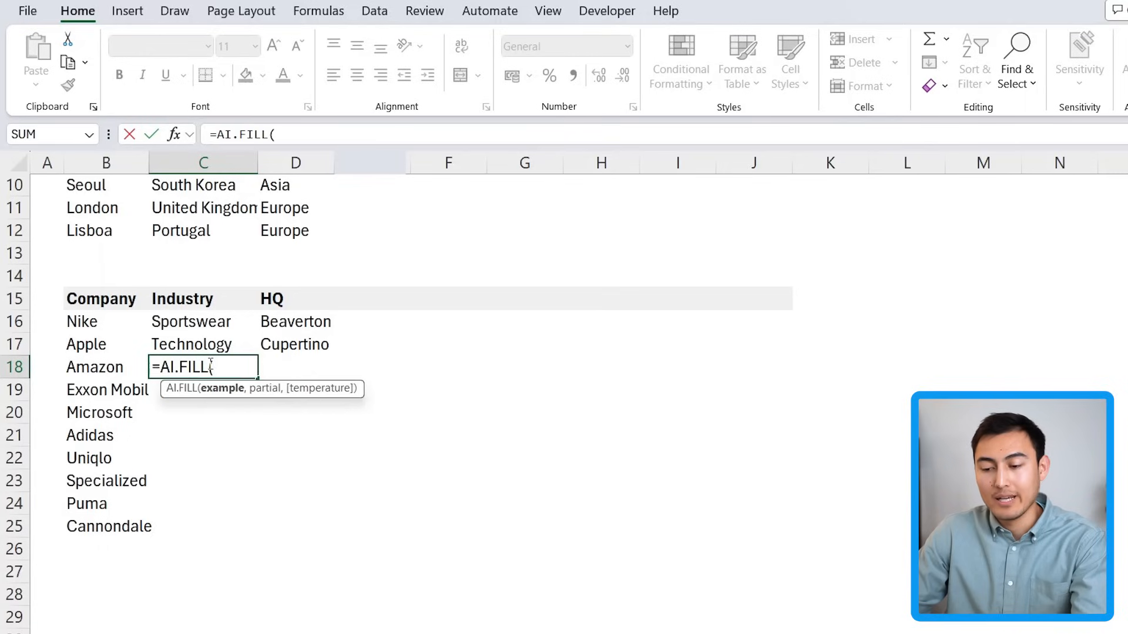
{"action": "left_click", "coordinate": [191, 322]}
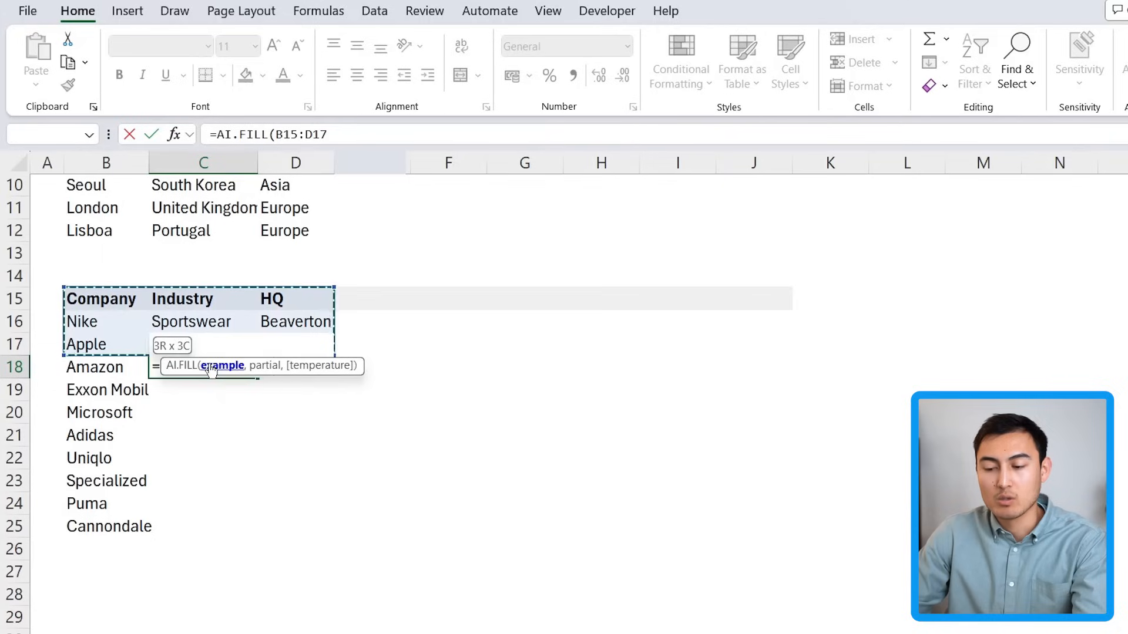
{"action": "type", "text": ","}
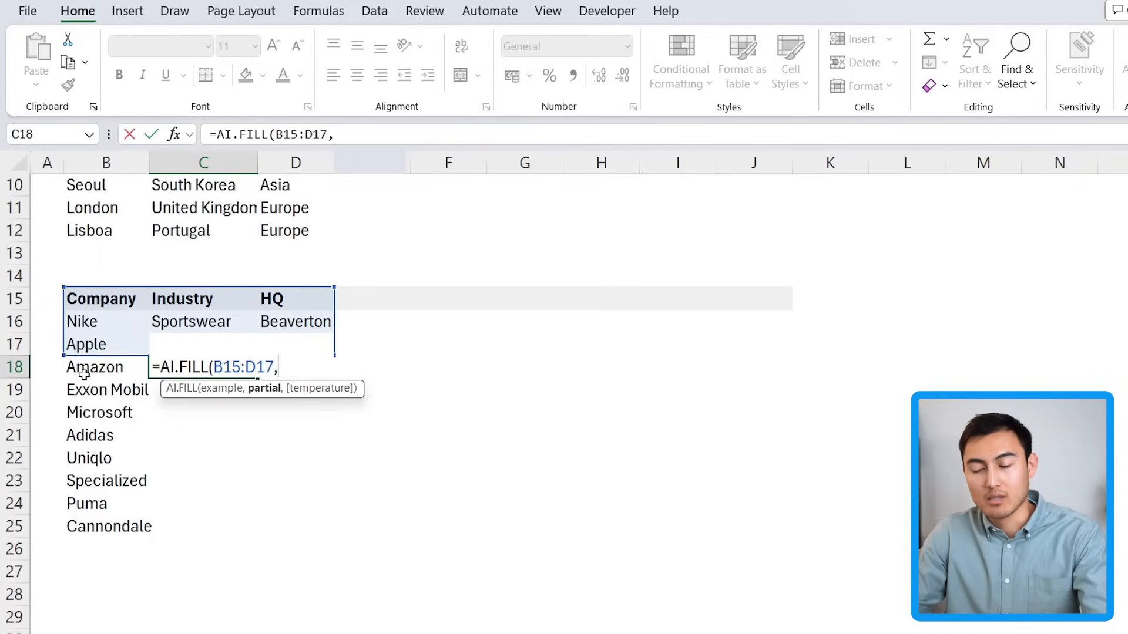
{"action": "left_click_drag", "start_coordinate": [94, 367], "coordinate": [94, 526]}
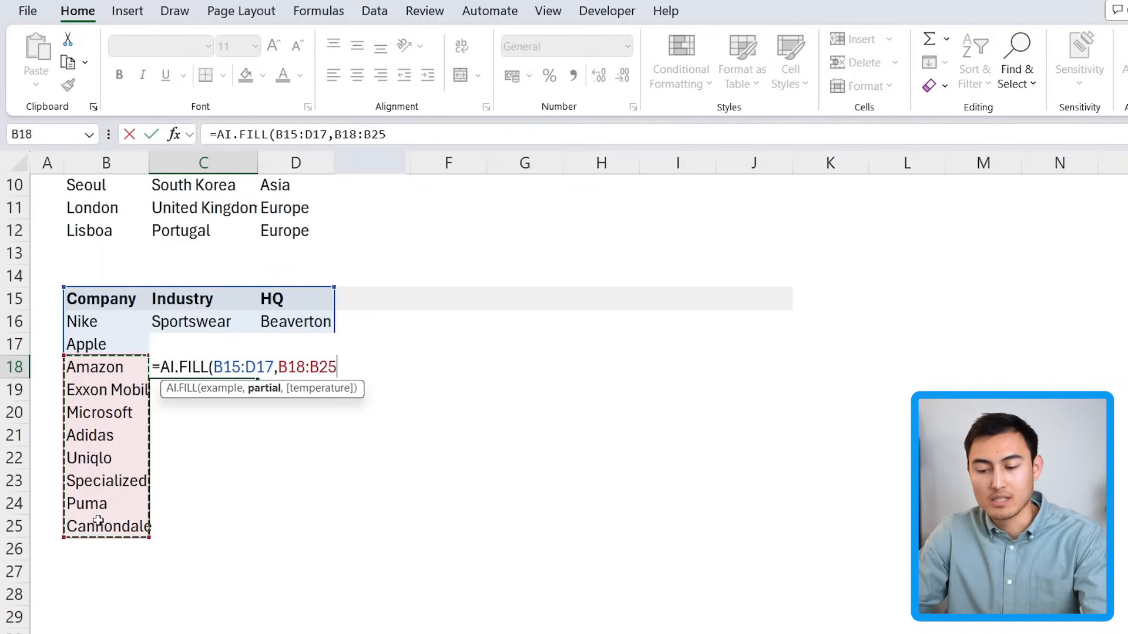
{"action": "type", "text": ")"}
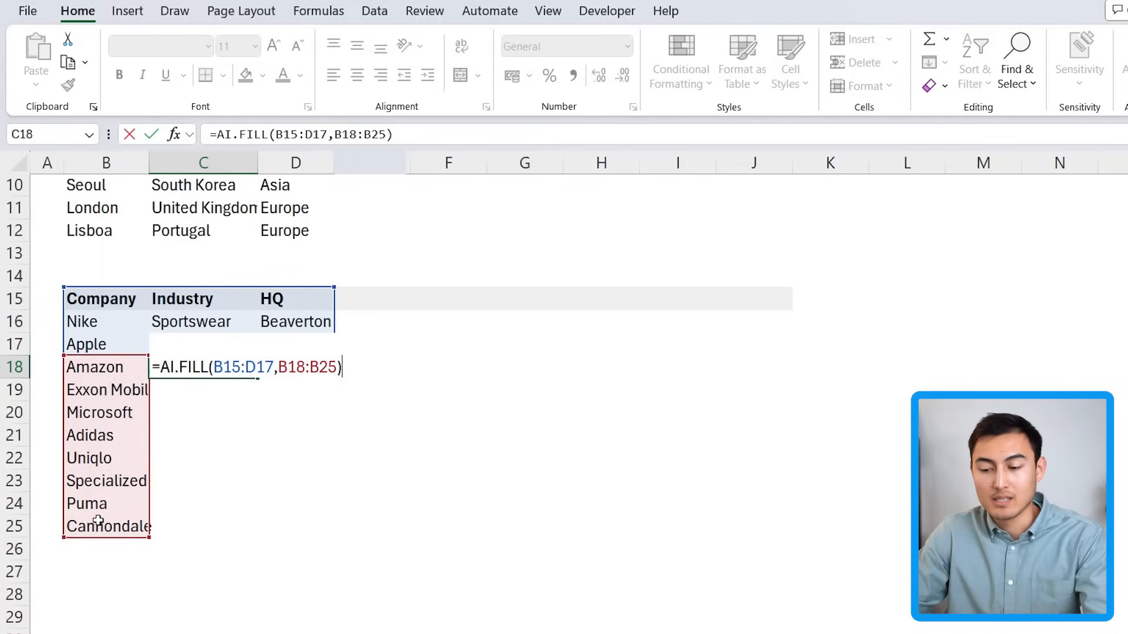
{"action": "key", "text": "Enter"}
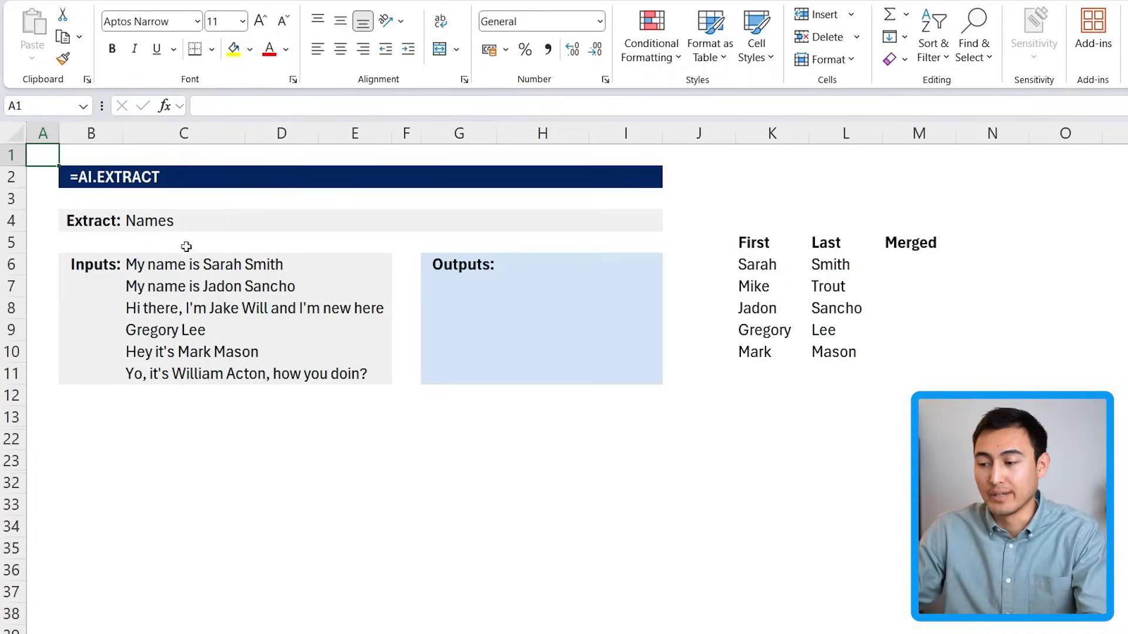
- Enter 'Sarah Smith' in M6 and Flash Fill the remaining merged full names with Ctrl+E
{"action": "left_click", "coordinate": [771, 242]}
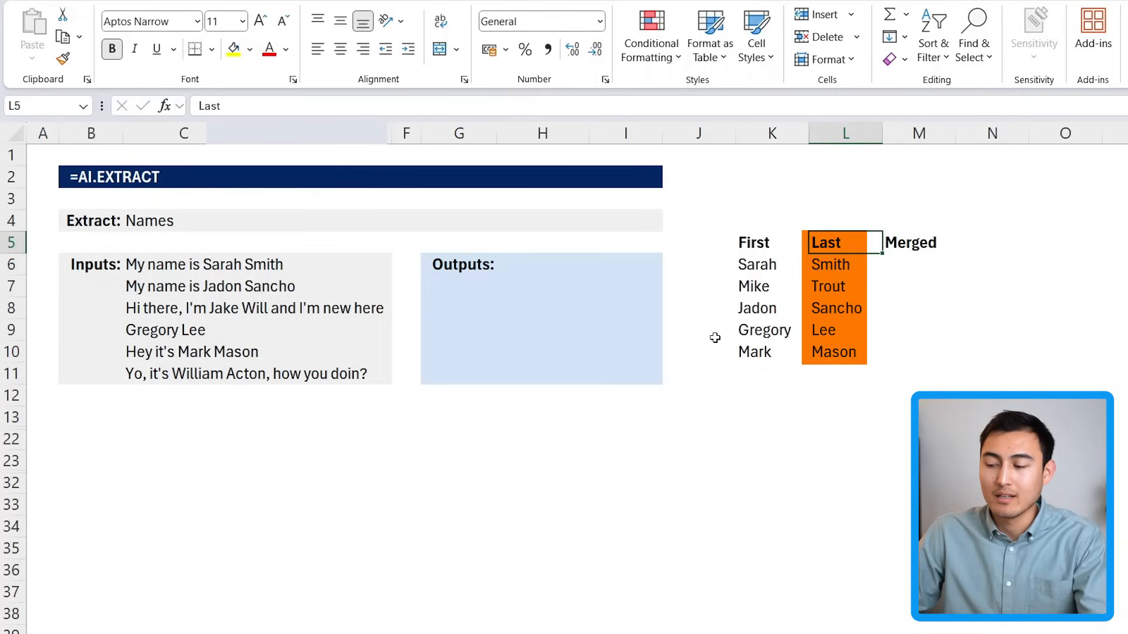
{"action": "left_click", "coordinate": [919, 264]}
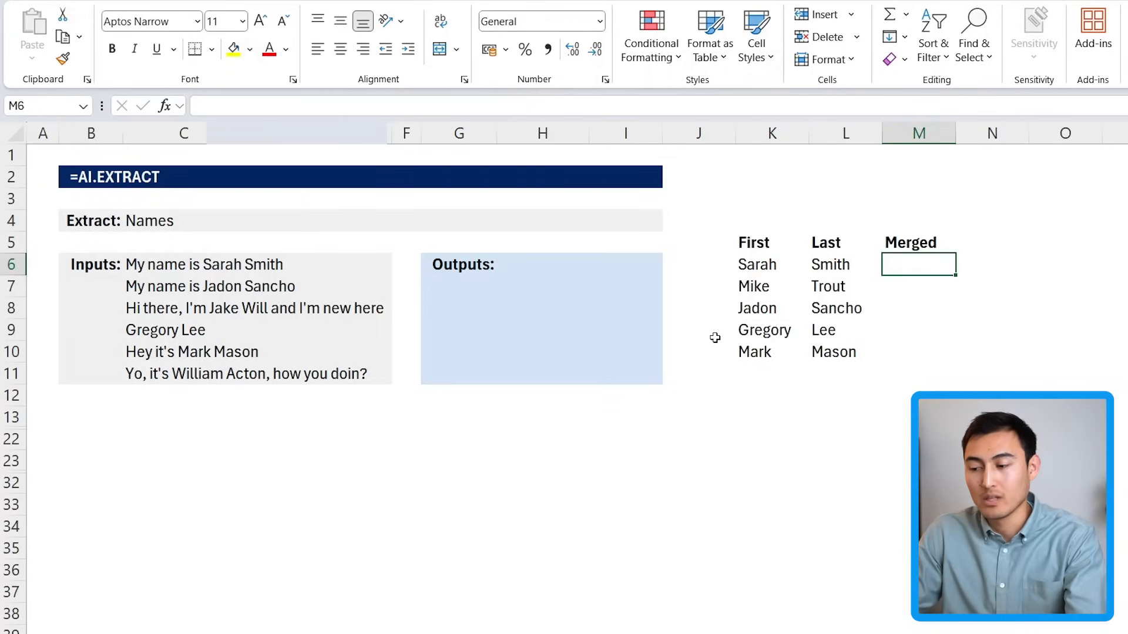
{"action": "type", "text": "S"}
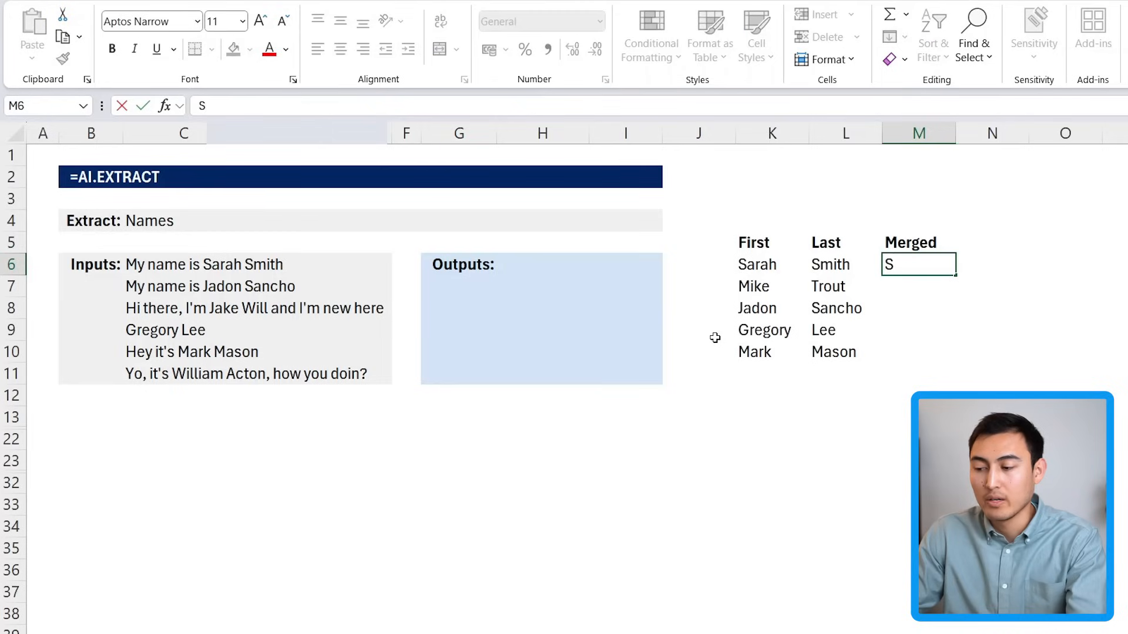
{"action": "type", "text": "arah Smo"}
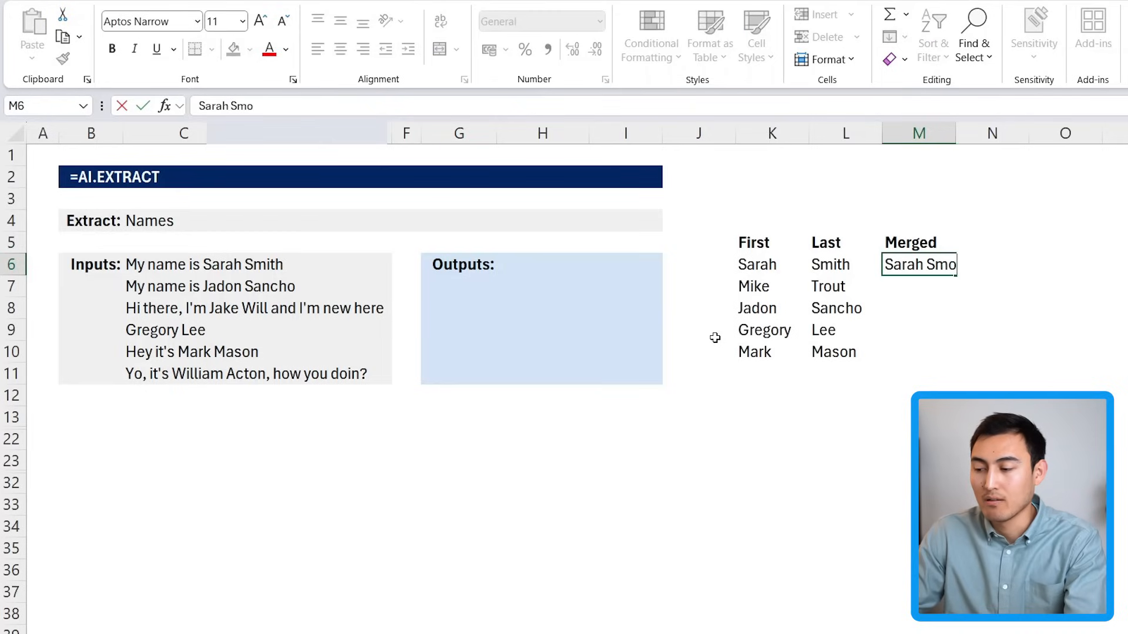
{"action": "type", "text": "ith"}
{"action": "key", "text": "Enter"}
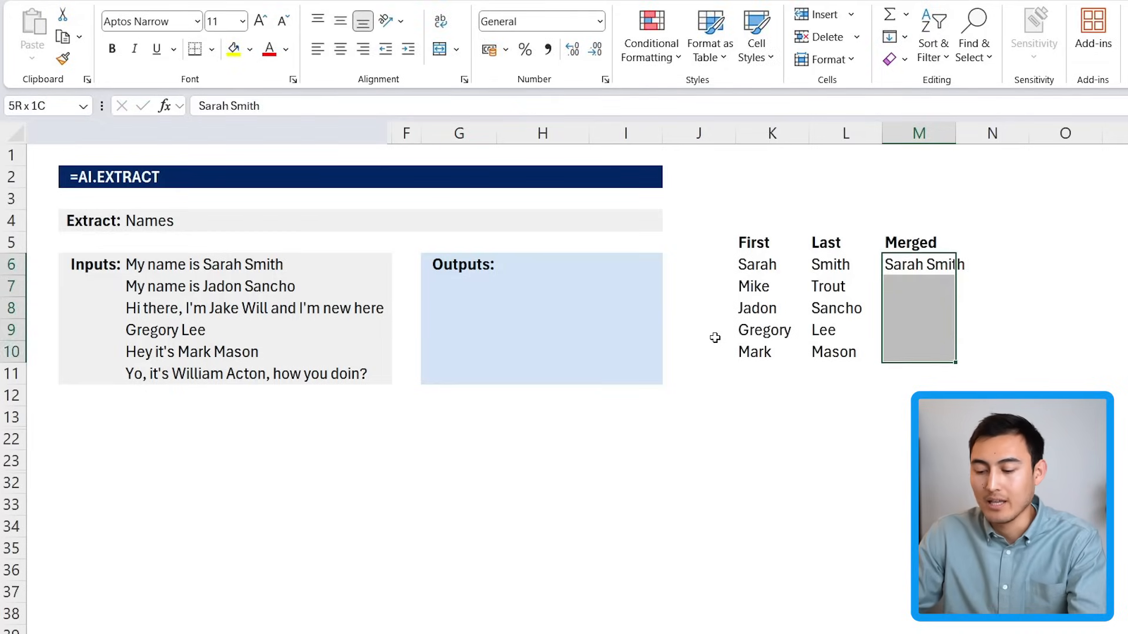
{"action": "key", "text": "Ctrl+E"}
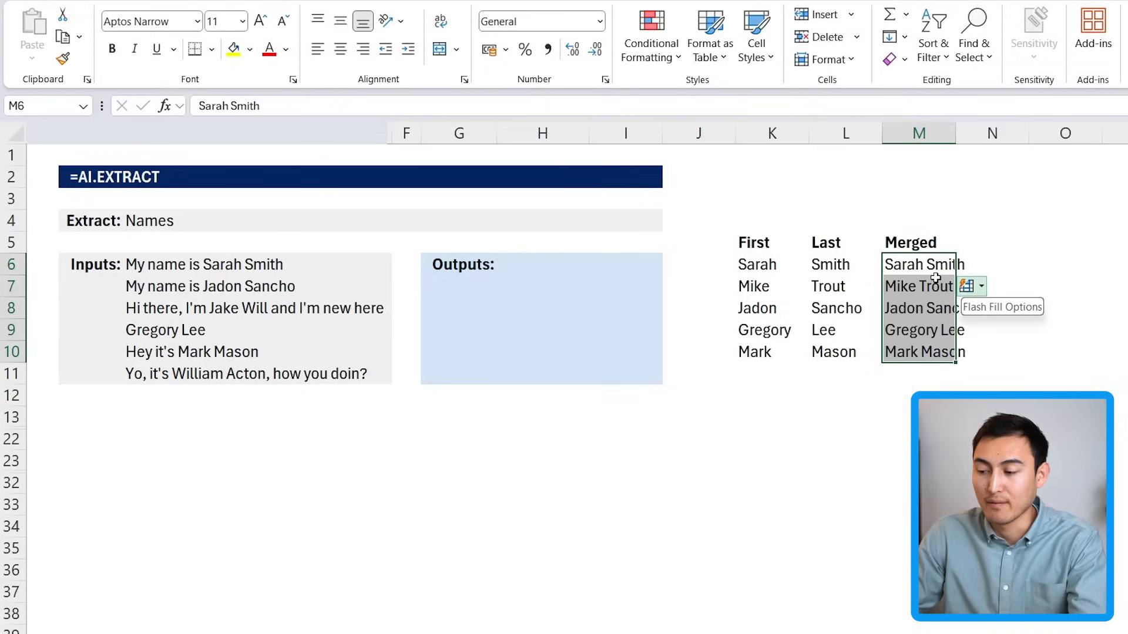
- Review the flash-filled names and input sentences, ending on the first names Outputs cell
{"action": "left_click", "coordinate": [919, 286]}
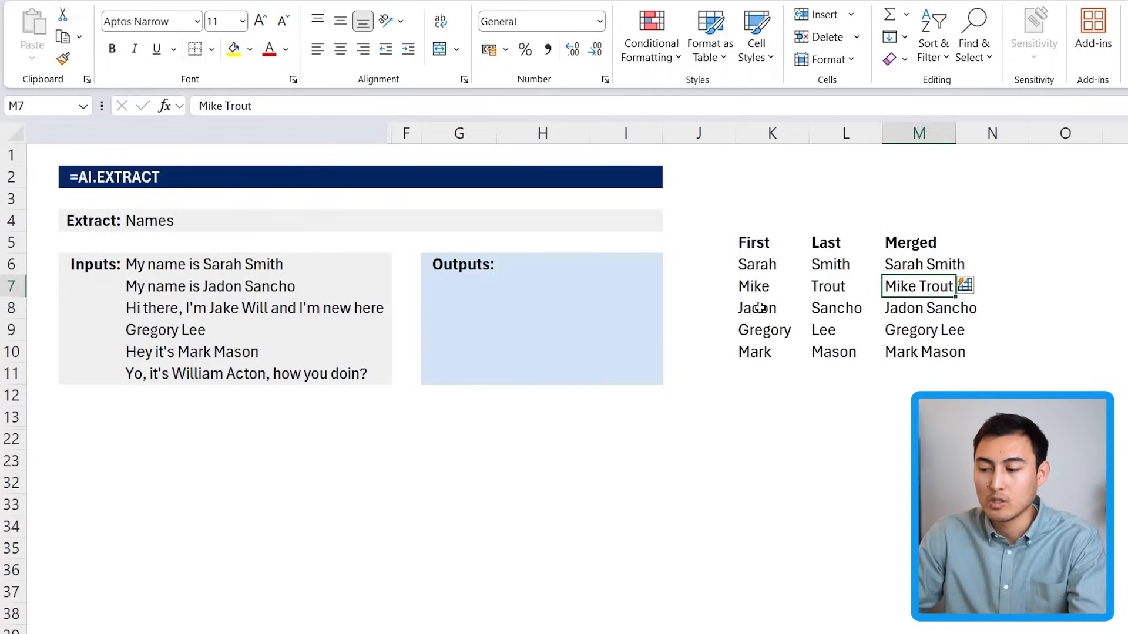
{"action": "left_click", "coordinate": [166, 329]}
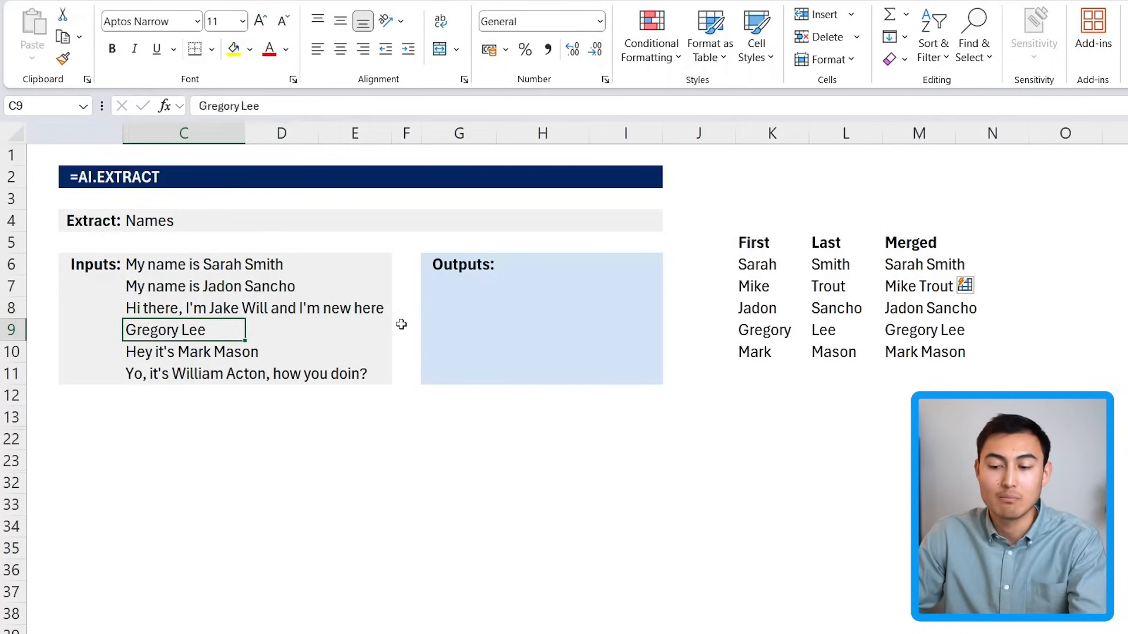
{"action": "left_click", "coordinate": [184, 265]}
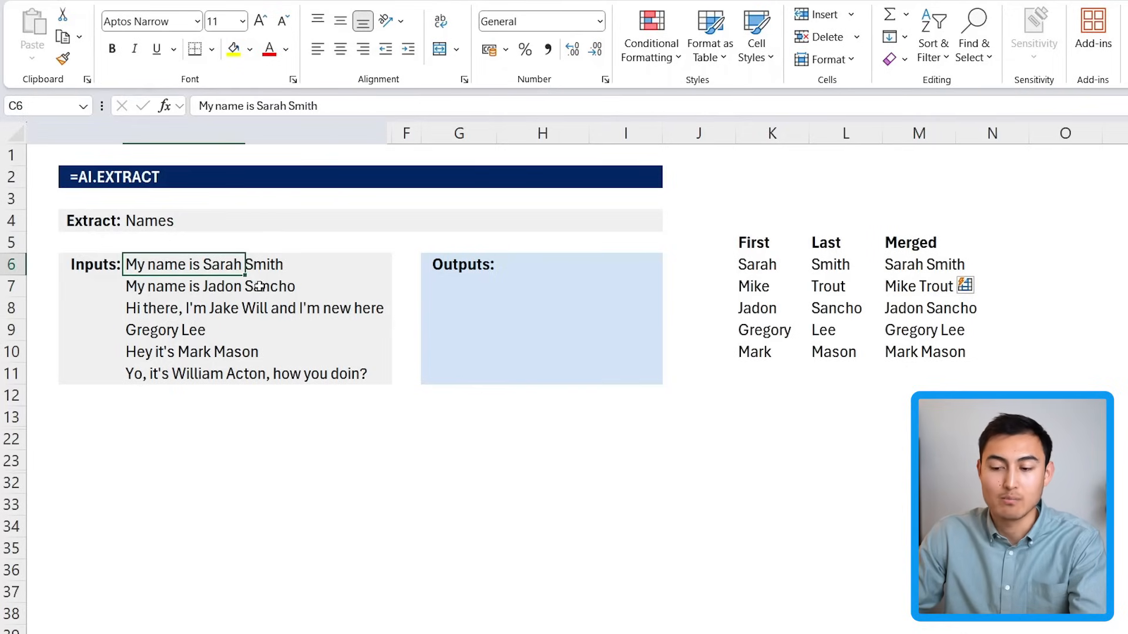
{"action": "left_click", "coordinate": [542, 264]}
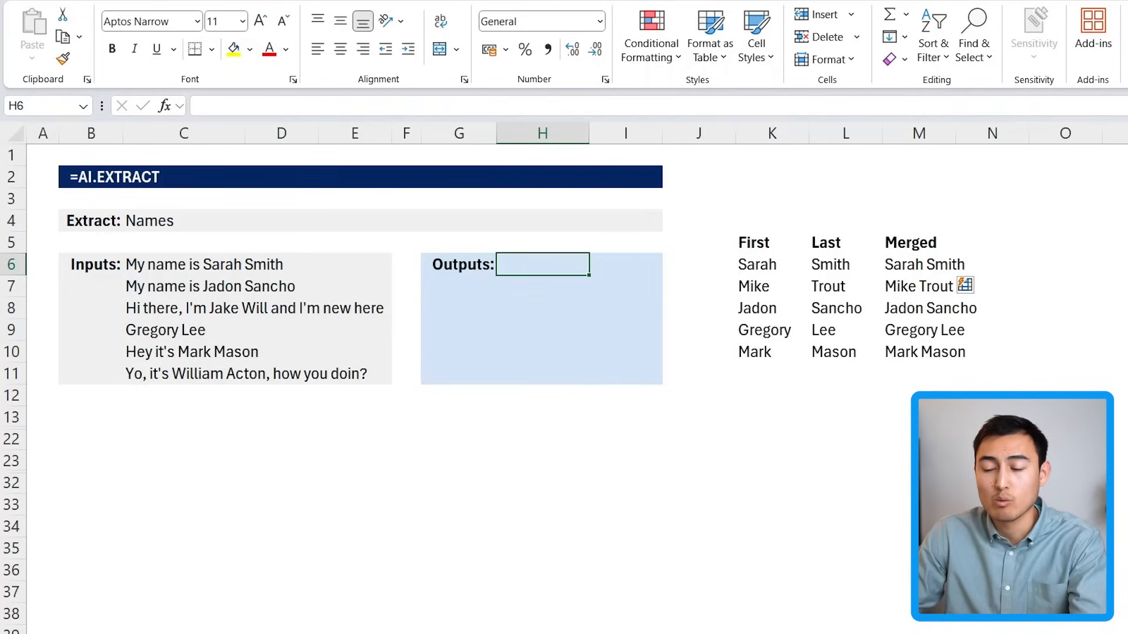
{"action": "type", "text": "Sarah Smith"}
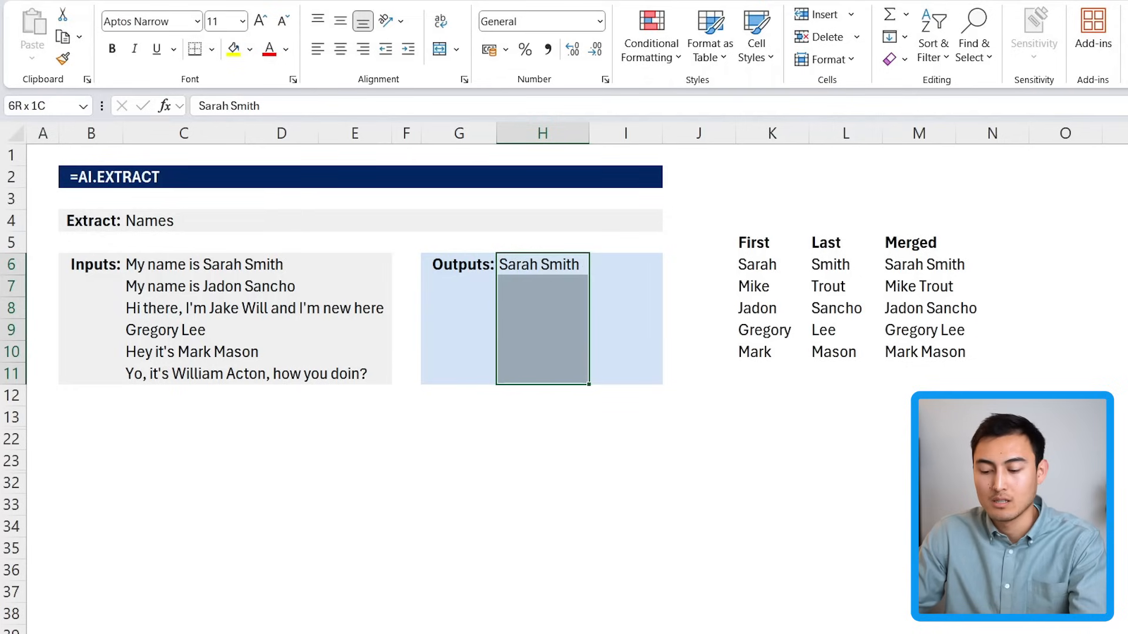
{"action": "key", "text": "Ctrl+E"}
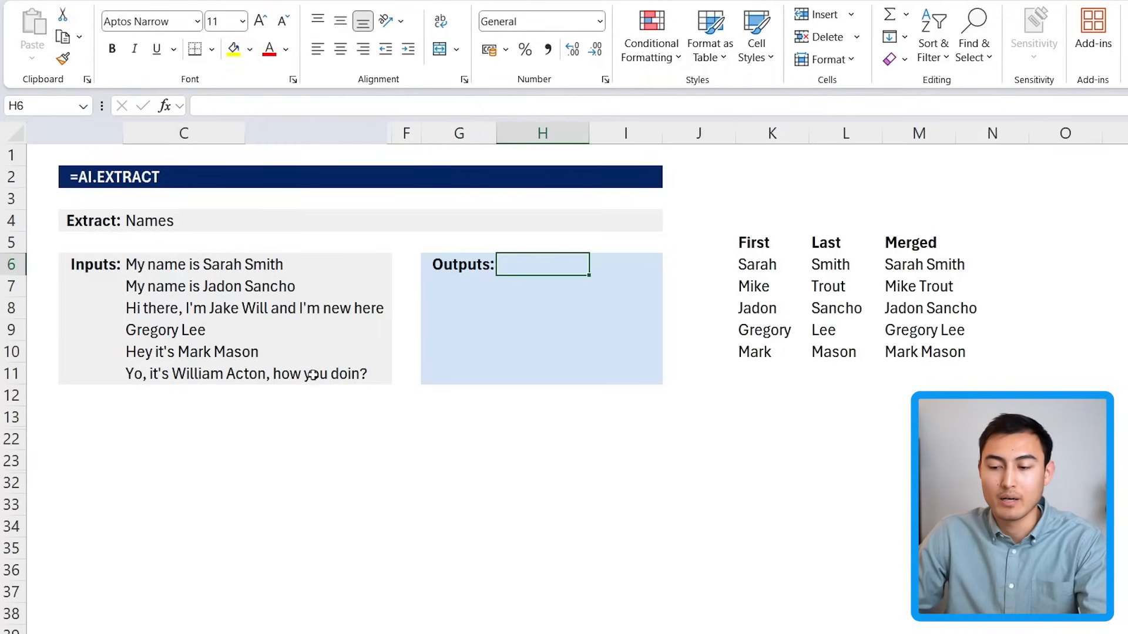
{"action": "mouse_move", "coordinate": [363, 416]}
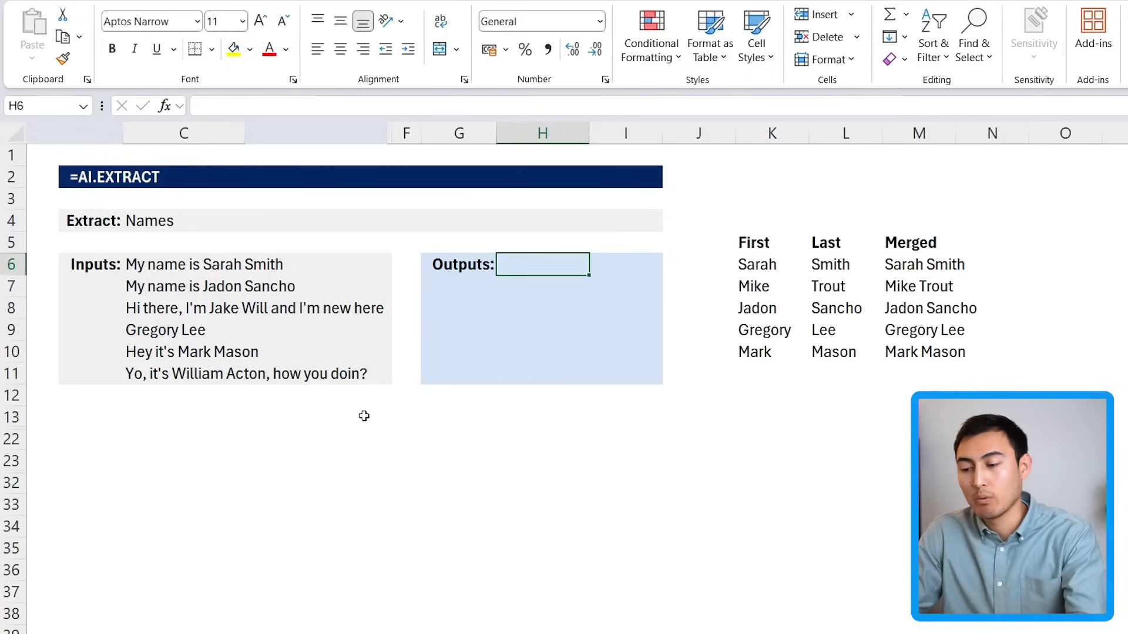
- Enter =AI.EXTRACT(C6:C11,C4) in H6 to pull the six names into Outputs
{"action": "type", "text": "=ai."}
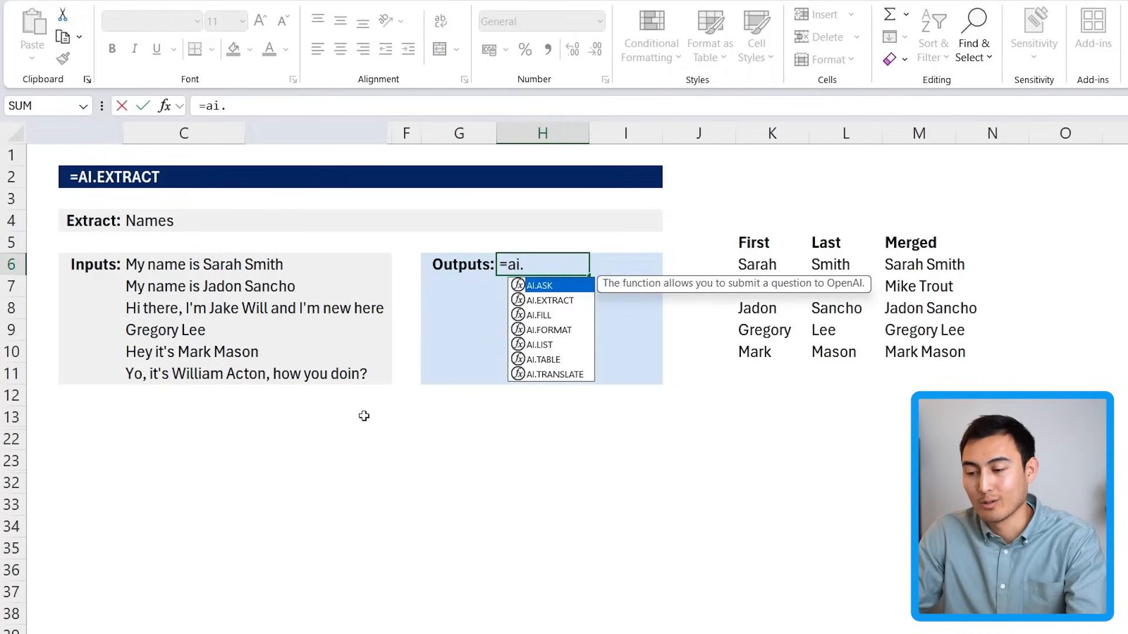
{"action": "type", "text": "AI.EXTRACT(C6:C11,"}
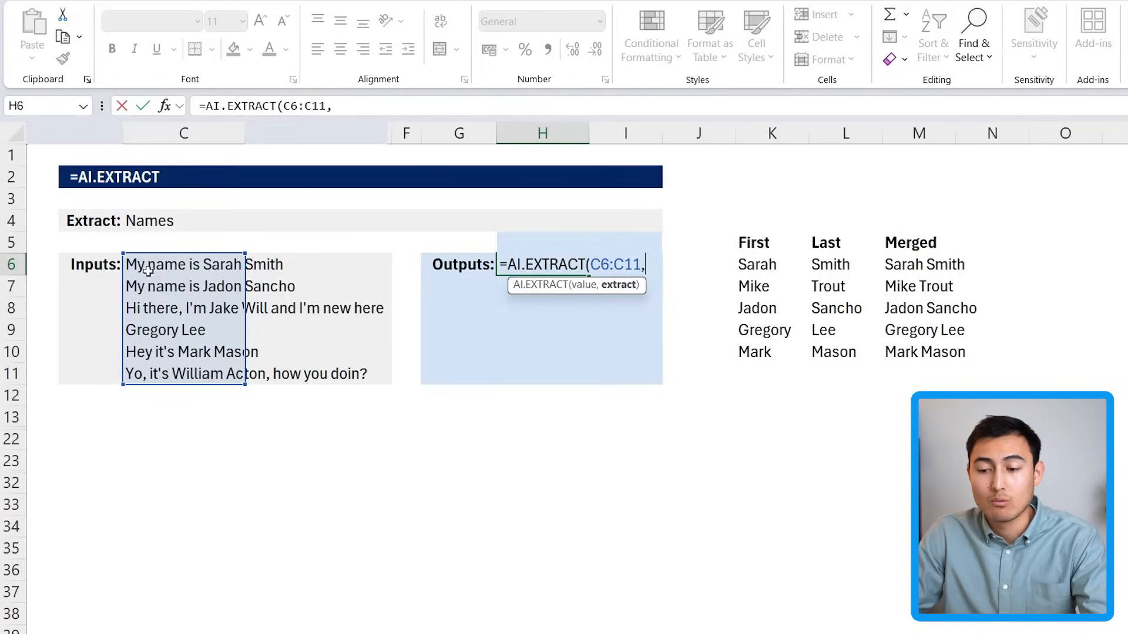
{"action": "left_click", "coordinate": [170, 221]}
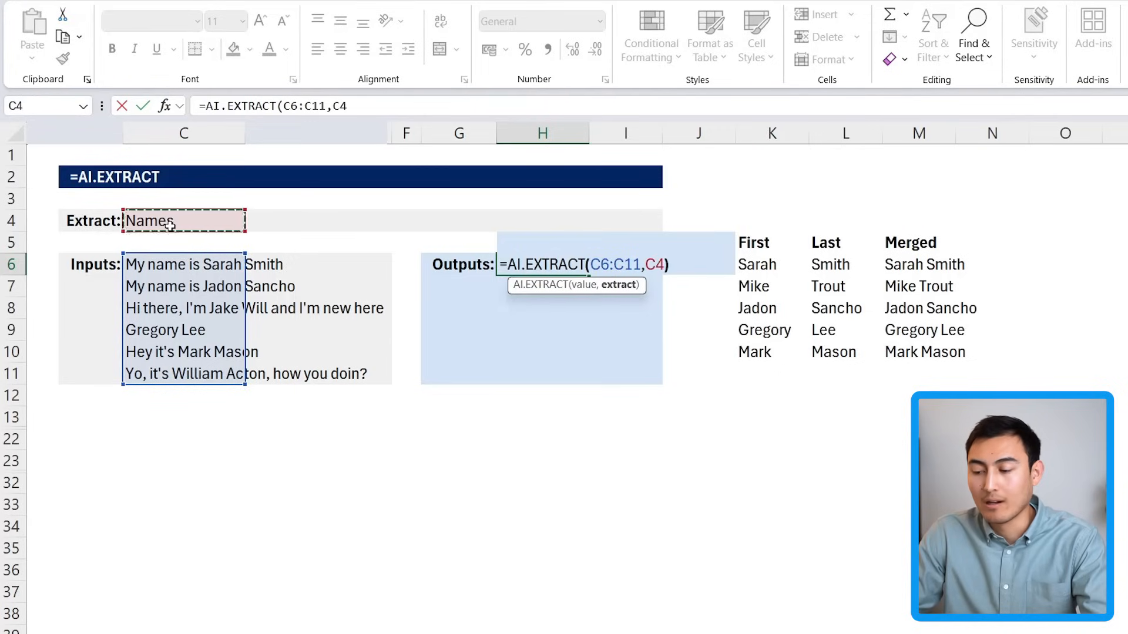
{"action": "key", "text": "Enter"}
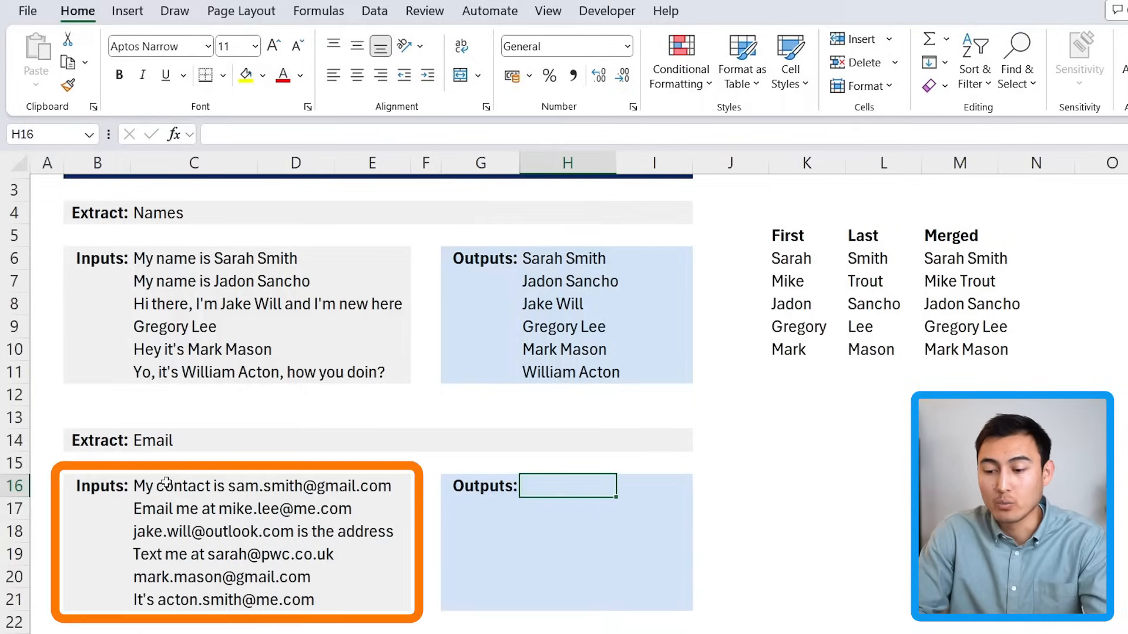
- Enter =AI.EXTRACT(C16:C21,C14) in H16 to pull the six email addresses into Outputs
{"action": "left_click", "coordinate": [194, 509]}
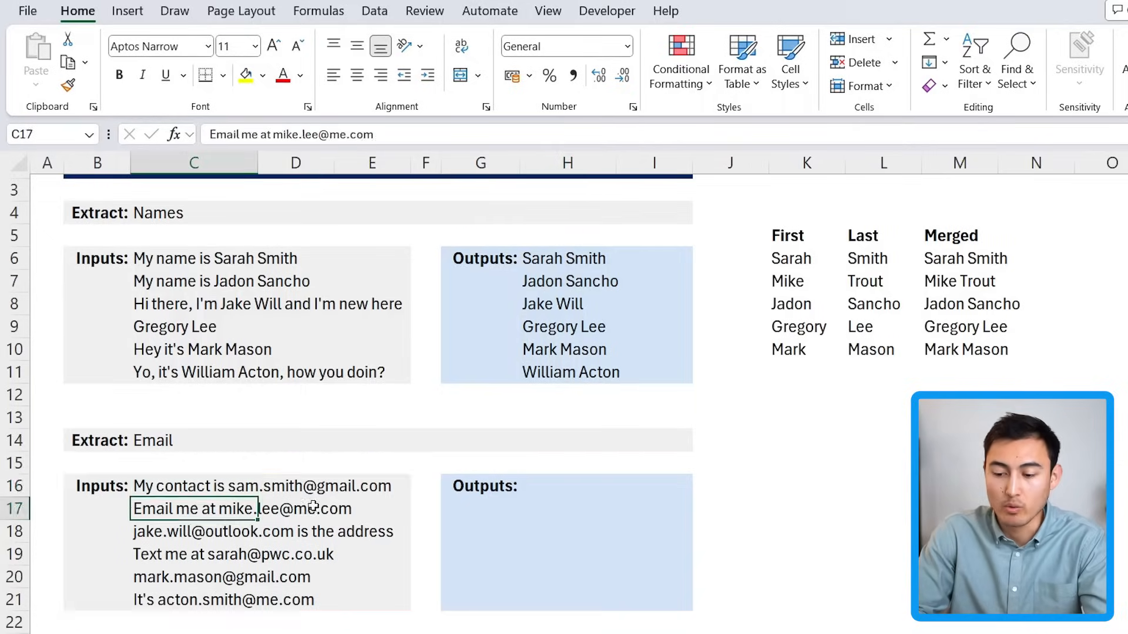
{"action": "mouse_move", "coordinate": [362, 513]}
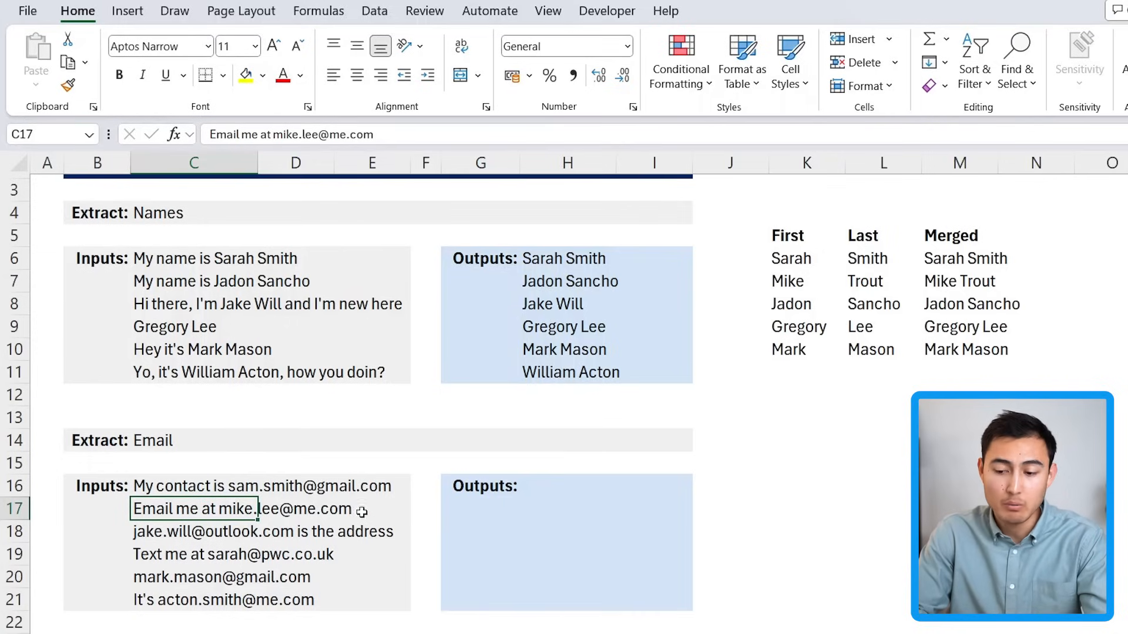
{"action": "left_click", "coordinate": [192, 441]}
{"action": "type", "text": "="}
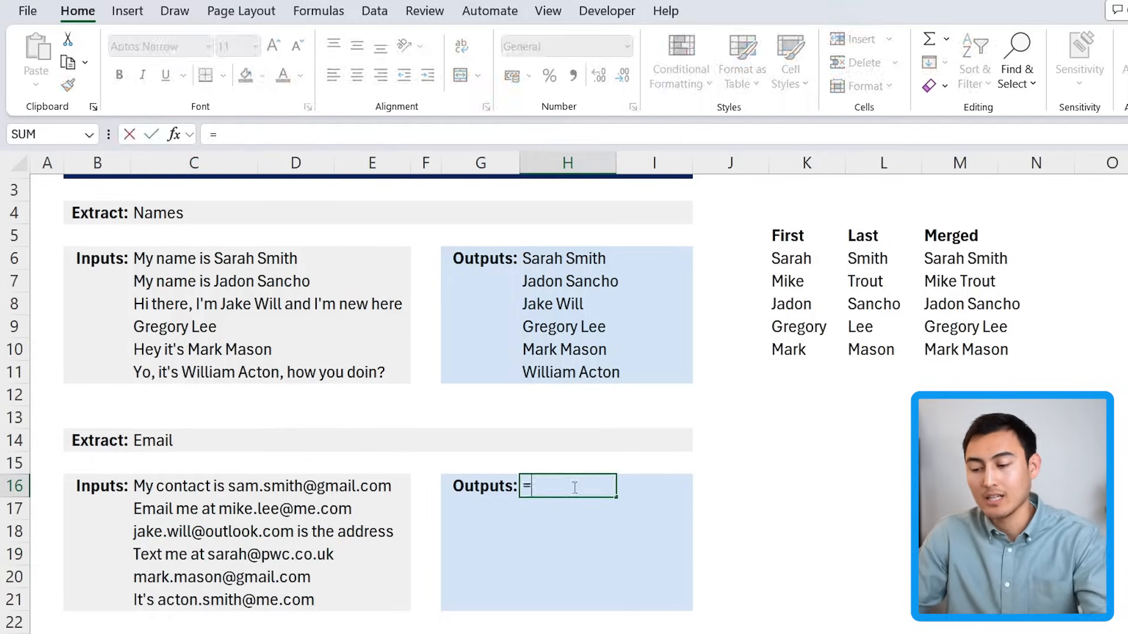
{"action": "type", "text": "ai."}
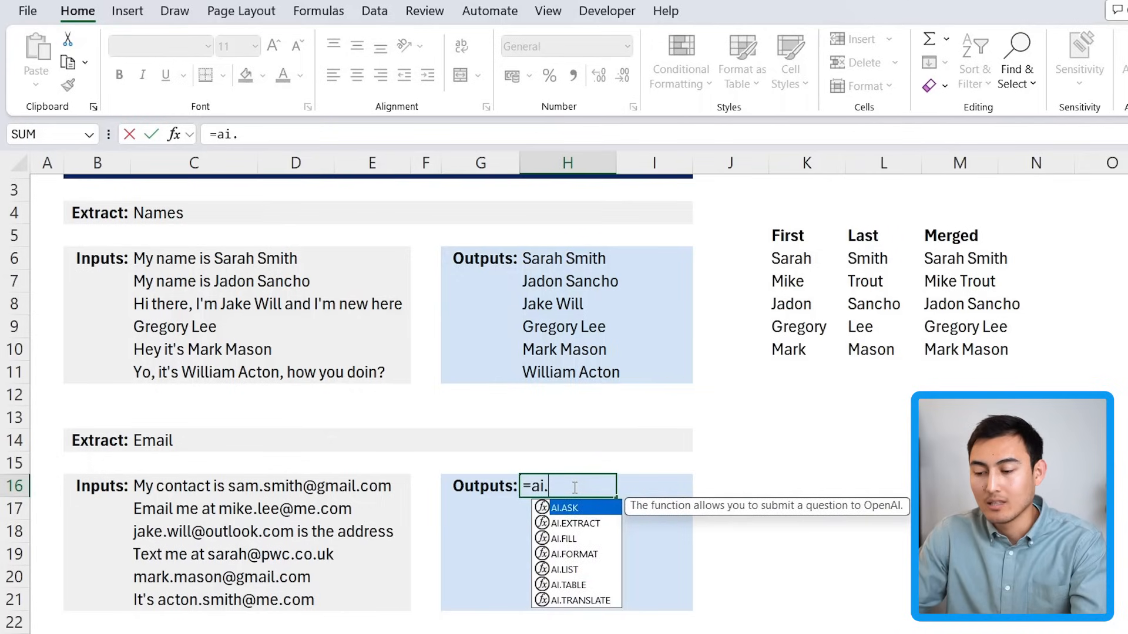
{"action": "left_click", "coordinate": [570, 524]}
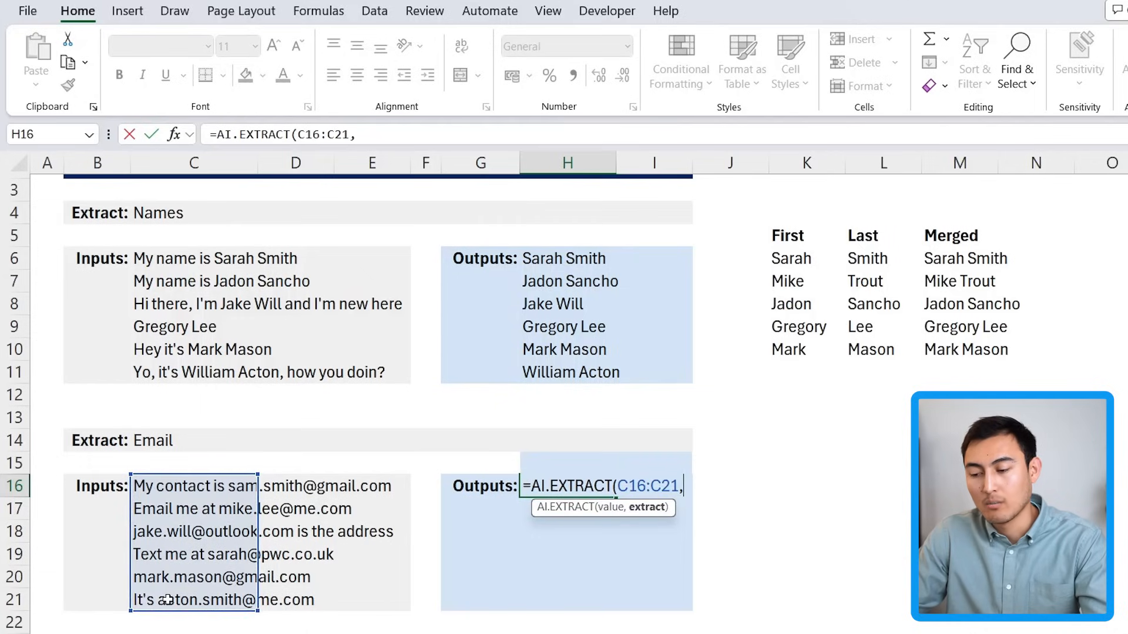
{"action": "left_click", "coordinate": [170, 441]}
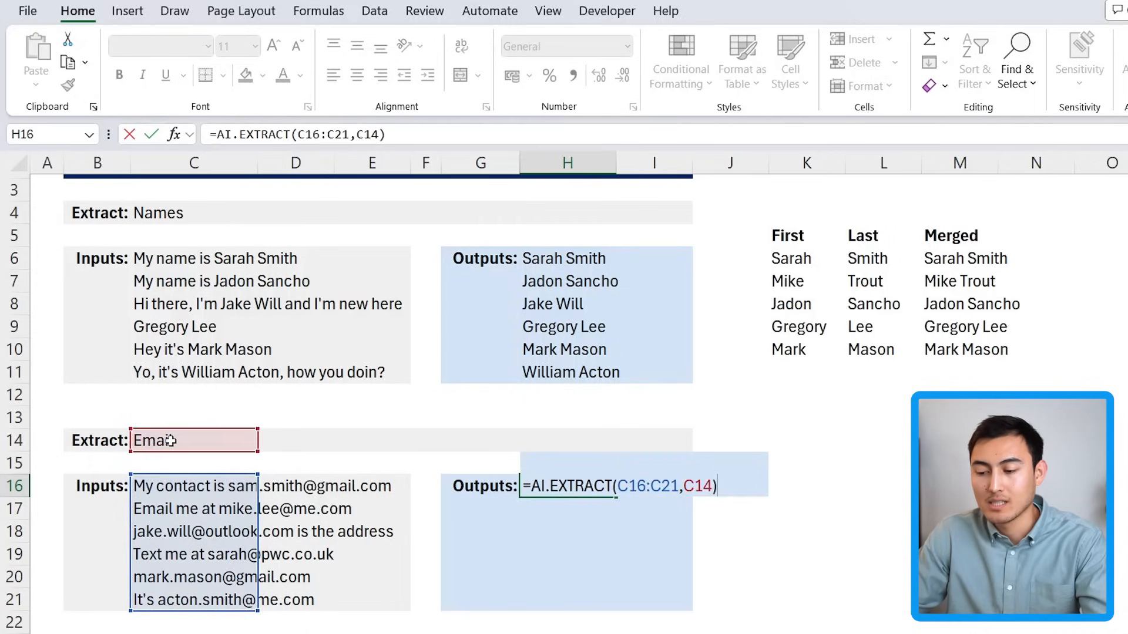
{"action": "key", "text": "Enter"}
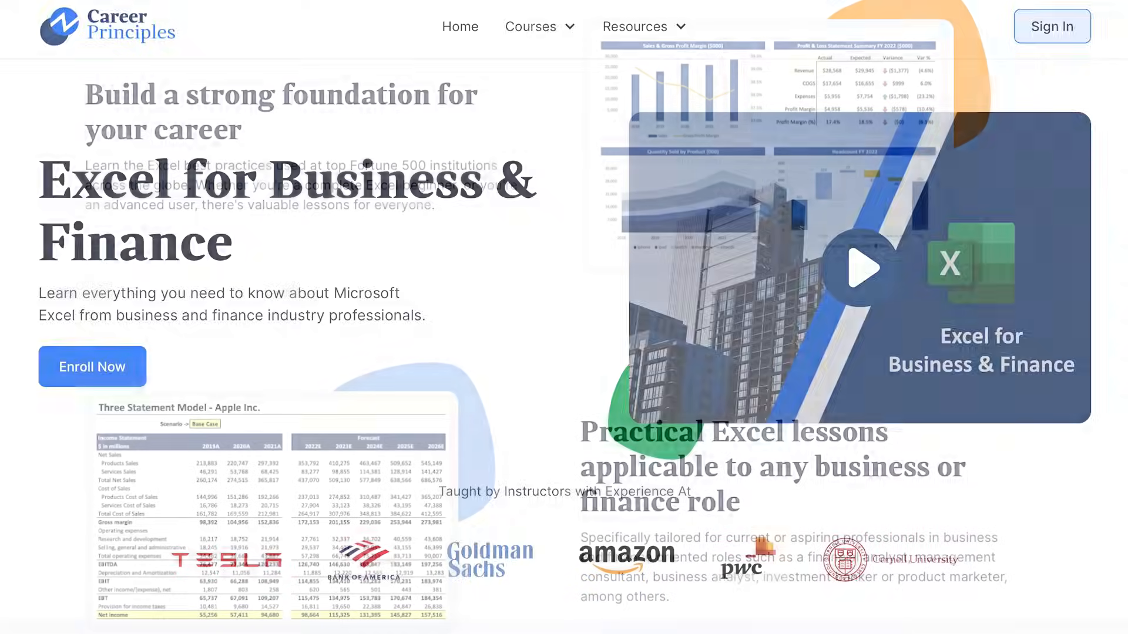
- Open the Final Edits & Summary Output lesson from the Excel for Business & Finance page
{"action": "scroll", "scroll_direction": "down", "scroll_amount": 3}
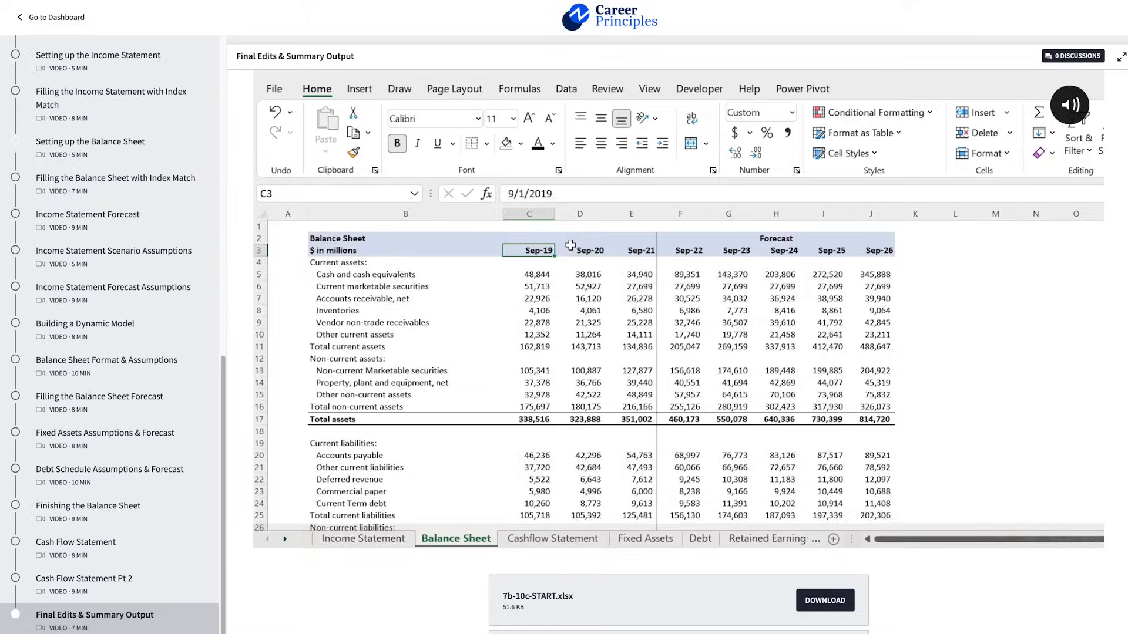
{"action": "left_click", "coordinate": [363, 538]}
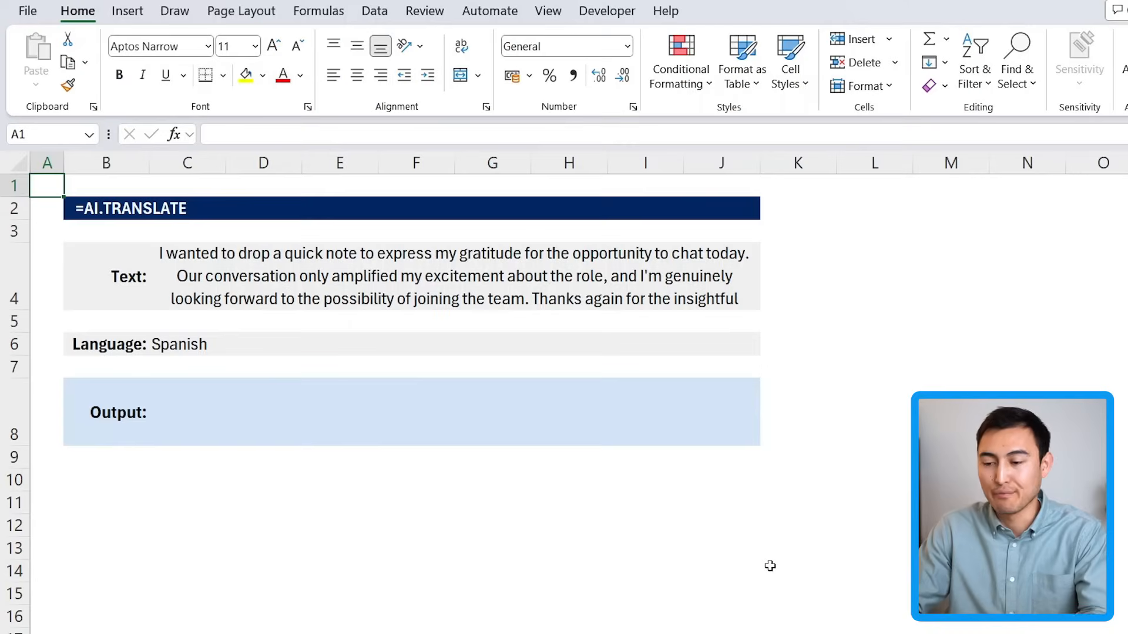
- Enter =AI.TRANSLATE in the Output cell referencing the Text note and the Spanish Language cell
{"action": "left_click", "coordinate": [106, 276]}
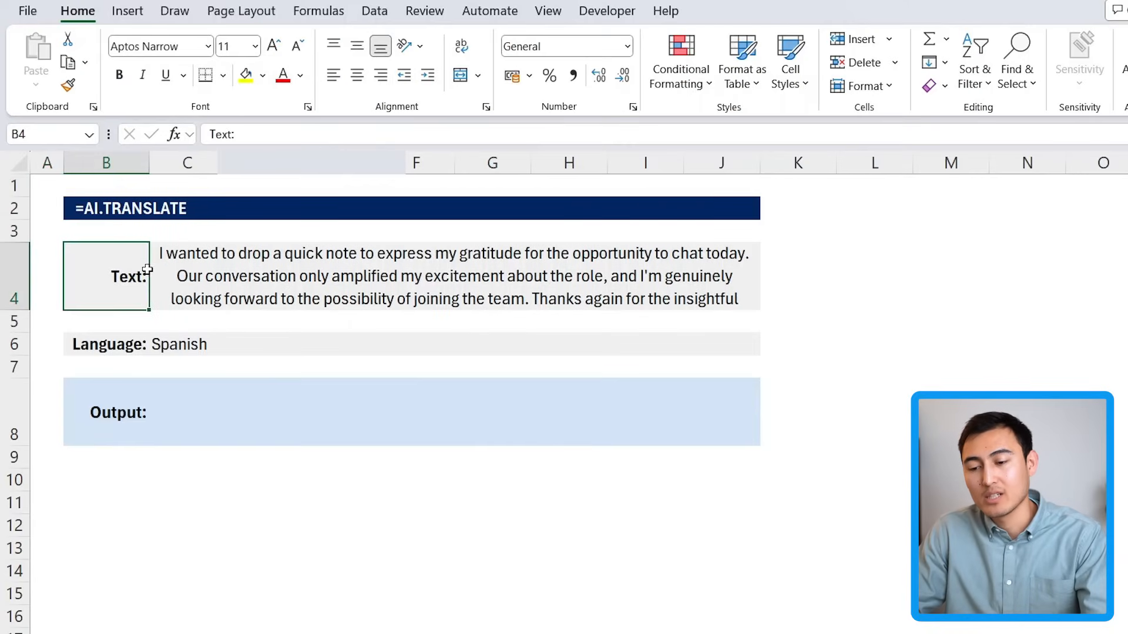
{"action": "left_click", "coordinate": [263, 276]}
{"action": "type", "text": "="}
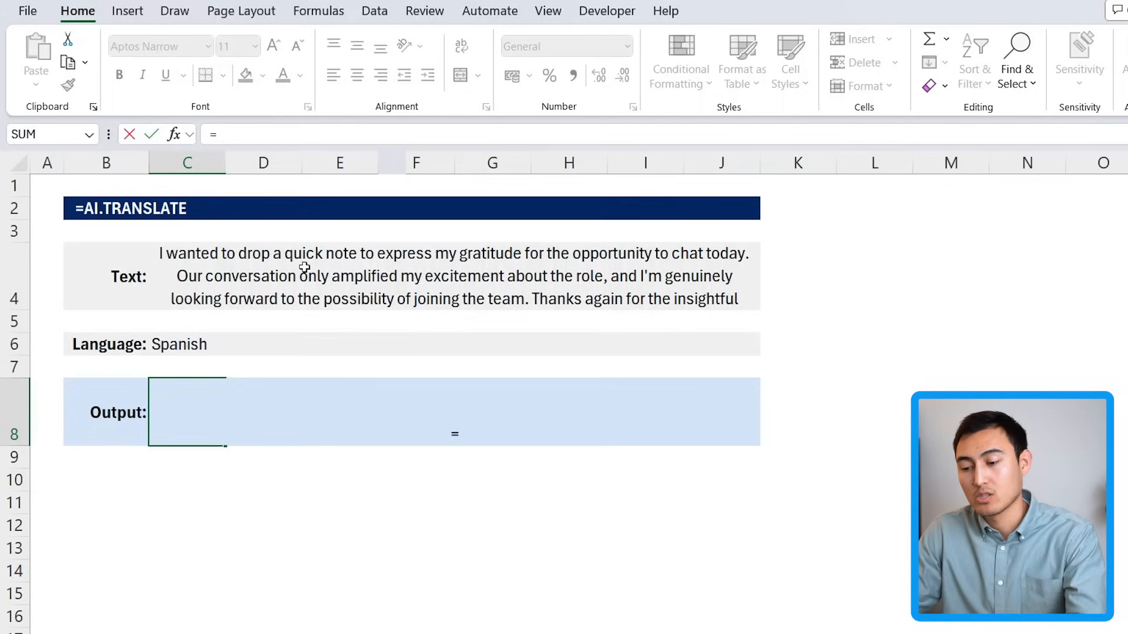
{"action": "type", "text": "ai."}
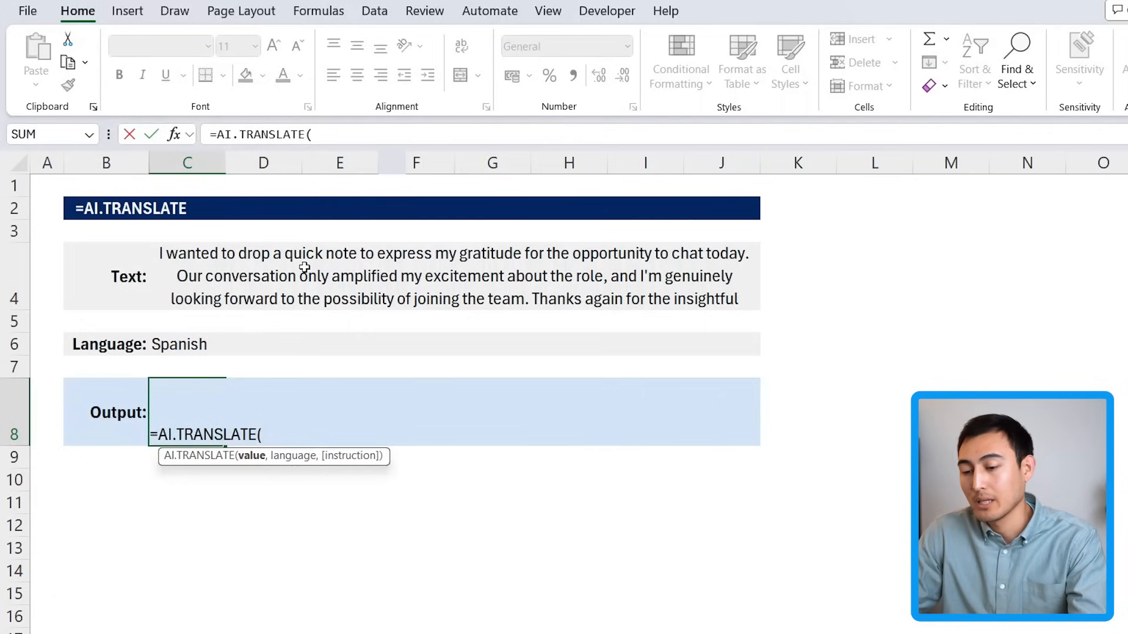
{"action": "left_click", "coordinate": [187, 366]}
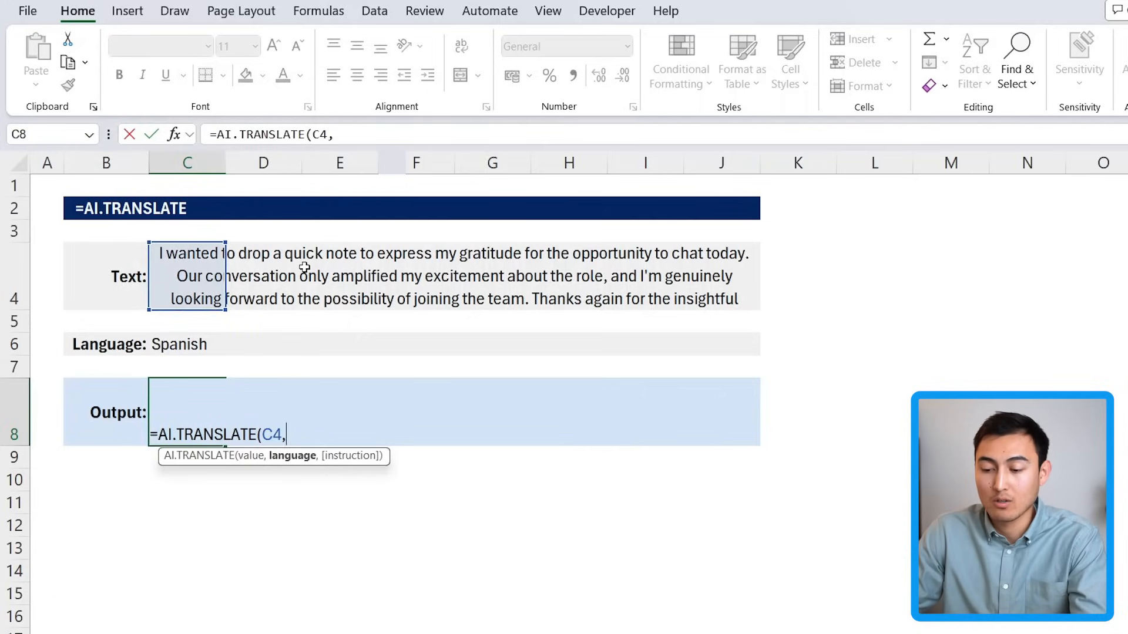
{"action": "left_click", "coordinate": [185, 344]}
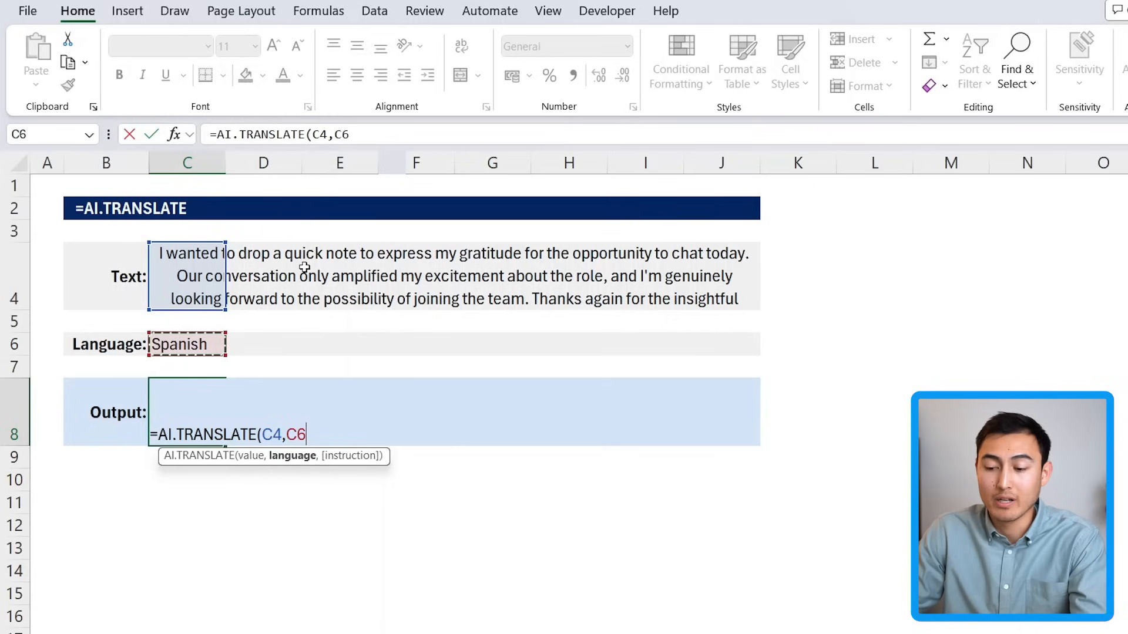
{"action": "type", "text": ")"}
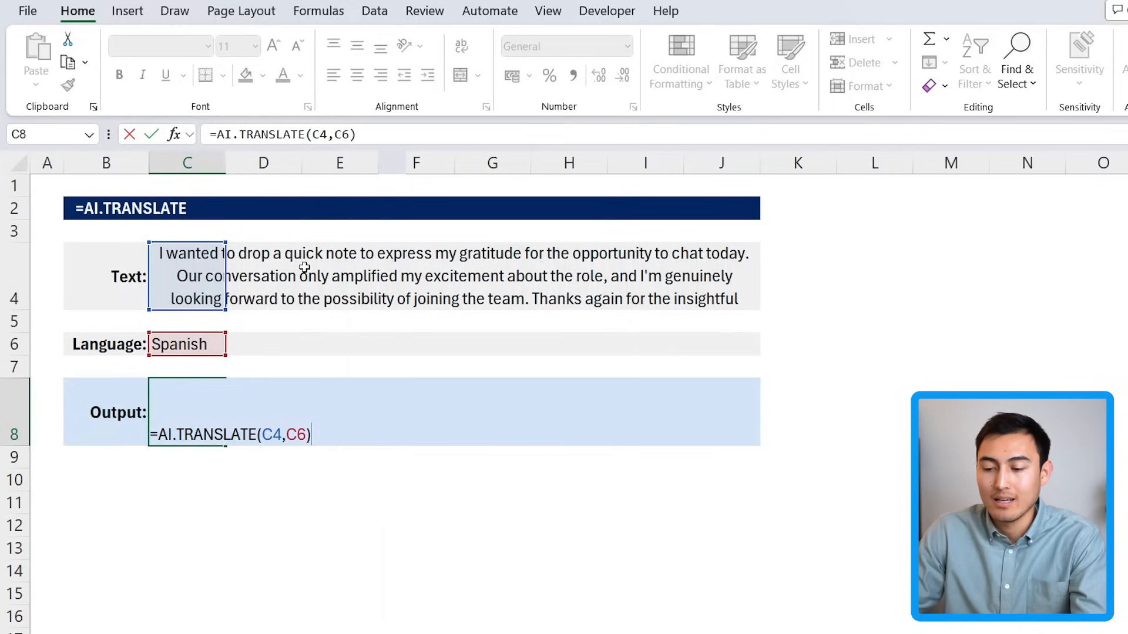
{"action": "key", "text": "Enter"}
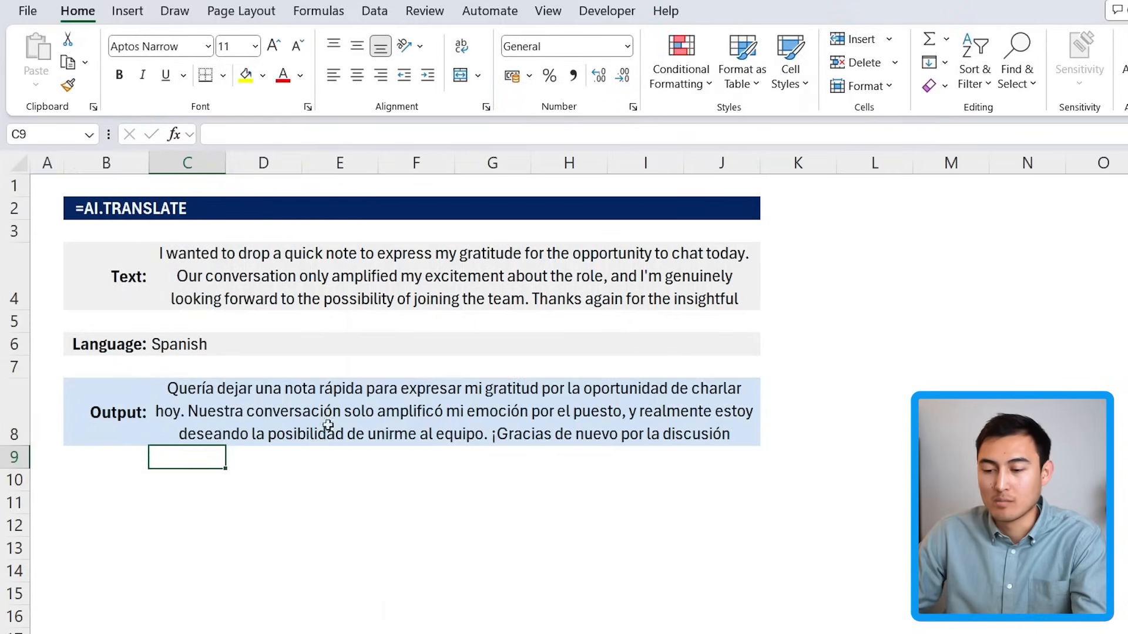
{"action": "left_click", "coordinate": [186, 344]}
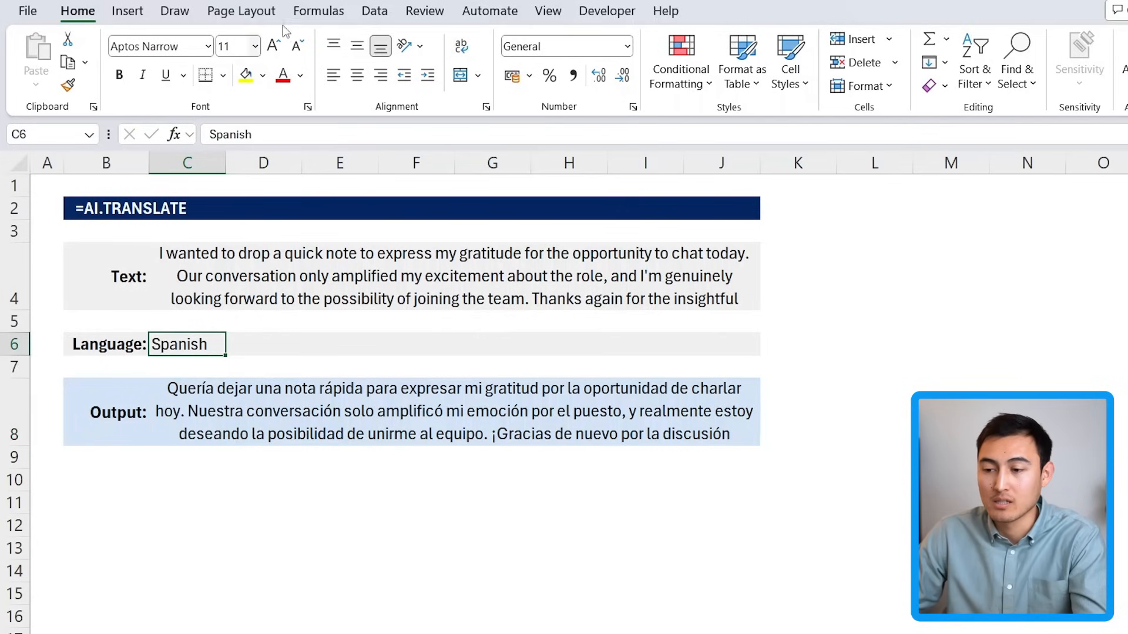
- Restrict the Language cell to a list: Spanish, Japanese, French, Arabic via Data Validation
{"action": "left_click", "coordinate": [369, 11]}
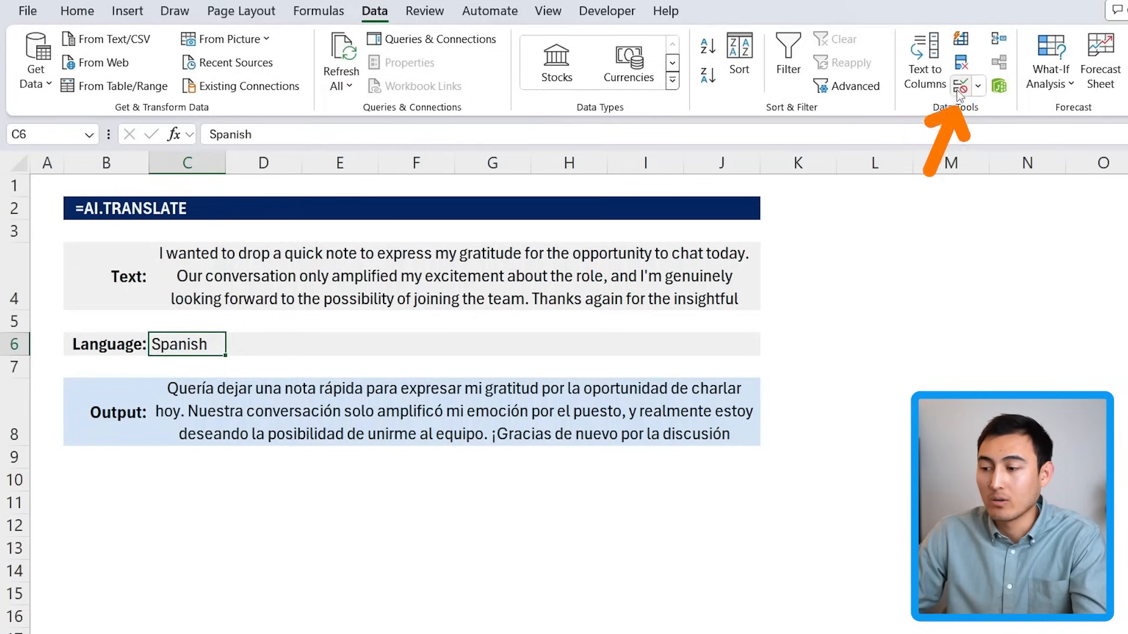
{"action": "left_click", "coordinate": [961, 85]}
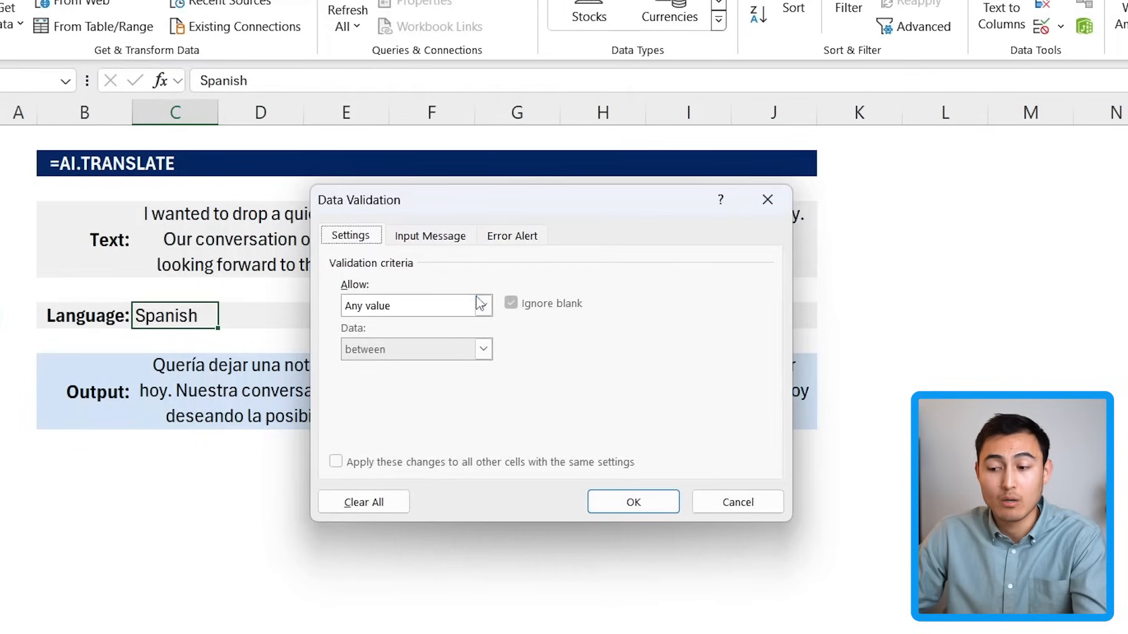
{"action": "left_click", "coordinate": [483, 306]}
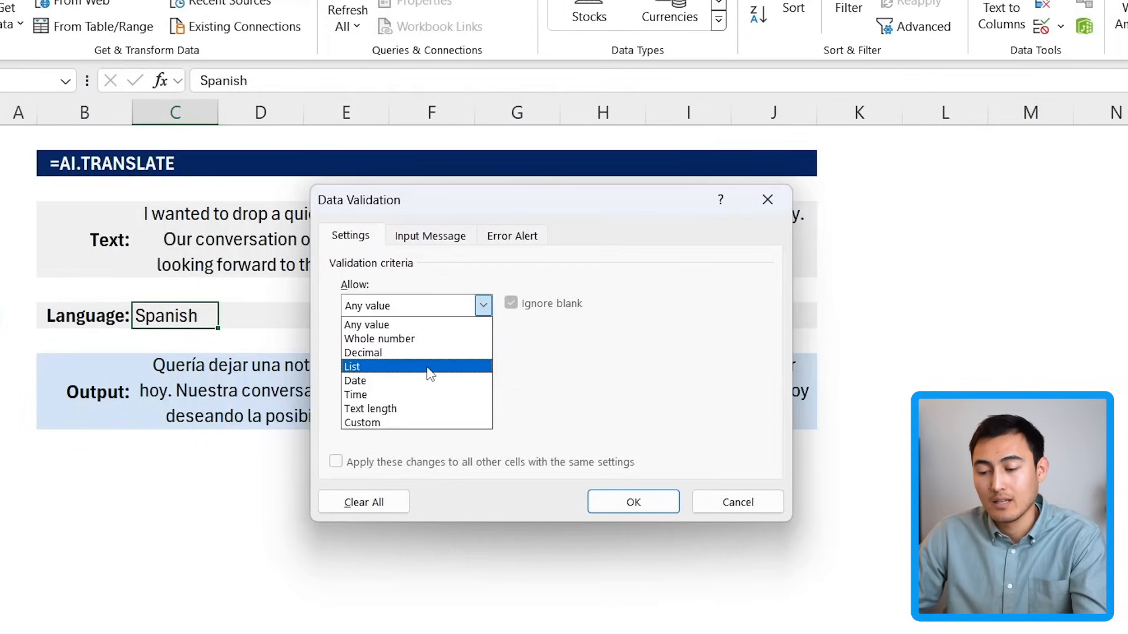
{"action": "left_click", "coordinate": [370, 367]}
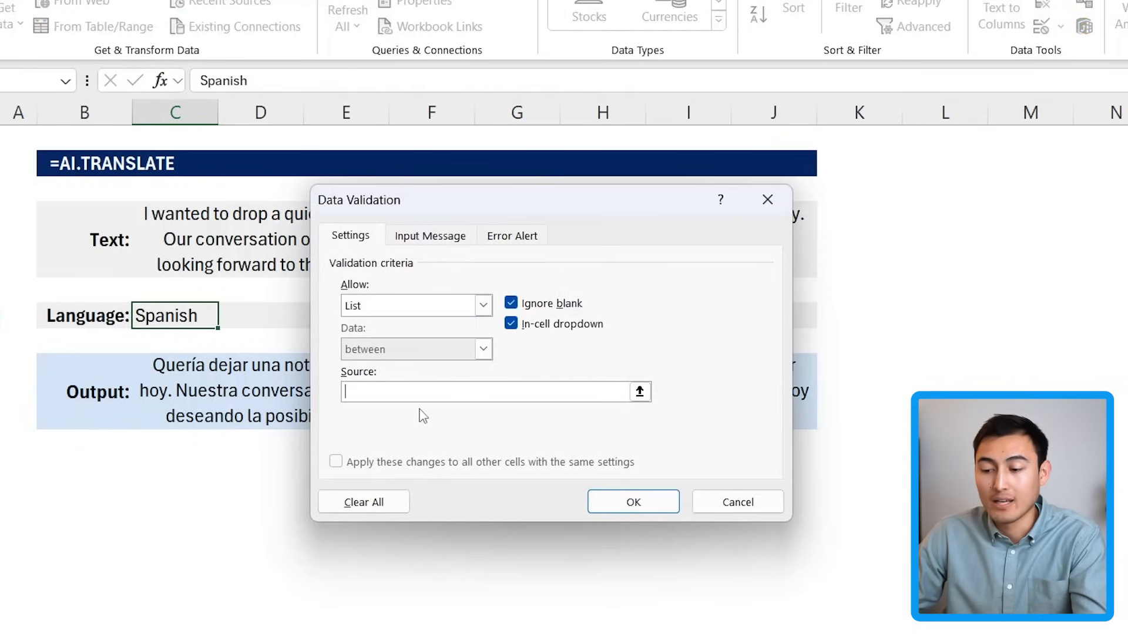
{"action": "type", "text": "Spanish,"}
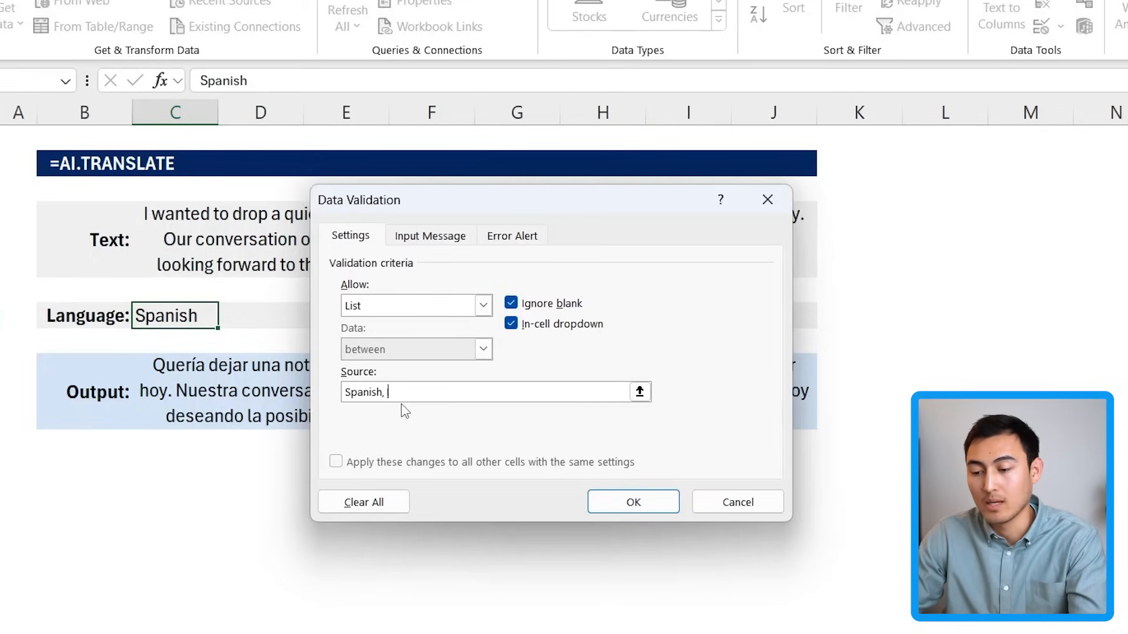
{"action": "type", "text": "Japanense, French, A"}
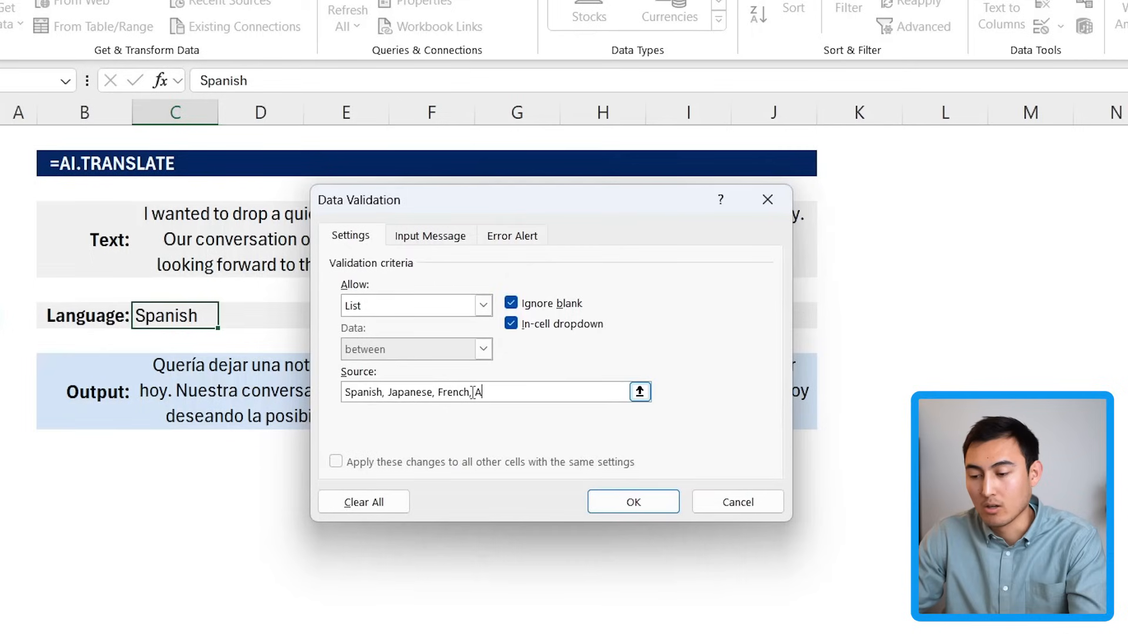
{"action": "type", "text": "rabic"}
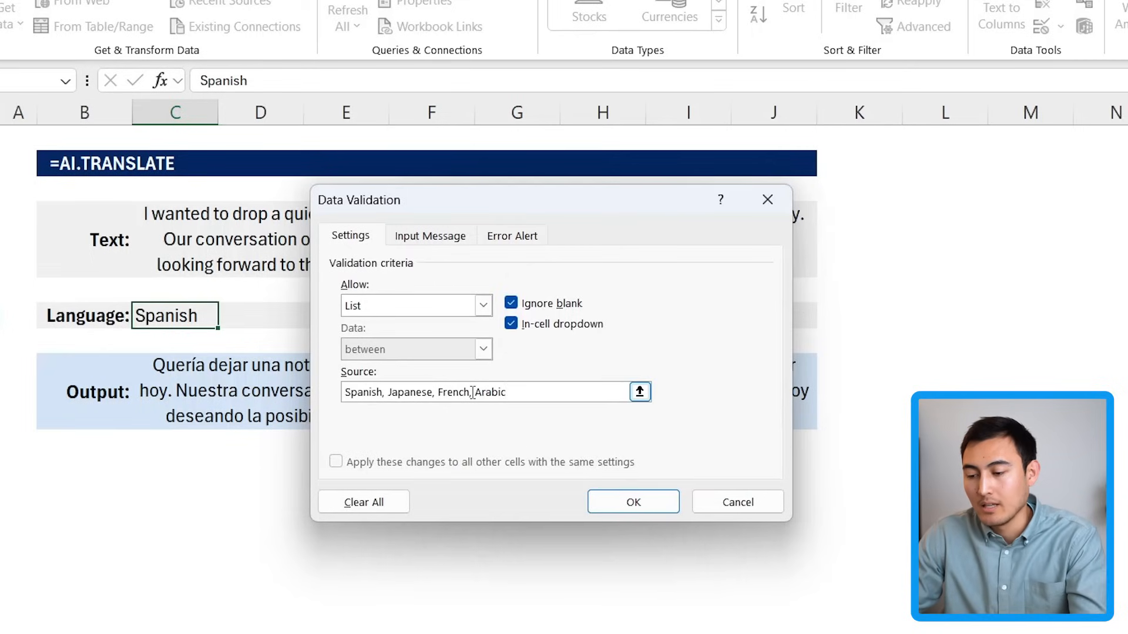
{"action": "left_click", "coordinate": [633, 501]}
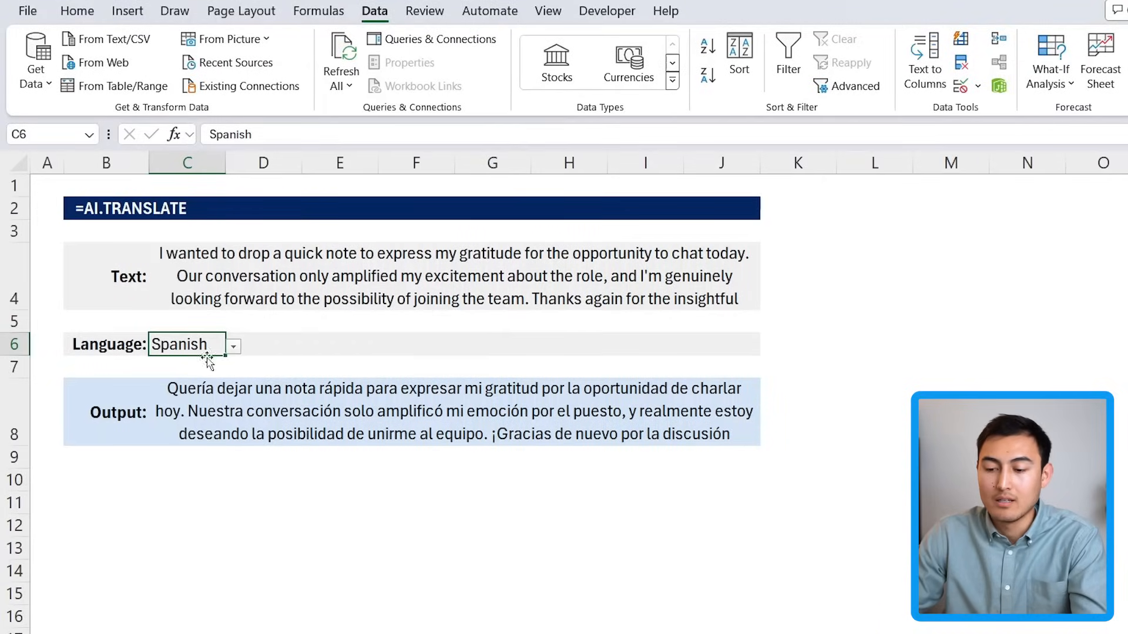
- Pick a language from the new dropdown in the Language cell
{"action": "left_click", "coordinate": [234, 346]}
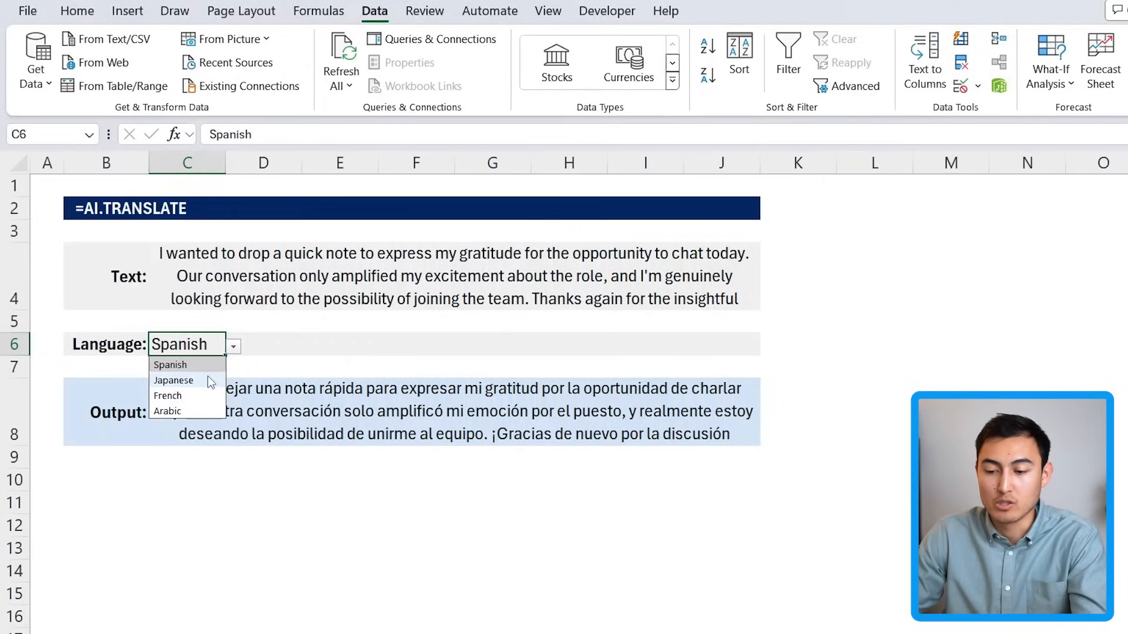
{"action": "left_click", "coordinate": [172, 381]}
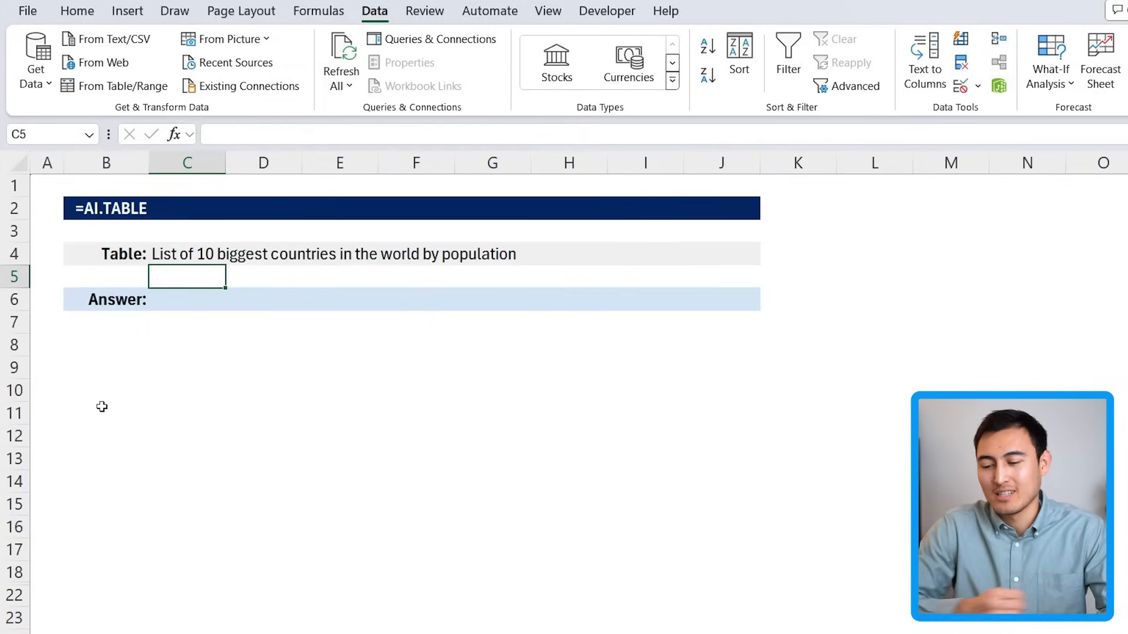
- Enter =AI.TABLE(C4) in the Answer cell to list the 10 most populous countries
{"action": "left_click", "coordinate": [187, 300]}
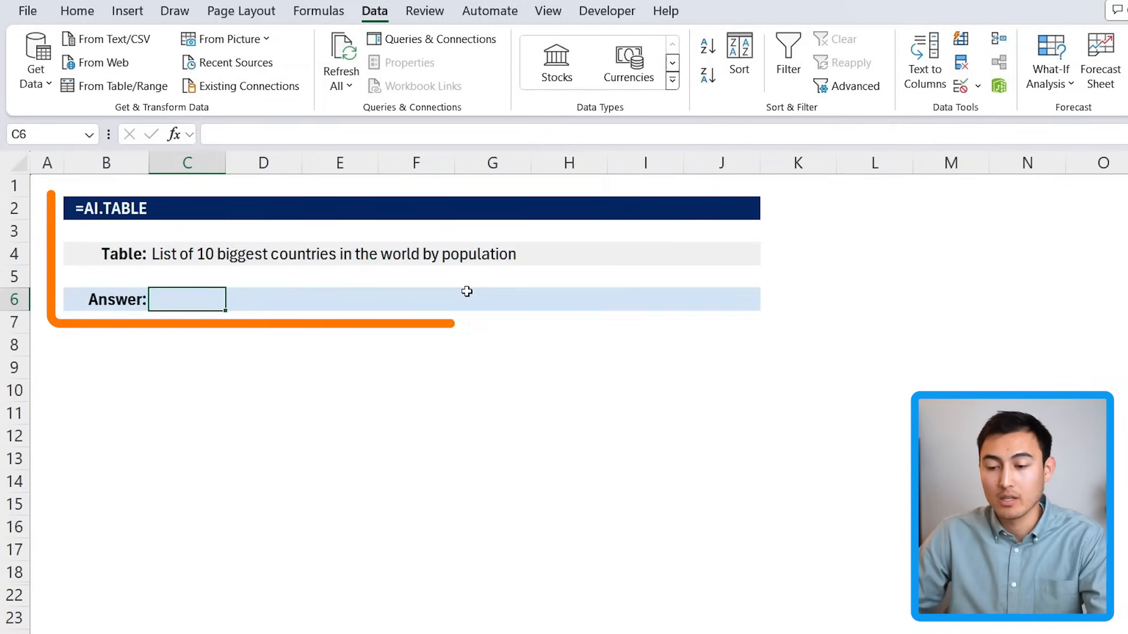
{"action": "type", "text": "="}
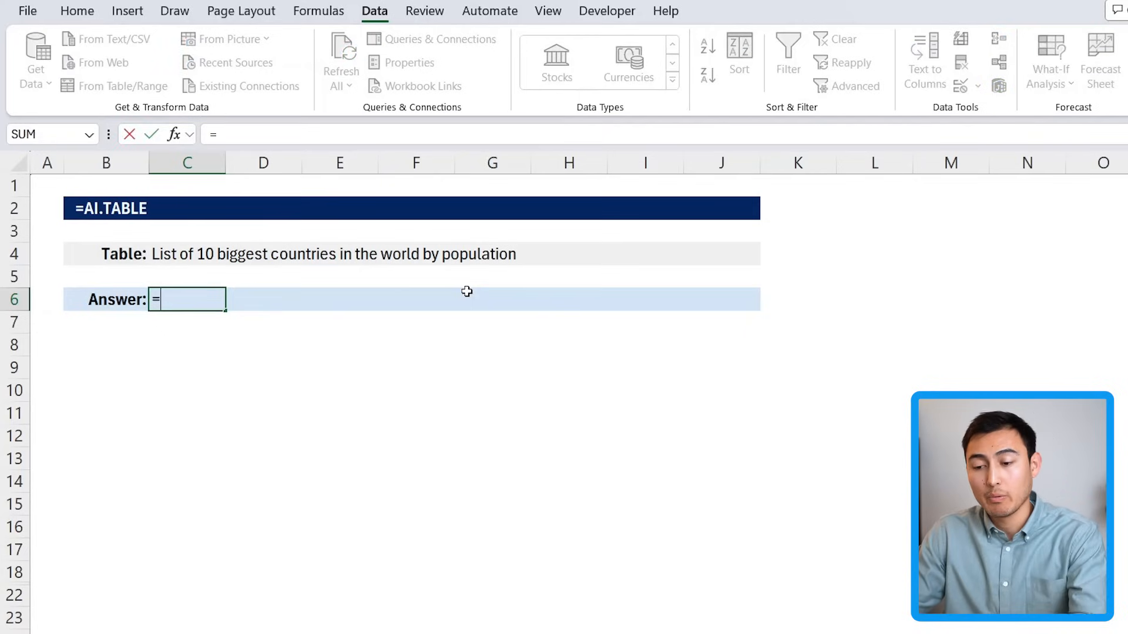
{"action": "type", "text": "ai."}
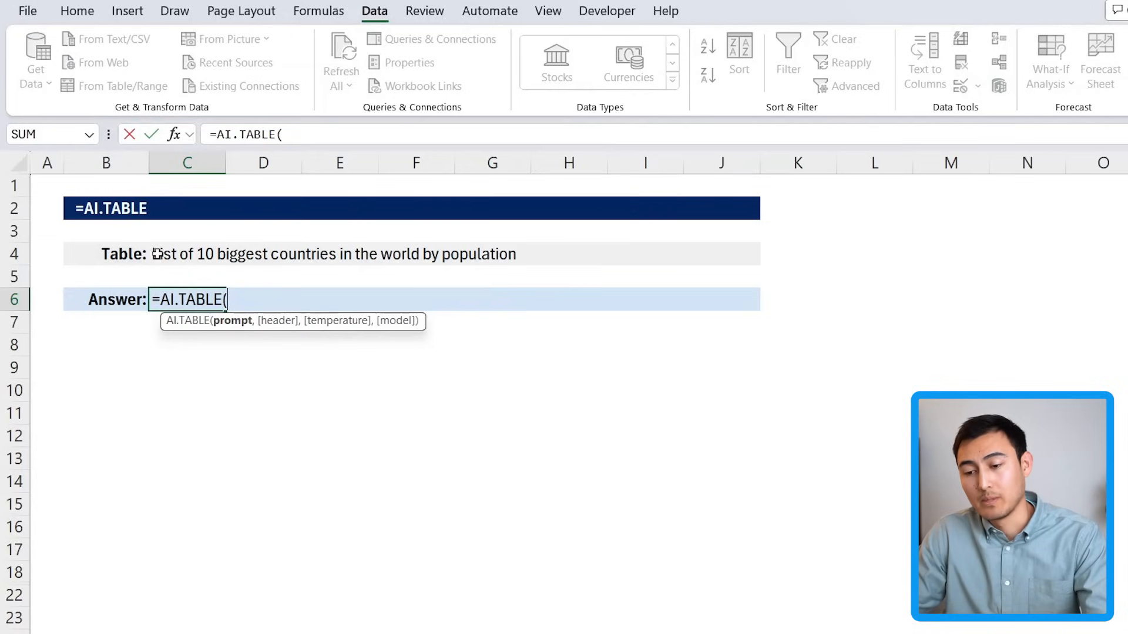
{"action": "left_click", "coordinate": [187, 254]}
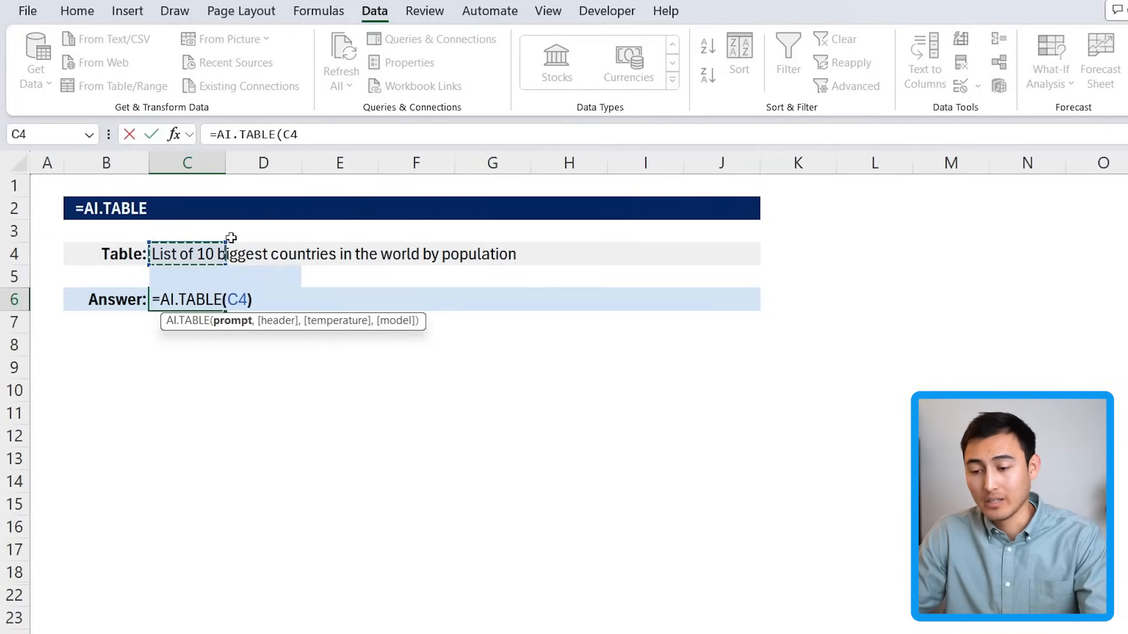
{"action": "key", "text": "Enter"}
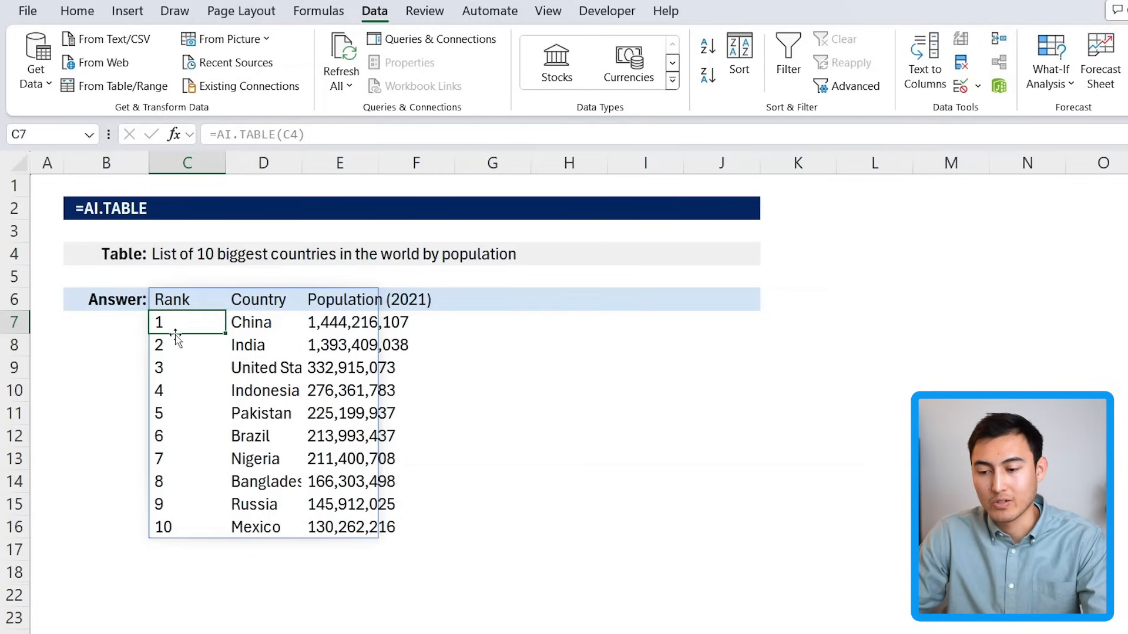
{"action": "mouse_move", "coordinate": [503, 284]}
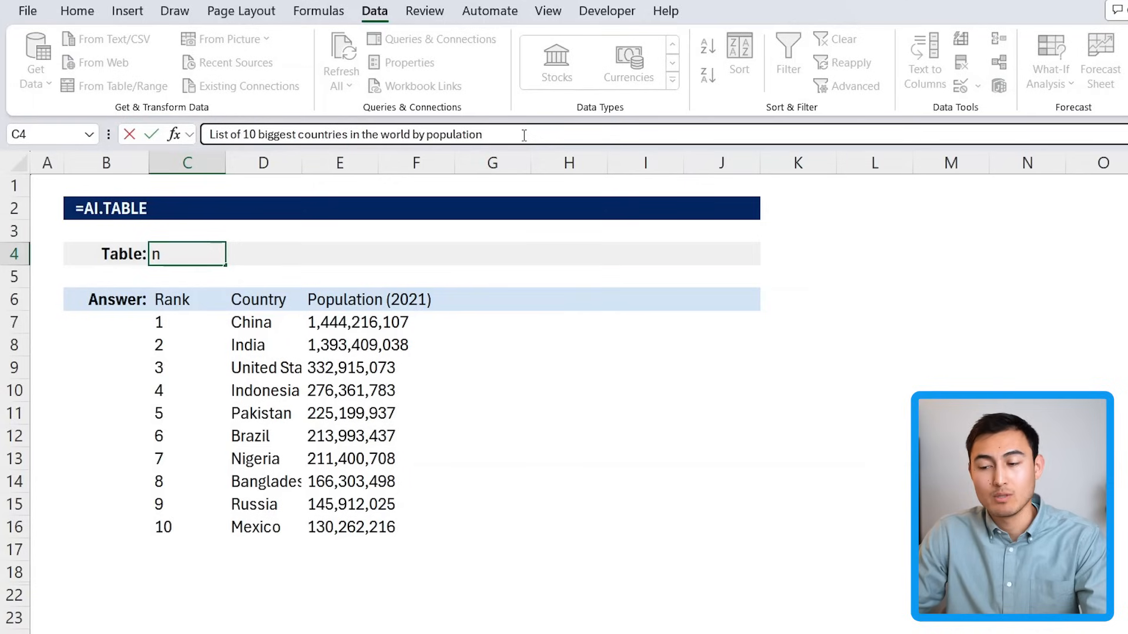
- Append ', continent, surface area' to the C4 prompt so the table gains those columns
{"action": "type", "text": ","}
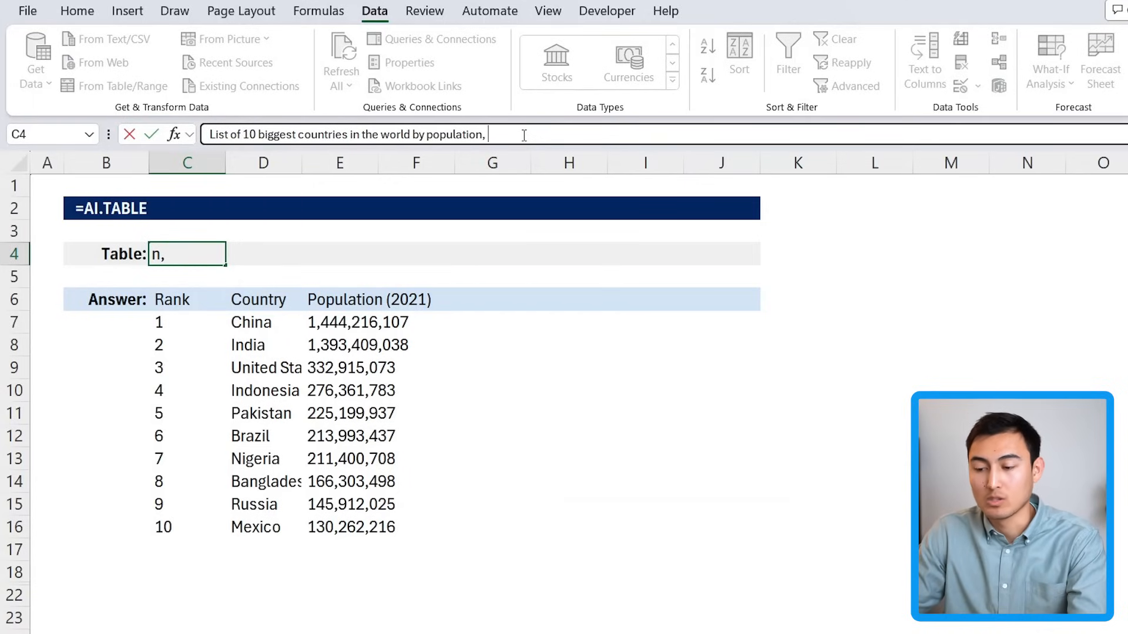
{"action": "type", "text": "continent, sur"}
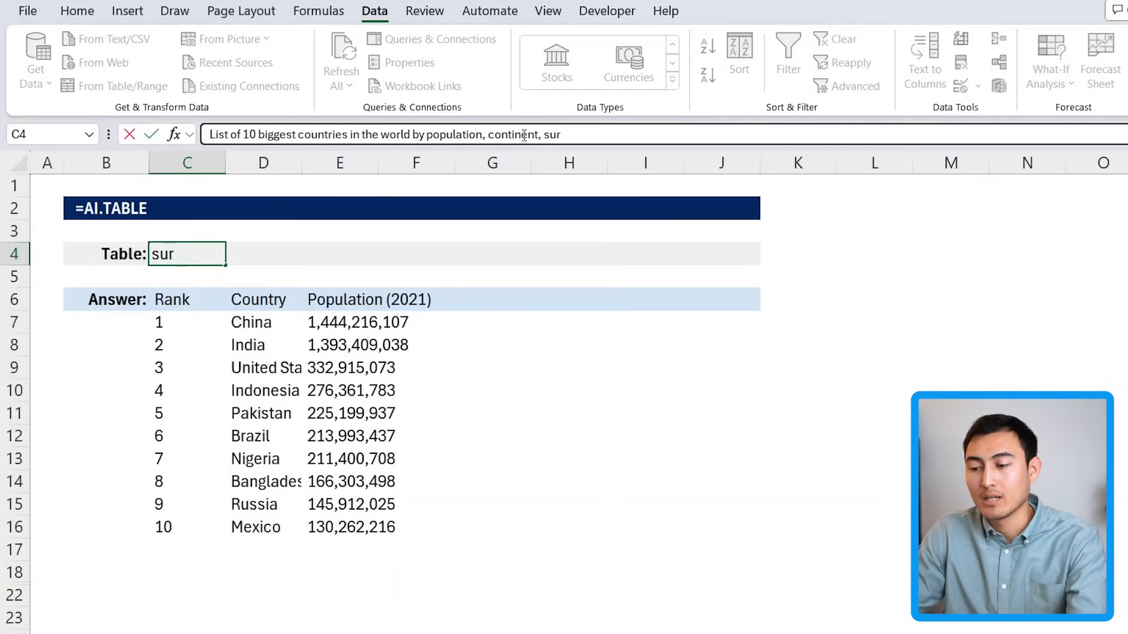
{"action": "key", "text": "Enter"}
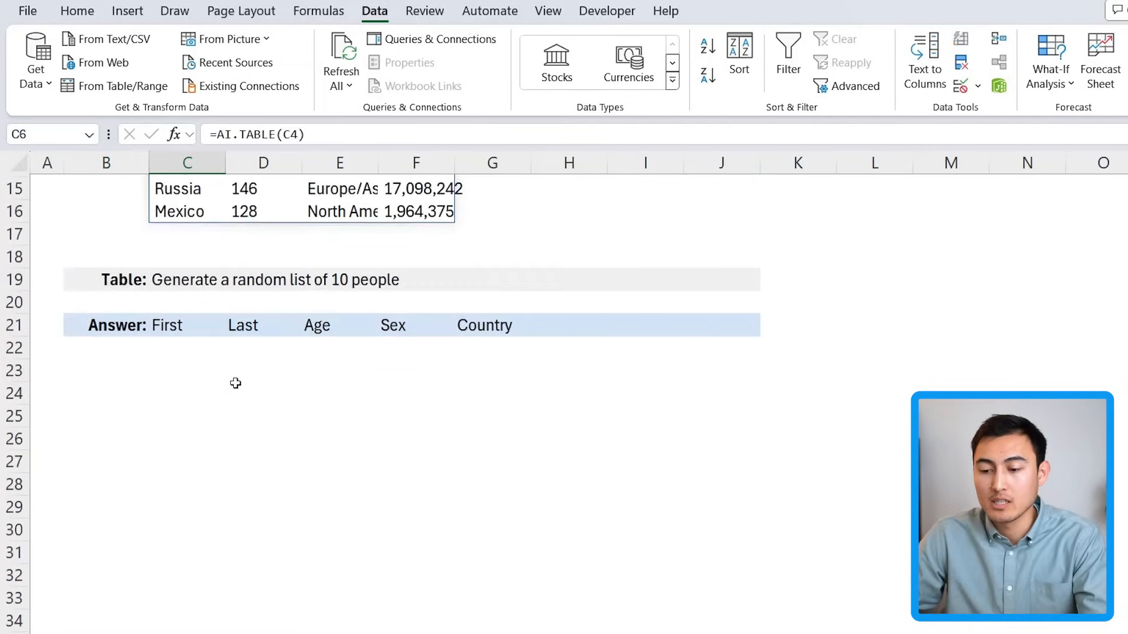
- Review the random-people prompt in C19 and the First–Country header row
{"action": "left_click", "coordinate": [262, 325]}
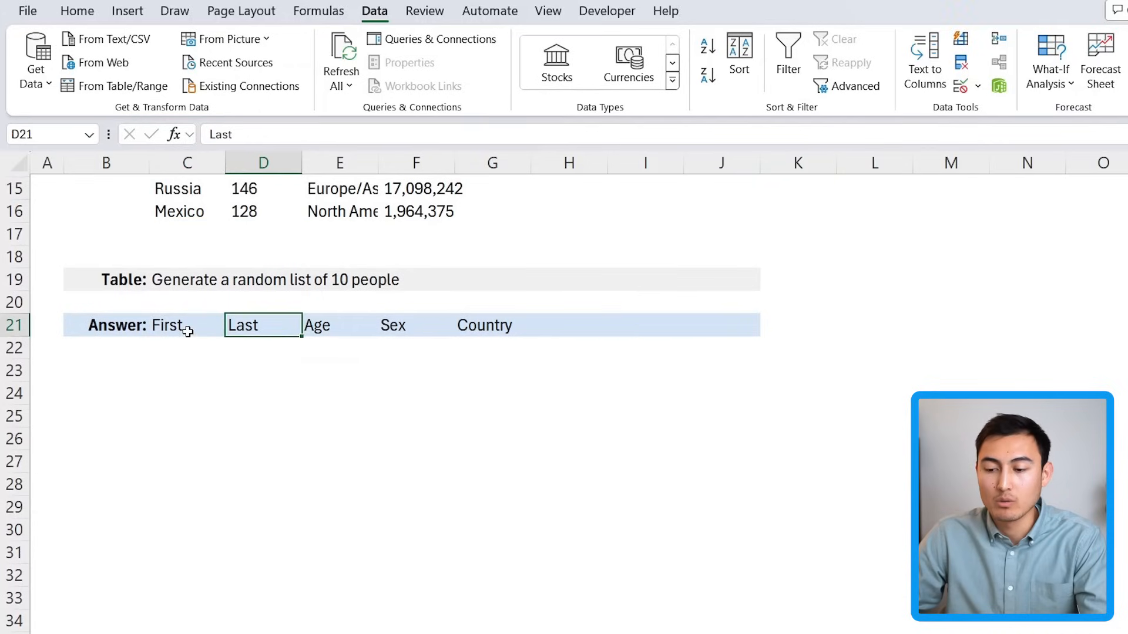
{"action": "left_click", "coordinate": [491, 324]}
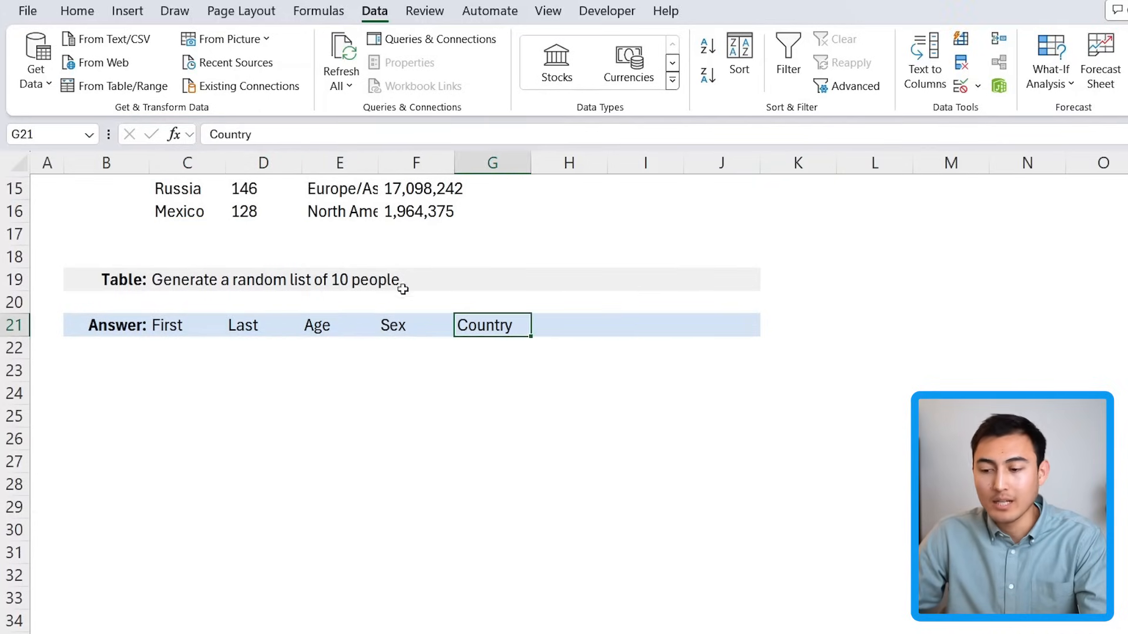
{"action": "left_click", "coordinate": [187, 280]}
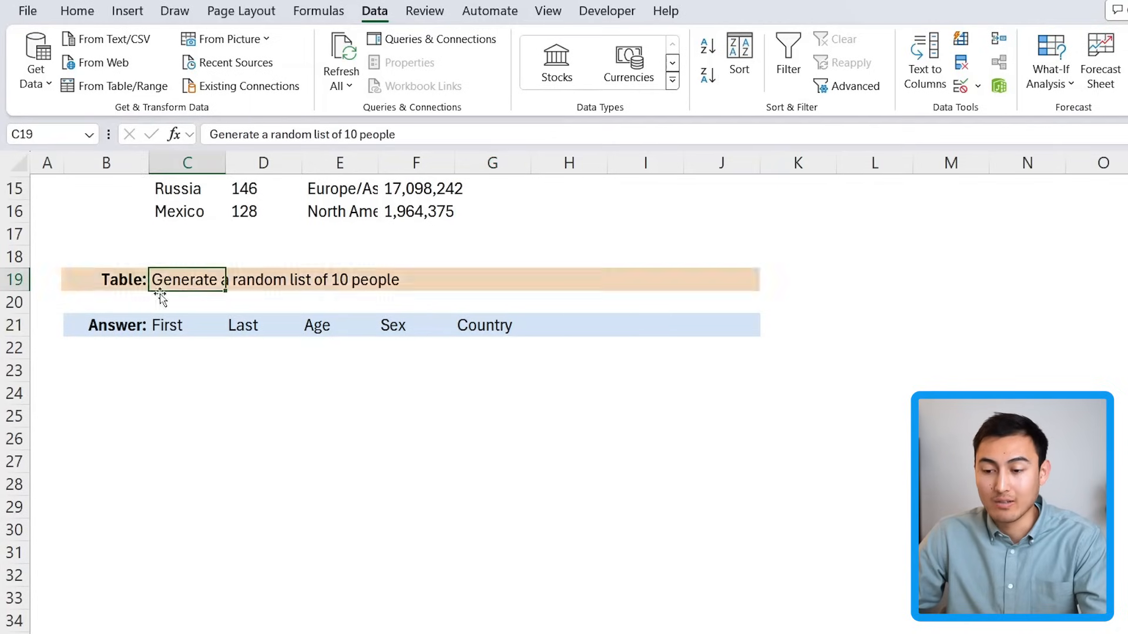
{"action": "left_click", "coordinate": [186, 347]}
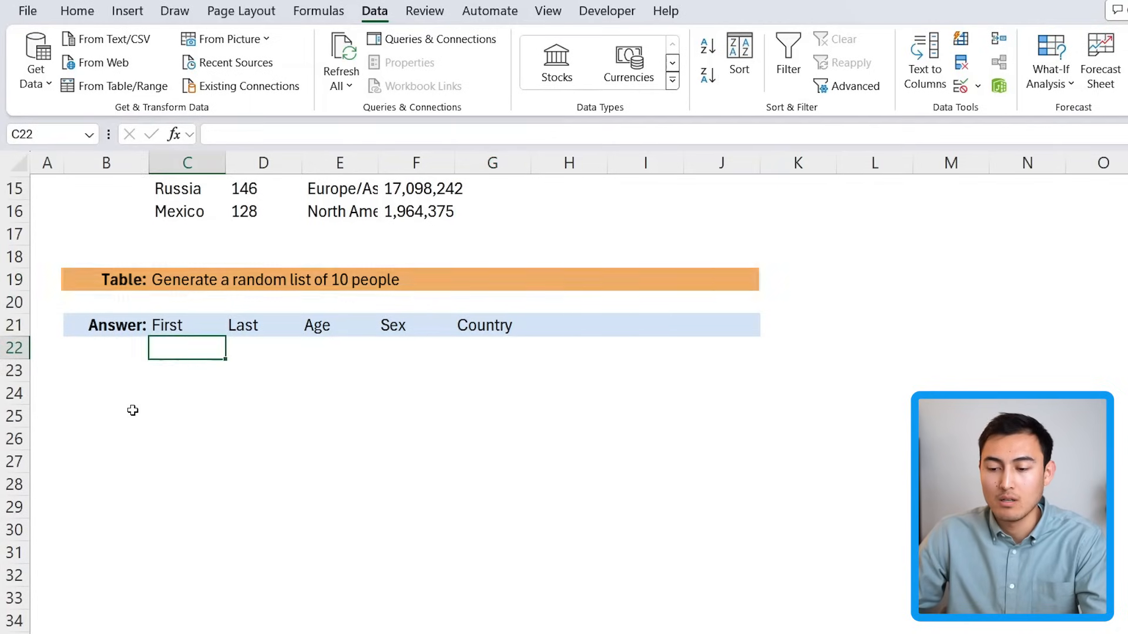
- Enter =AI.TABLE(C19,C21:G21) in C22 to fill ten random people under the headers
{"action": "type", "text": "="}
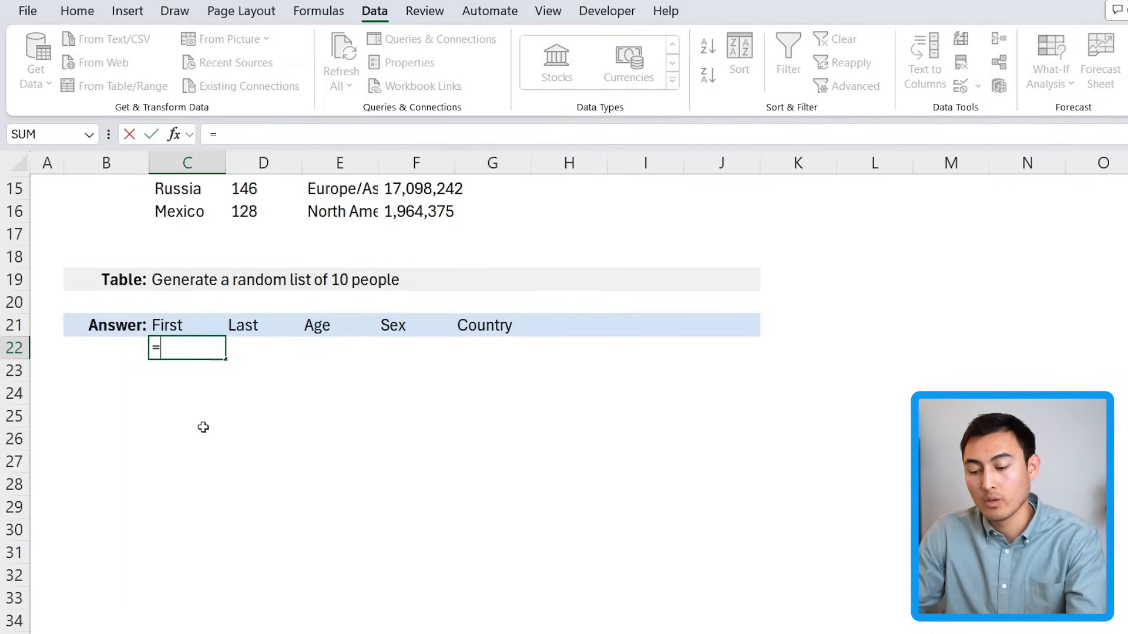
{"action": "type", "text": "ai.ta"}
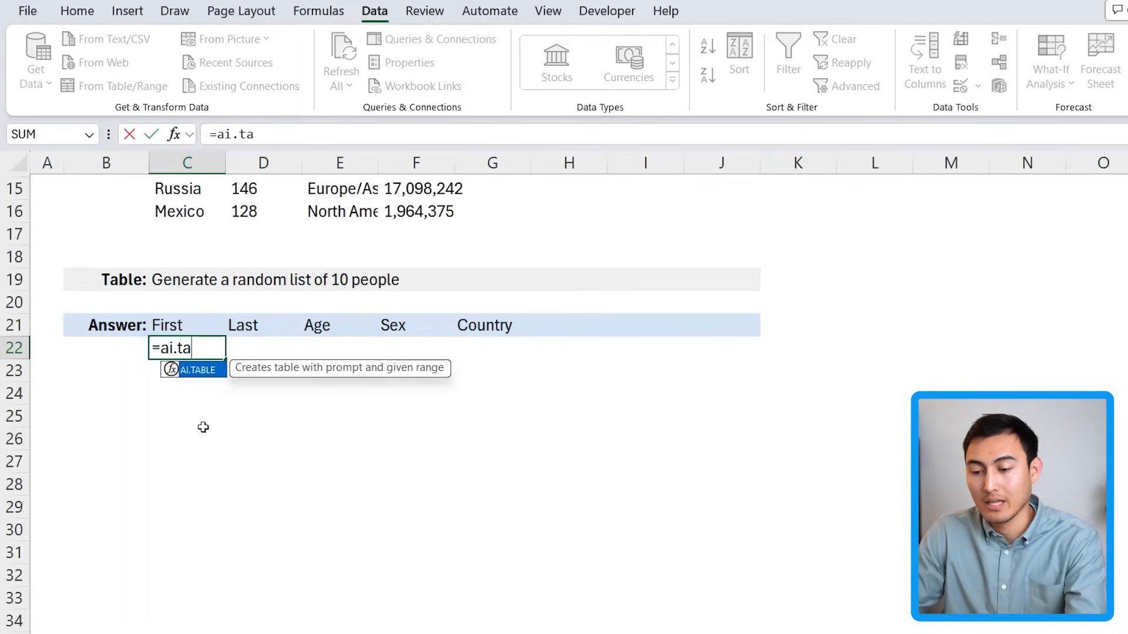
{"action": "key", "text": "Tab"}
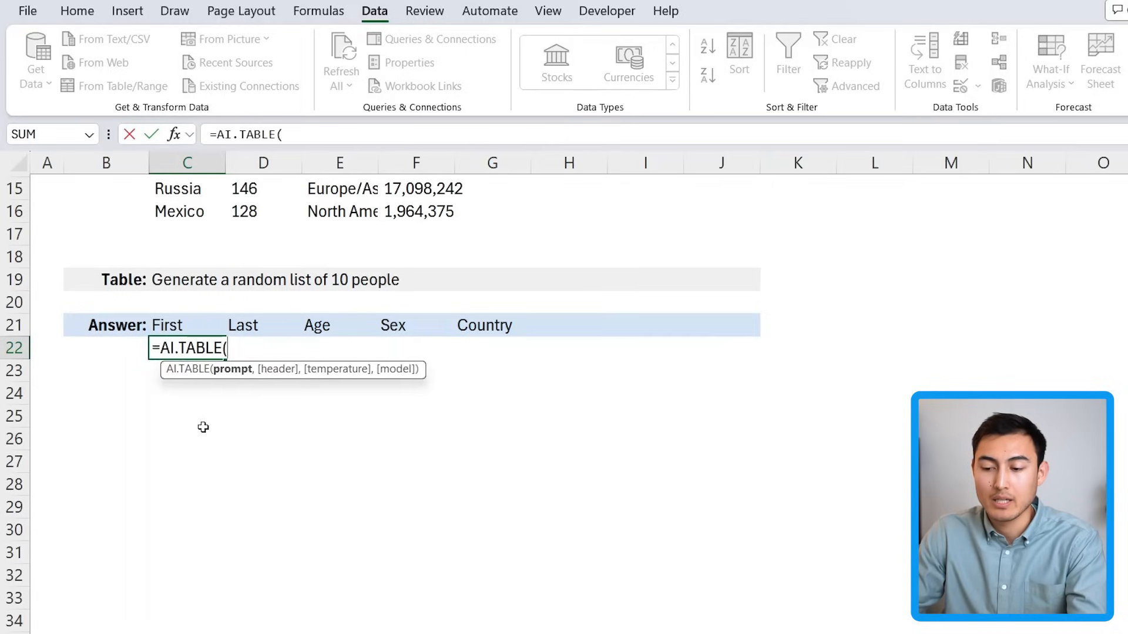
{"action": "left_click", "coordinate": [187, 279]}
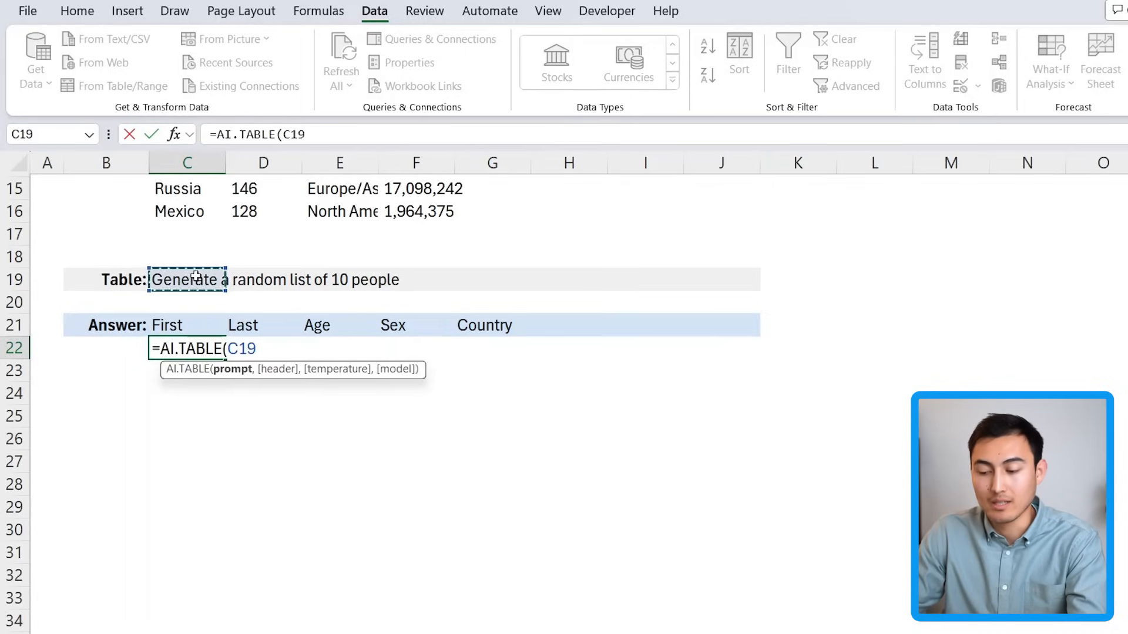
{"action": "type", "text": ","}
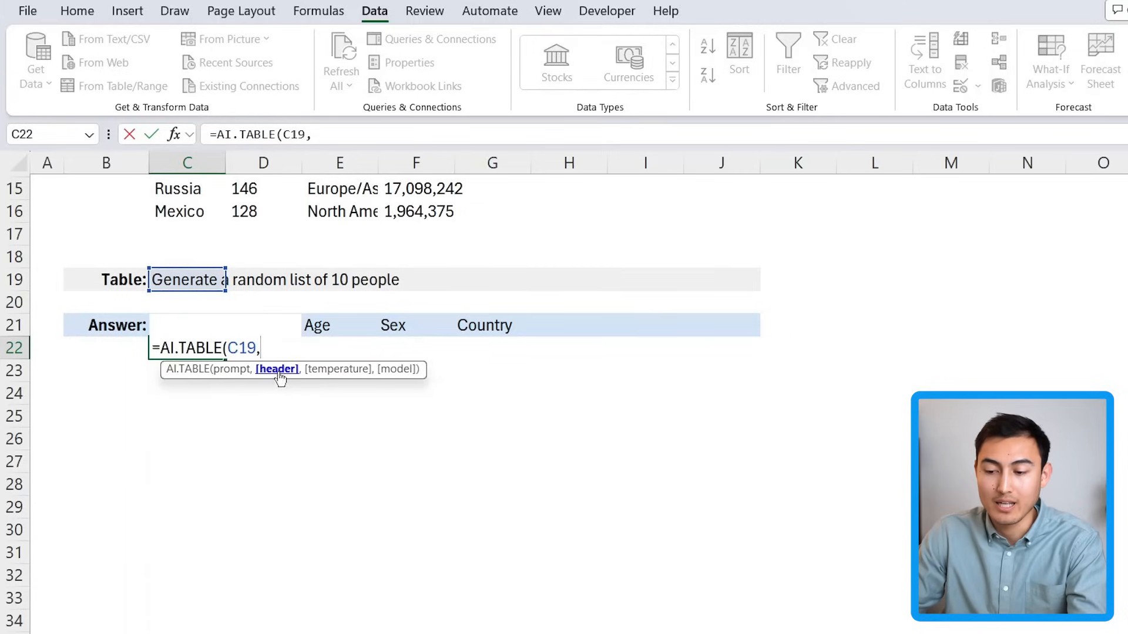
{"action": "left_click", "coordinate": [492, 326]}
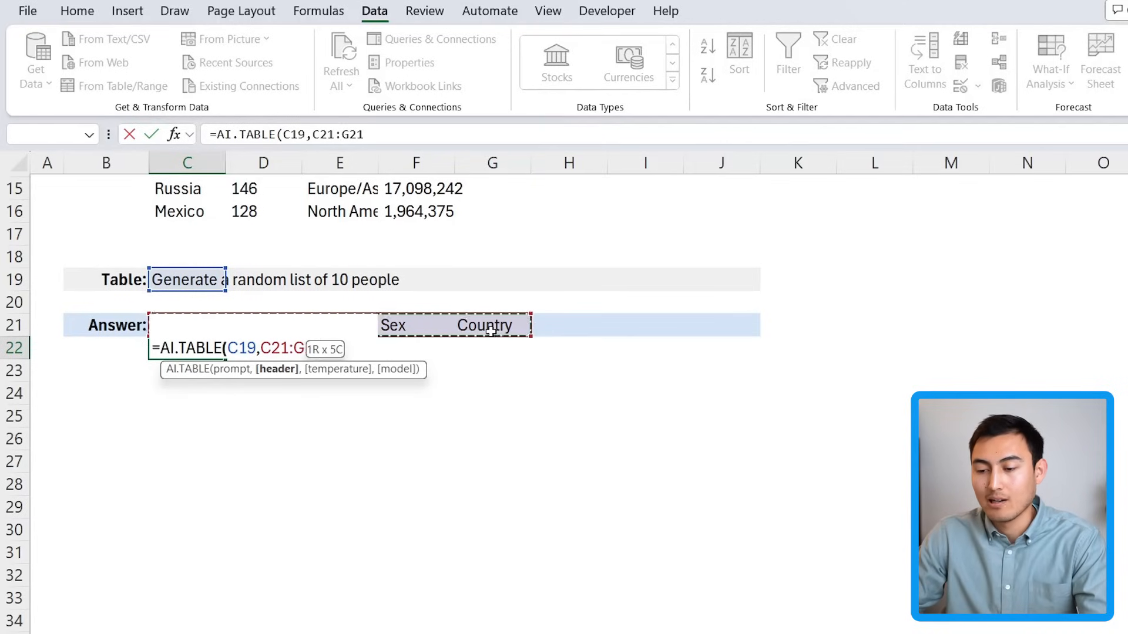
{"action": "key", "text": "Enter"}
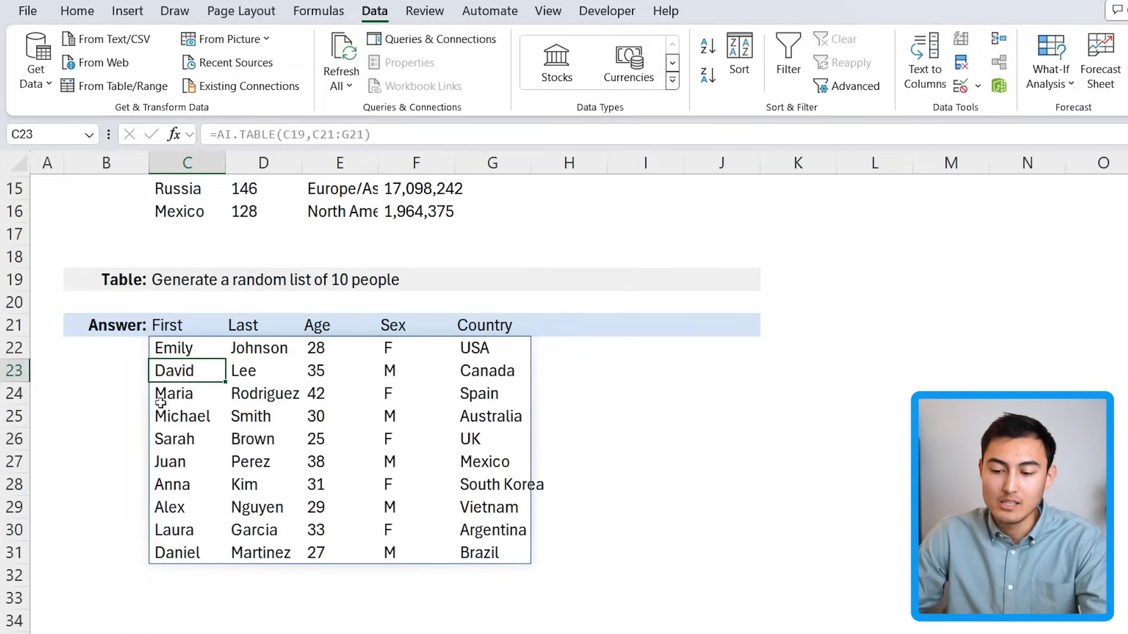
{"action": "left_click", "coordinate": [263, 394]}
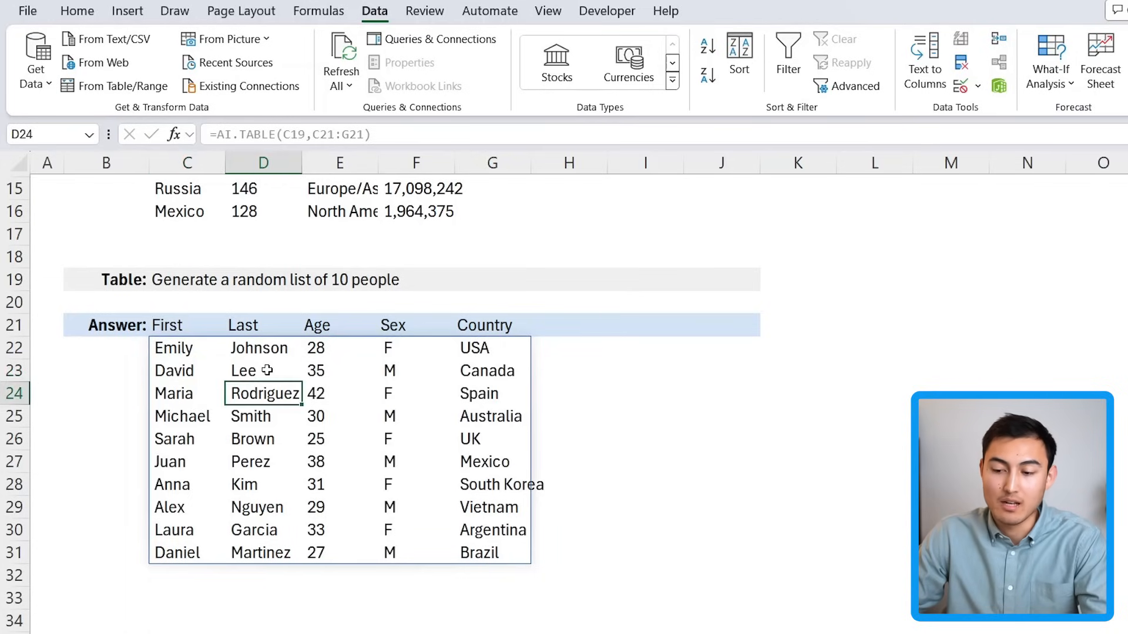
{"action": "left_click", "coordinate": [263, 461]}
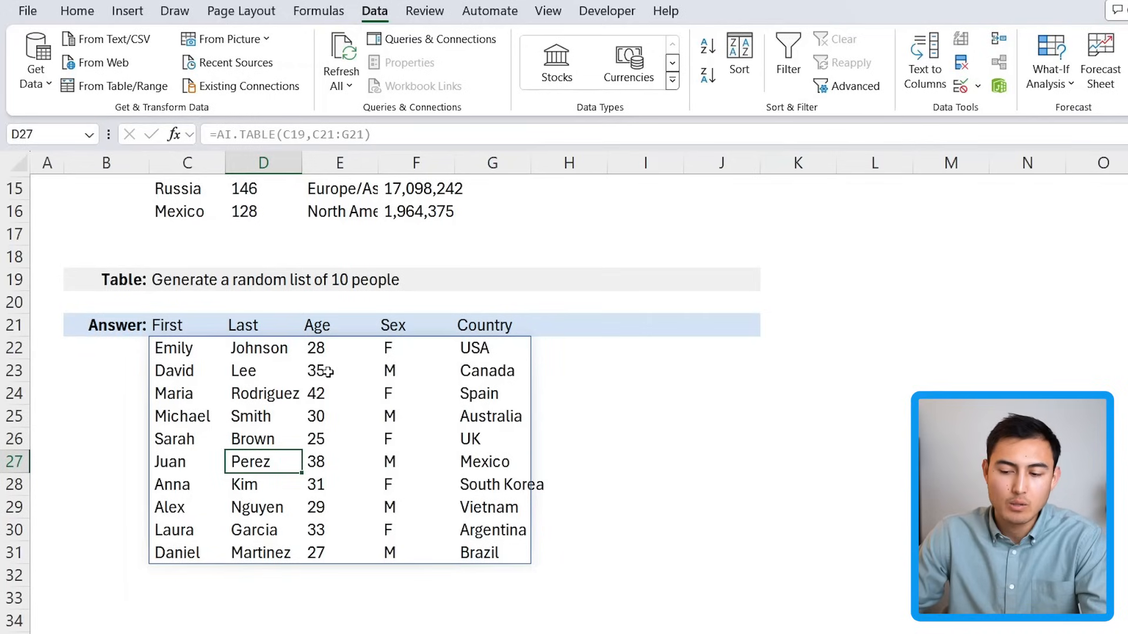
{"action": "left_click", "coordinate": [338, 461]}
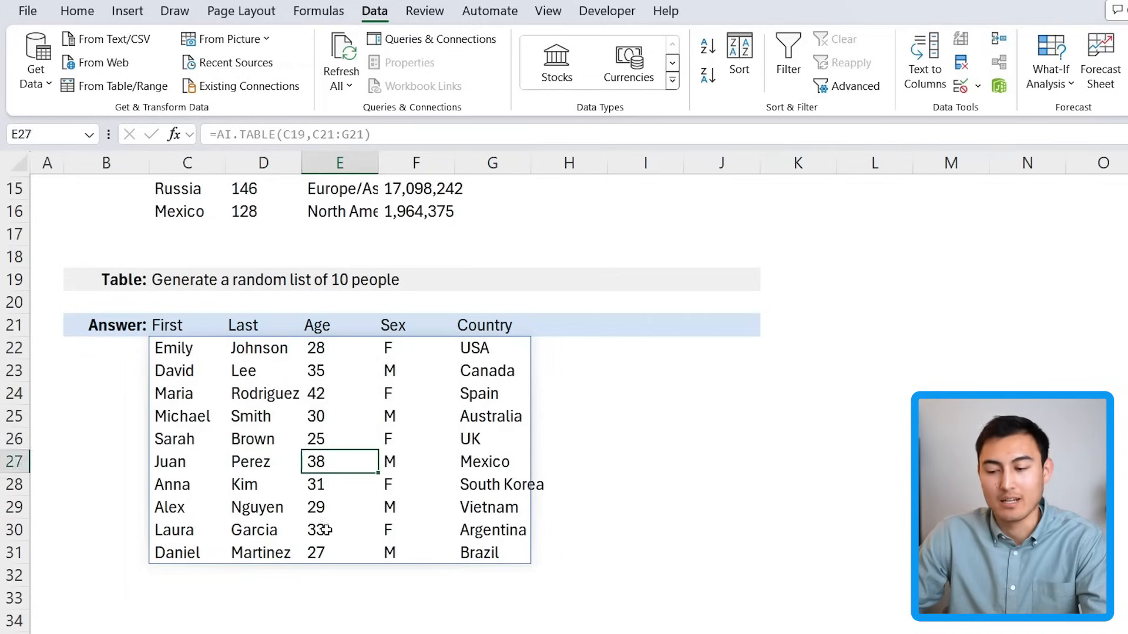
{"action": "left_click", "coordinate": [338, 484]}
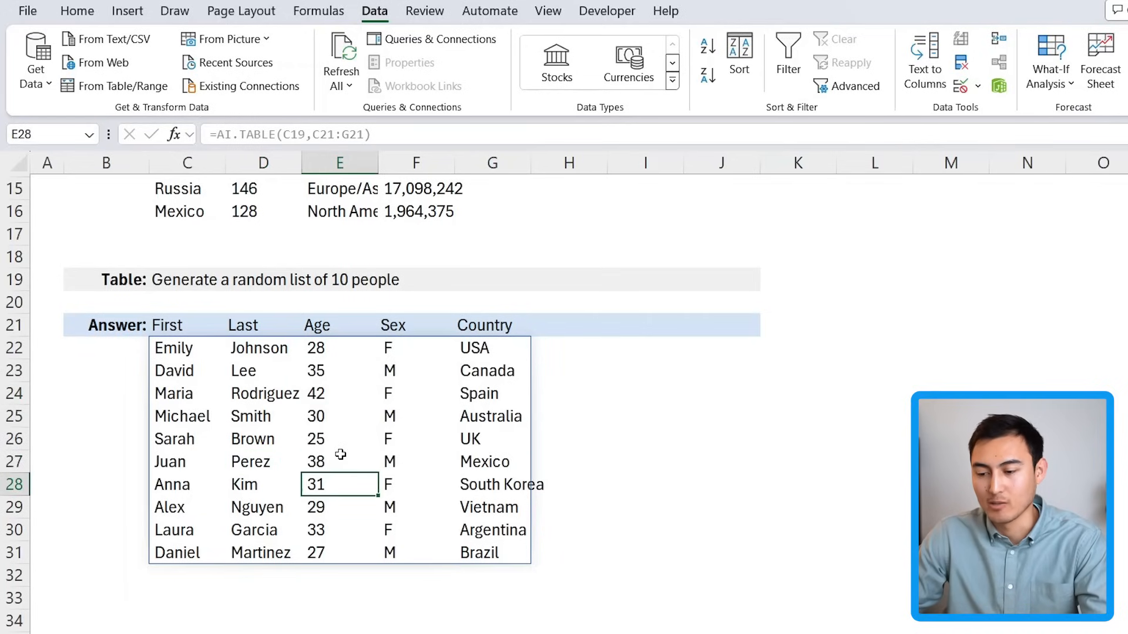
{"action": "mouse_move", "coordinate": [205, 359]}
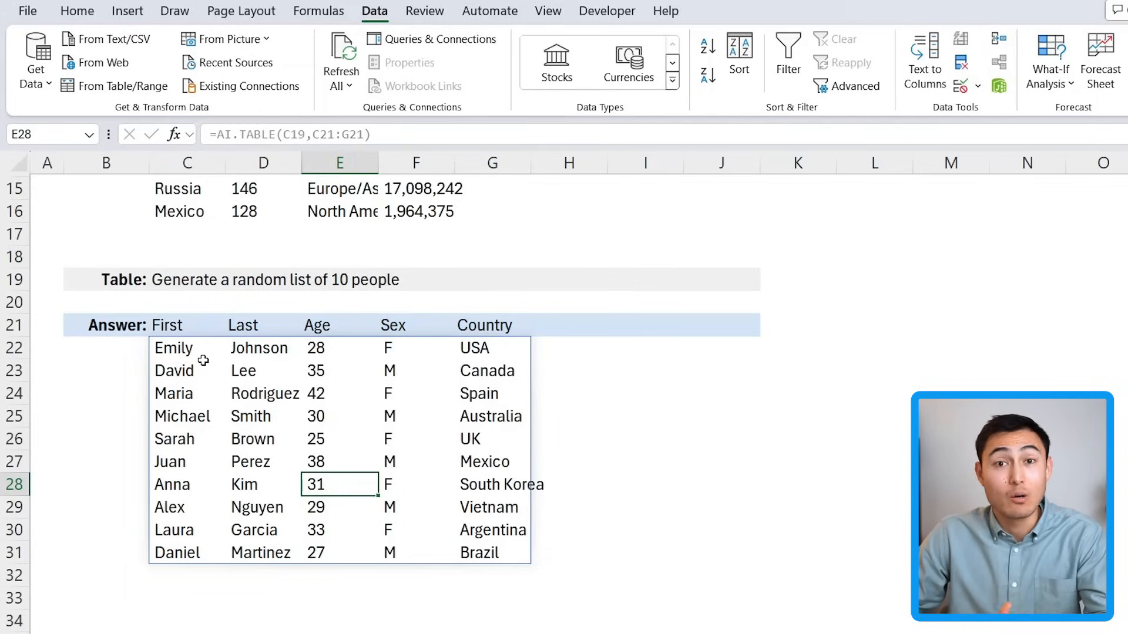
{"action": "mouse_move", "coordinate": [369, 265]}
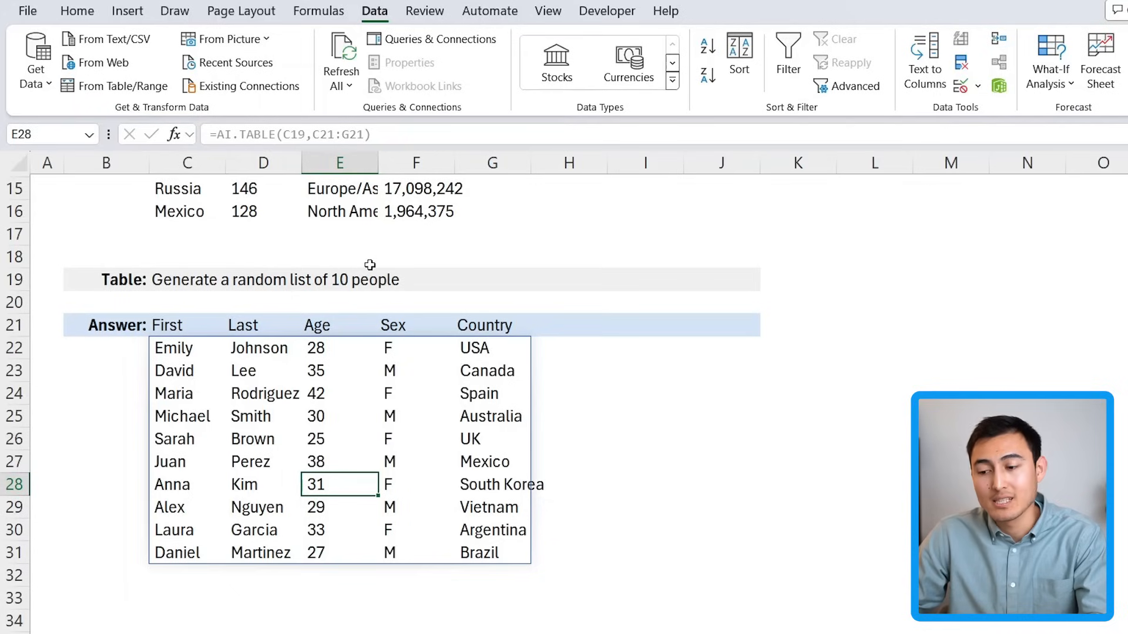
{"action": "left_click", "coordinate": [338, 279]}
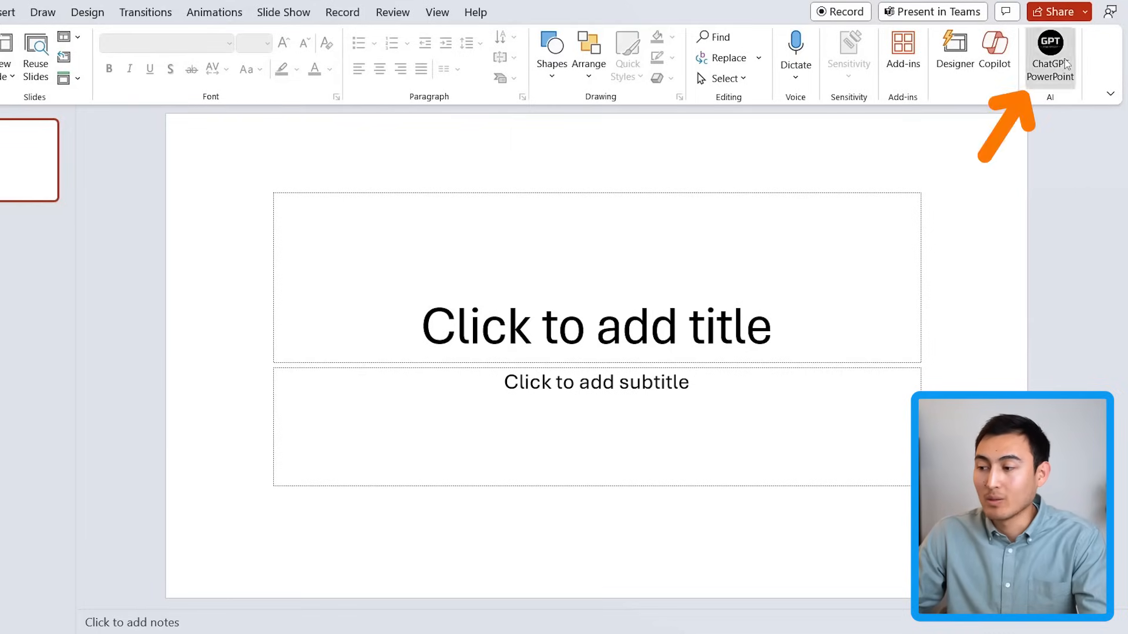
- In ChatGPT for PowerPoint, create from topic 'Messi vs Ronaldo who's better' with 7 slides
{"action": "left_click", "coordinate": [1051, 47]}
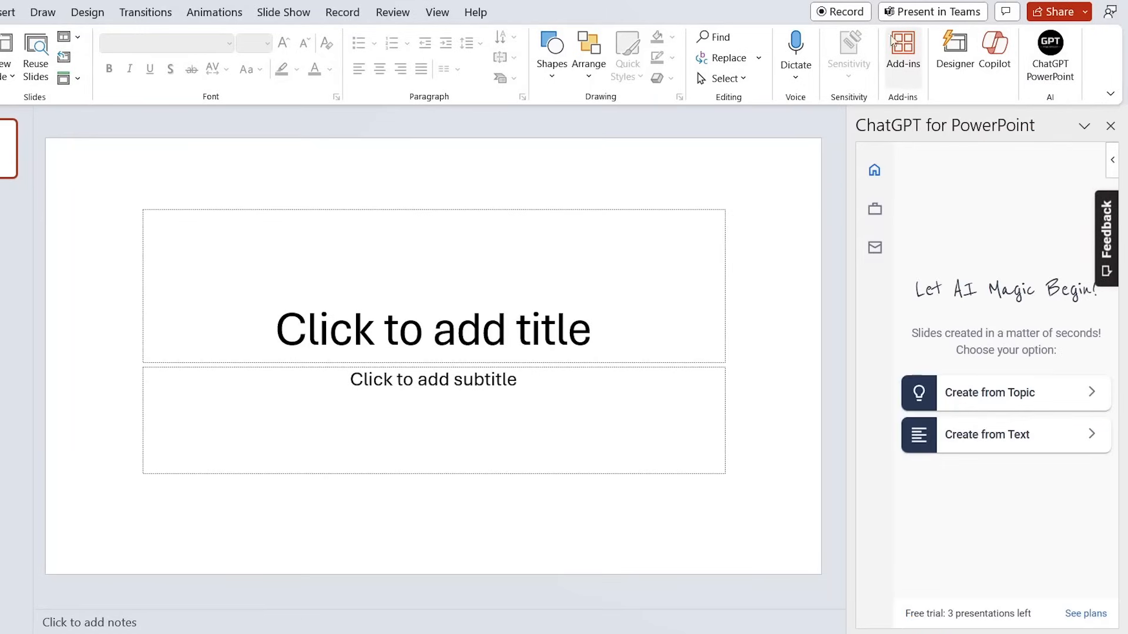
{"action": "mouse_move", "coordinate": [919, 264]}
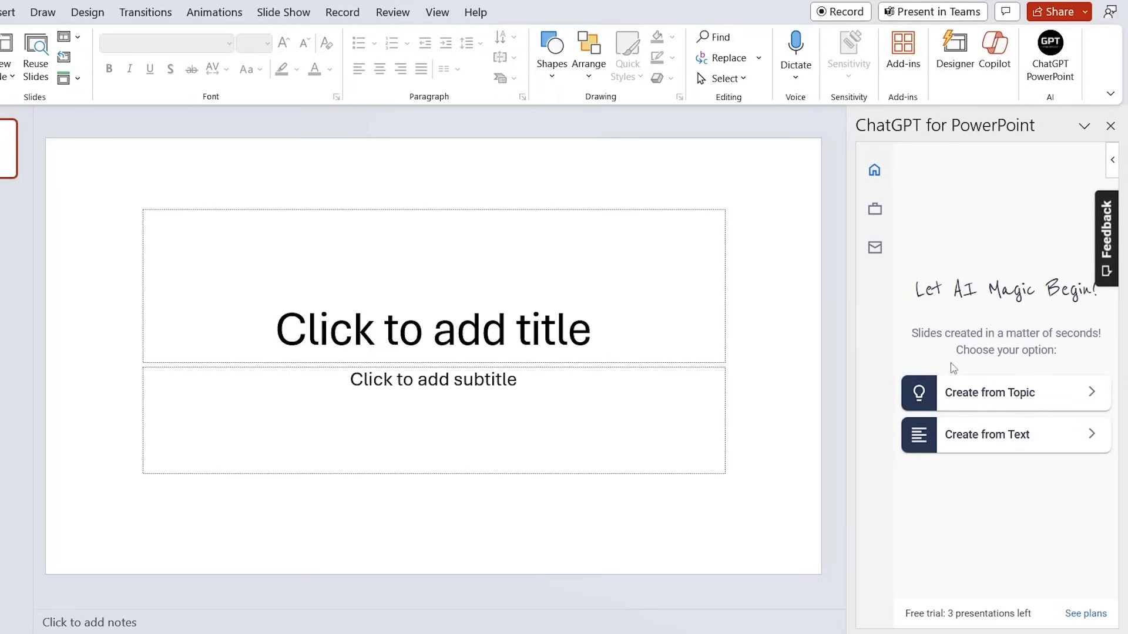
{"action": "mouse_move", "coordinate": [1034, 398]}
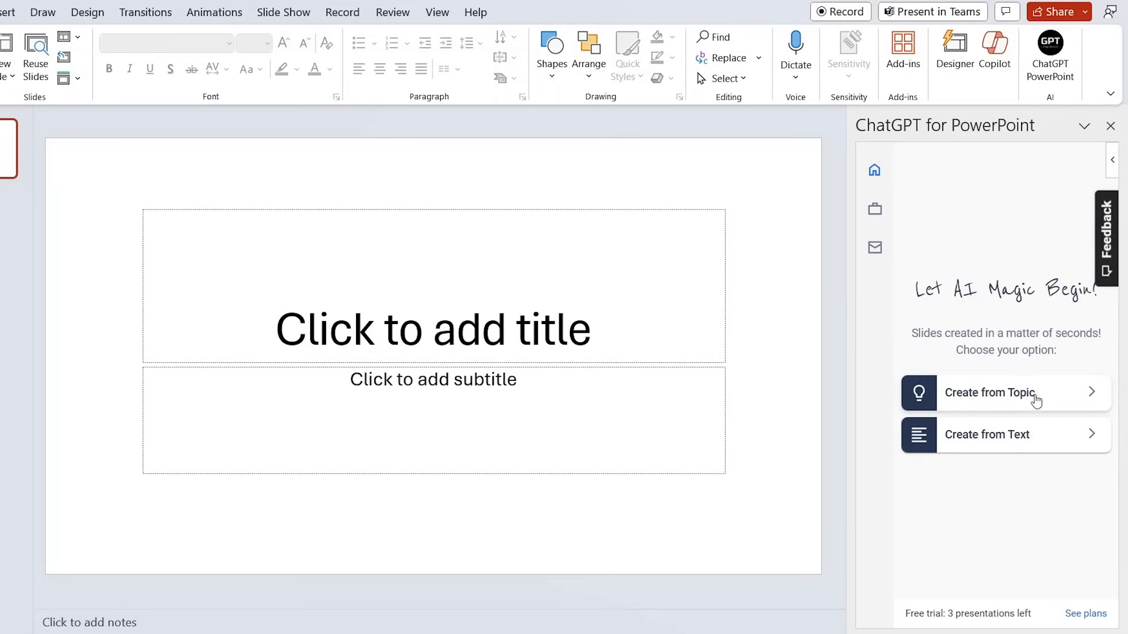
{"action": "left_click", "coordinate": [1005, 393]}
{"action": "type", "text": "Messi vs Ron"}
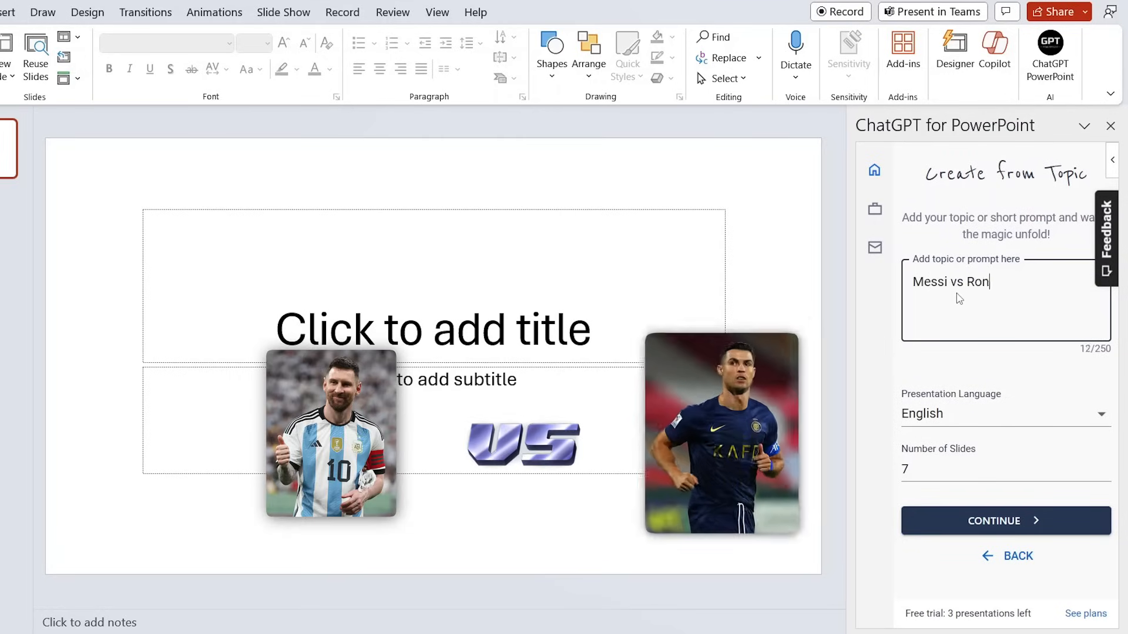
{"action": "type", "text": "aldo who's better"}
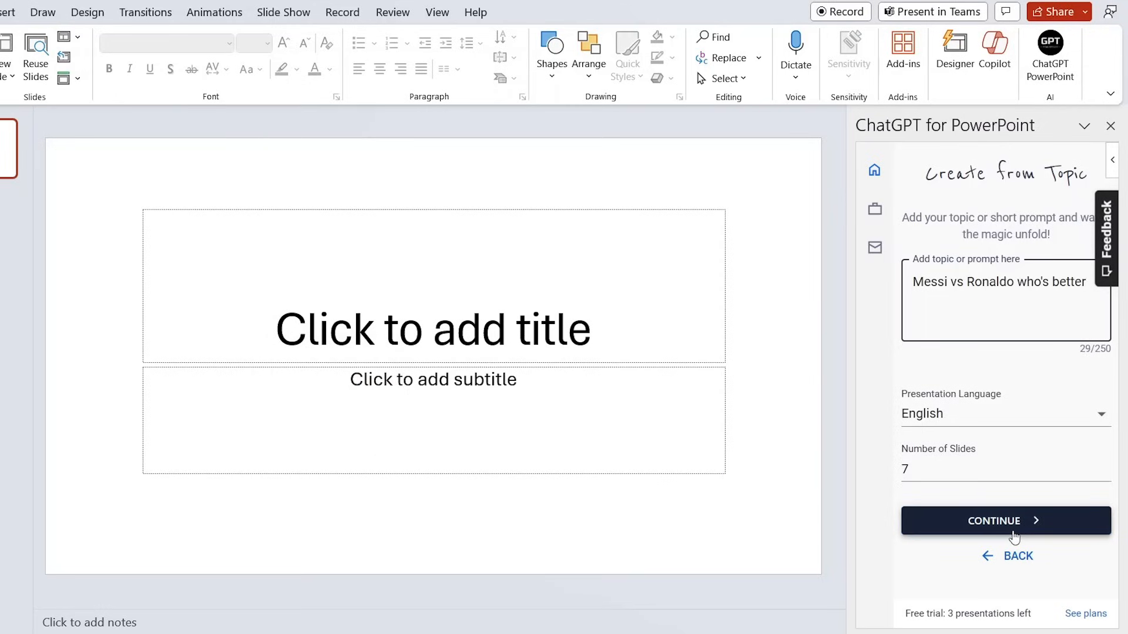
{"action": "left_click", "coordinate": [1006, 521]}
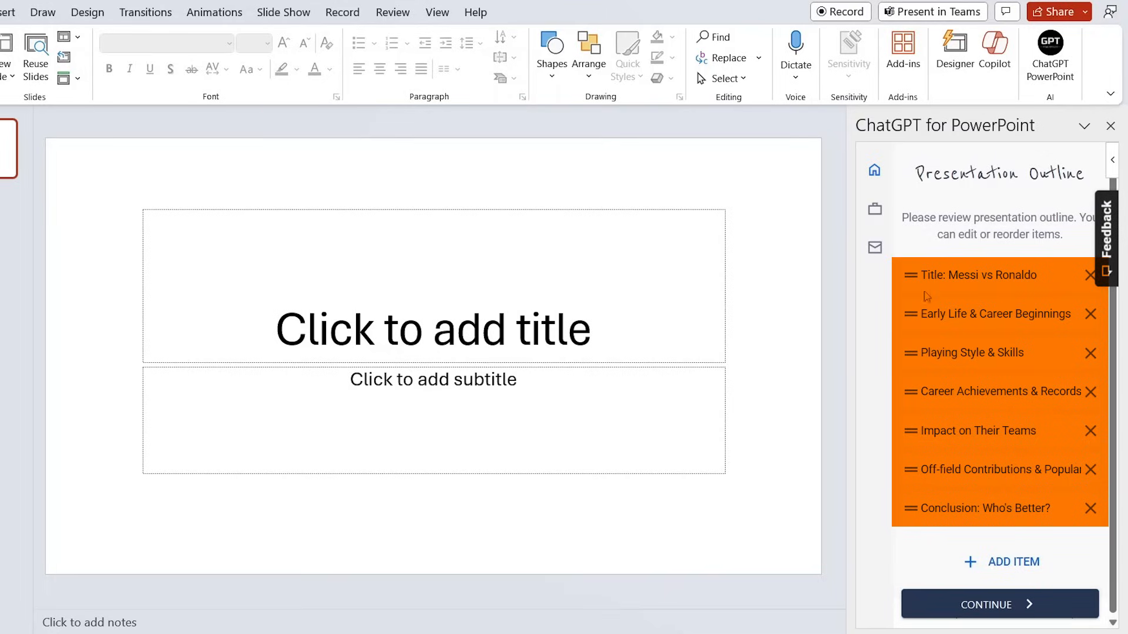
- Accept the generated outline and choose the Terra template for the deck
{"action": "left_click", "coordinate": [1000, 604]}
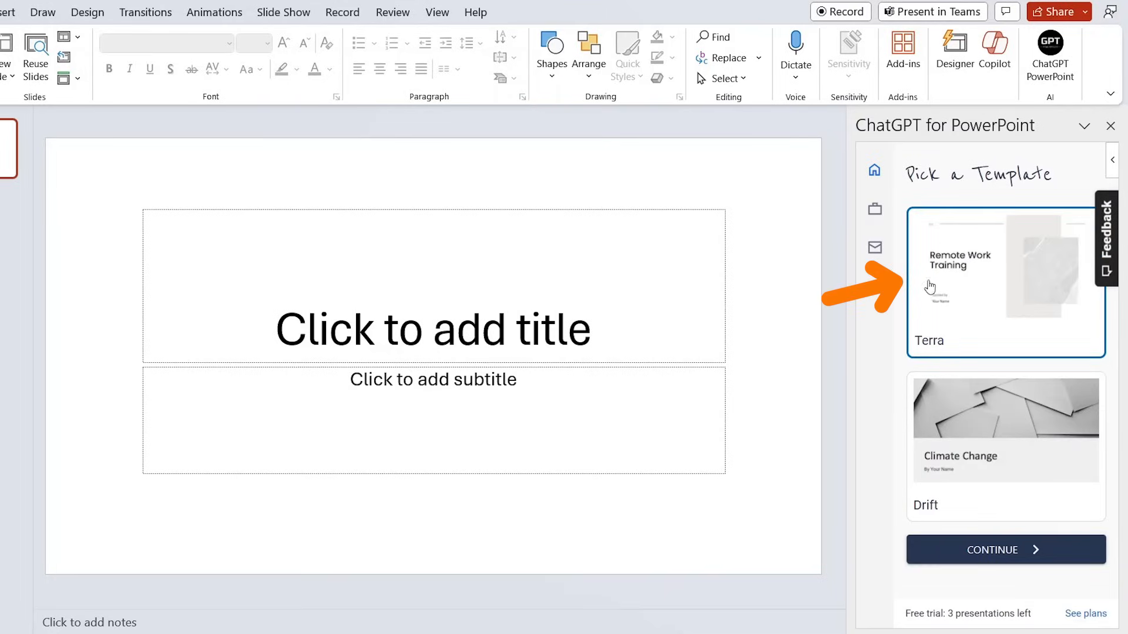
{"action": "left_click", "coordinate": [1006, 549]}
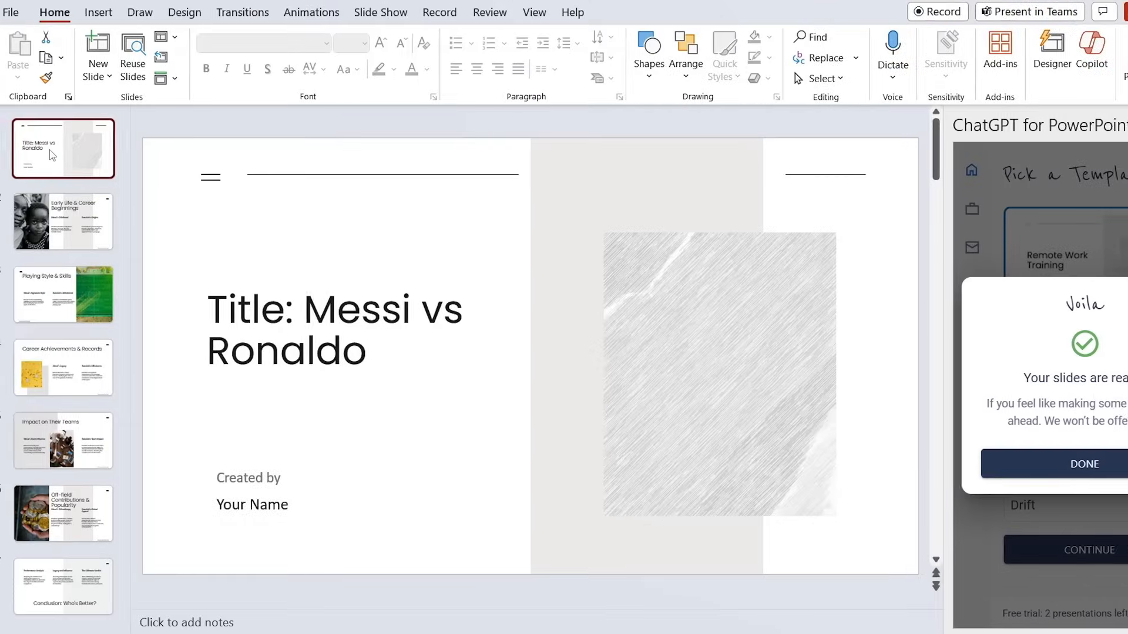
- View the Early Life and Career Achievements & Records slides of the deck
{"action": "left_click", "coordinate": [64, 221]}
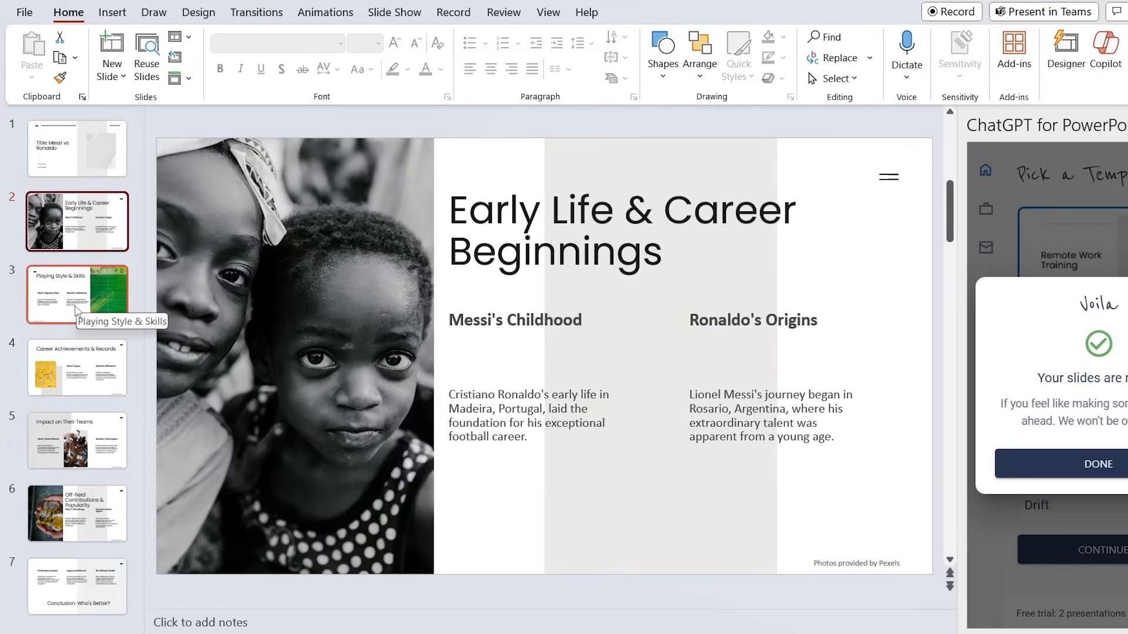
{"action": "mouse_move", "coordinate": [53, 306]}
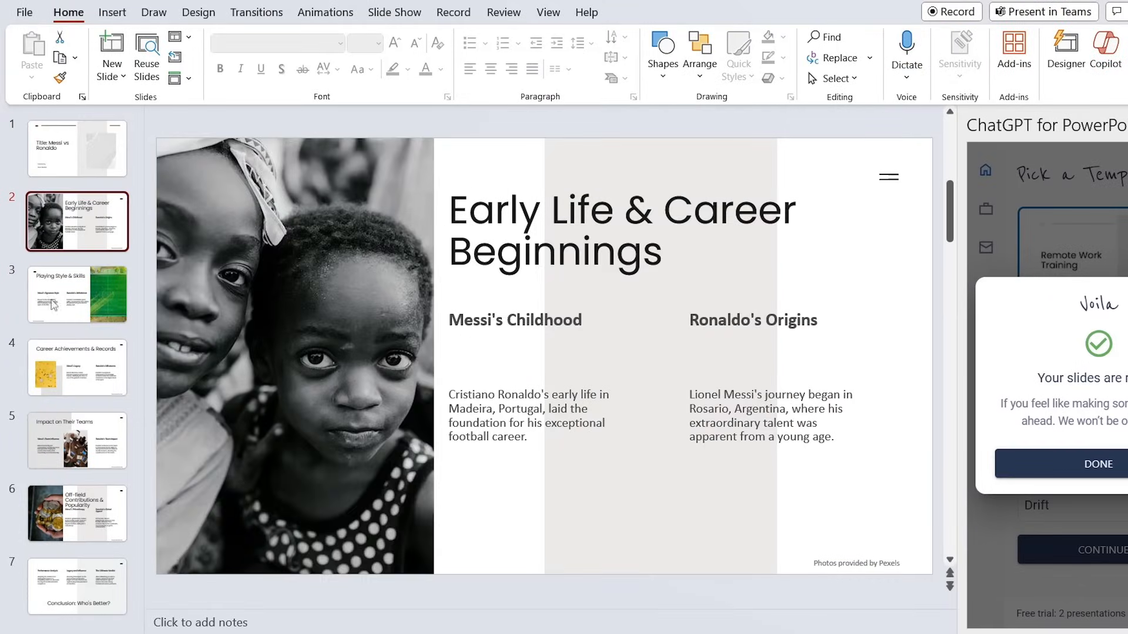
{"action": "left_click", "coordinate": [76, 366]}
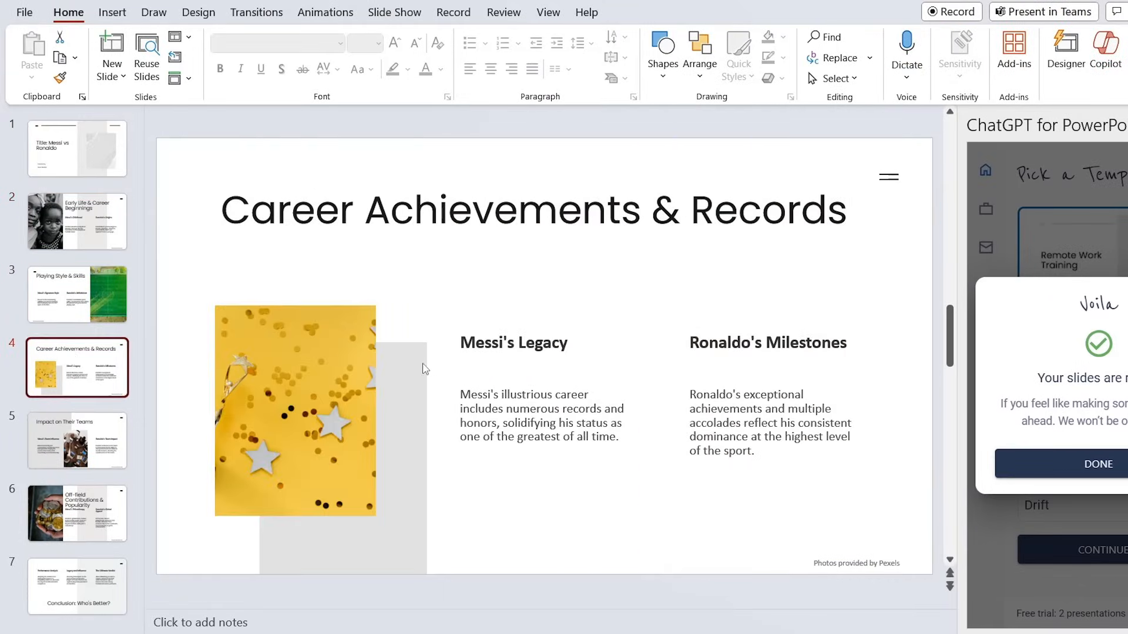